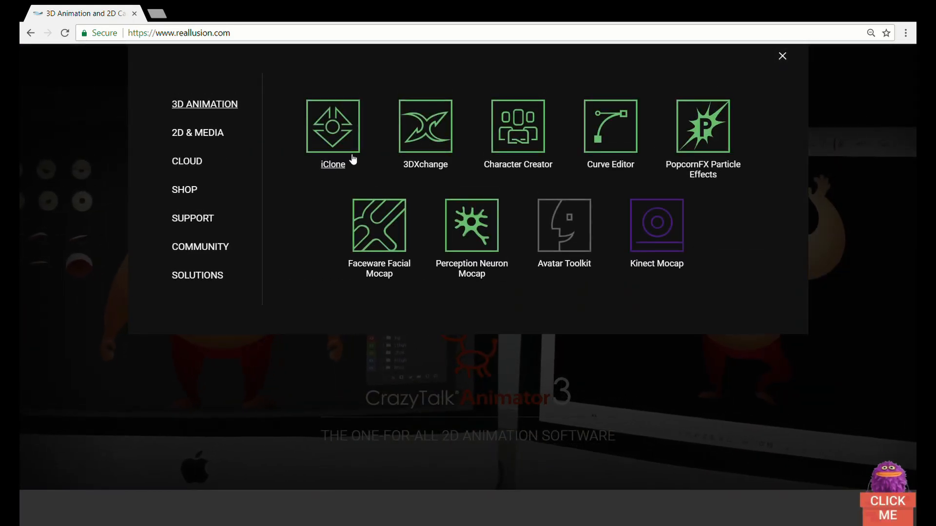
# Open the iClone 7 product page and scroll down to the iClone PopcornFX banner.
pyautogui.click(332, 125)
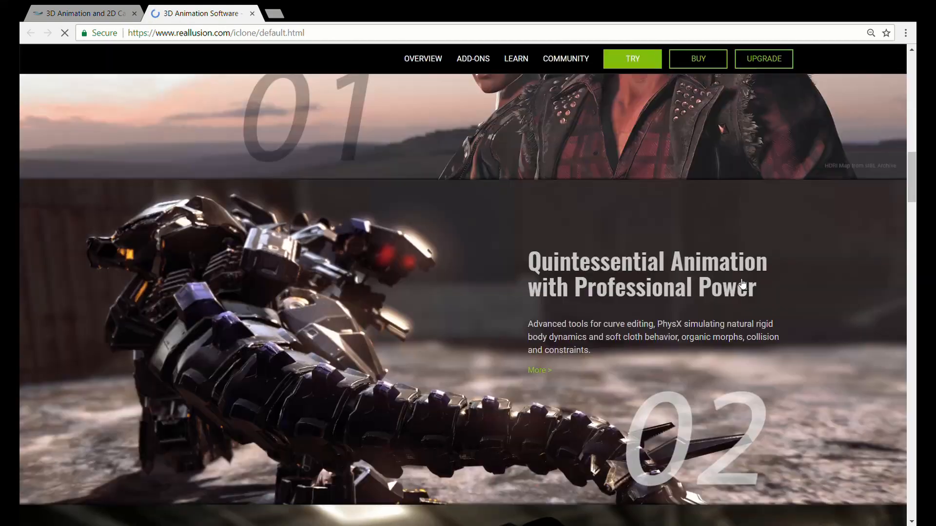
pyautogui.scroll(-3)
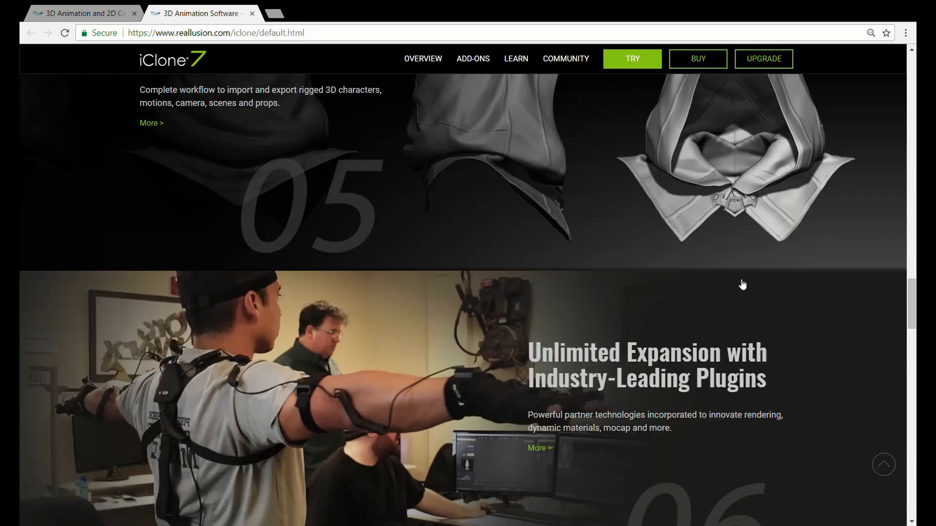
pyautogui.scroll(-3)
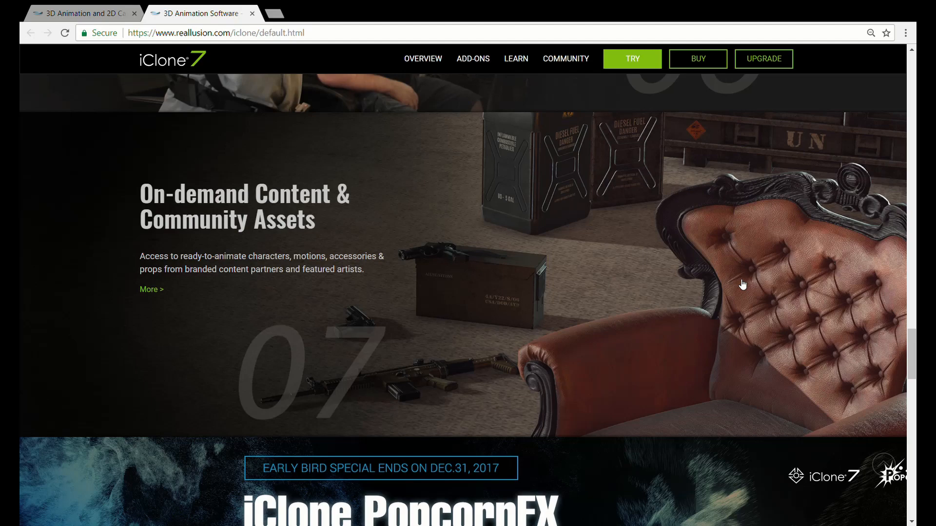
pyautogui.scroll(-3)
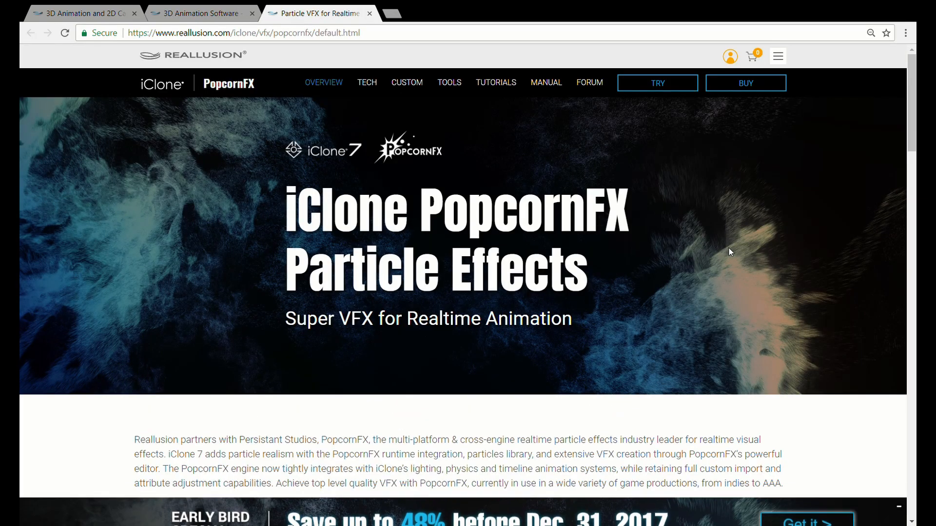
# Scroll to the PopcornFX Library 40 section and open its Know More store page.
pyautogui.scroll(-3)
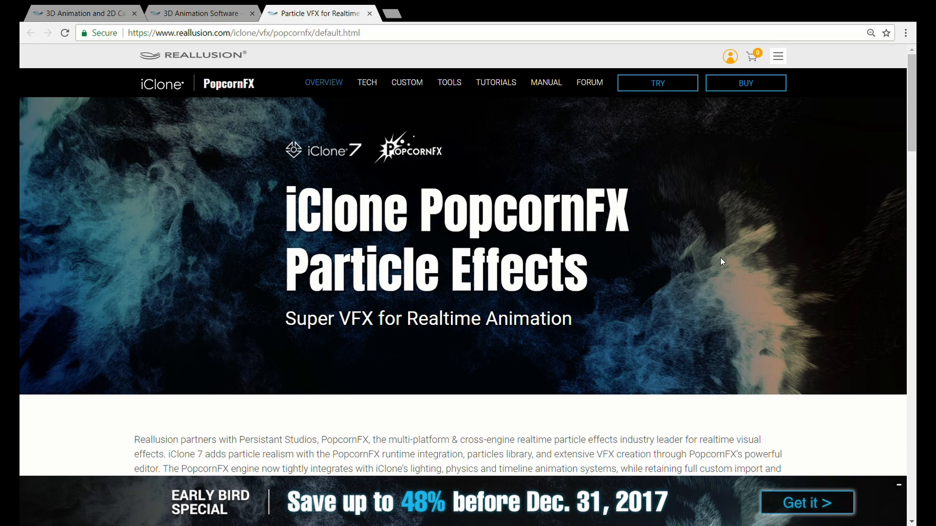
pyautogui.scroll(-3)
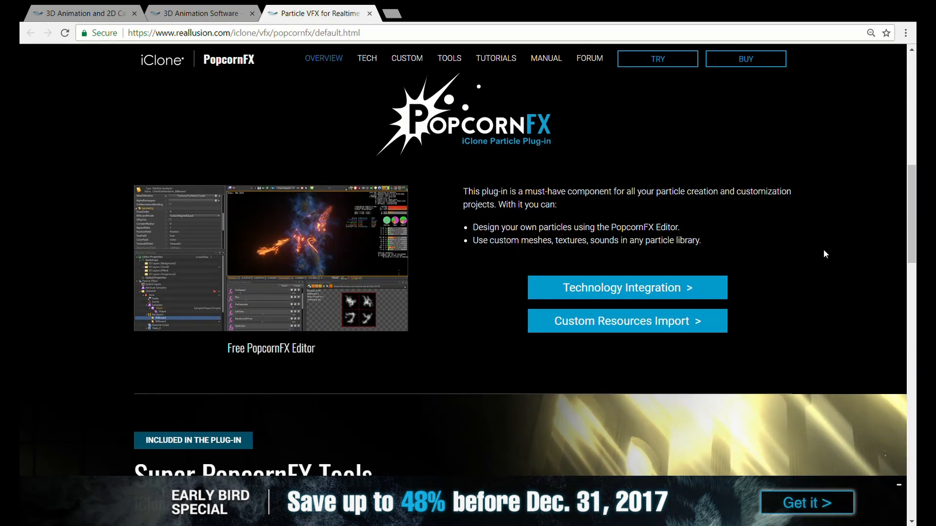
pyautogui.scroll(-3)
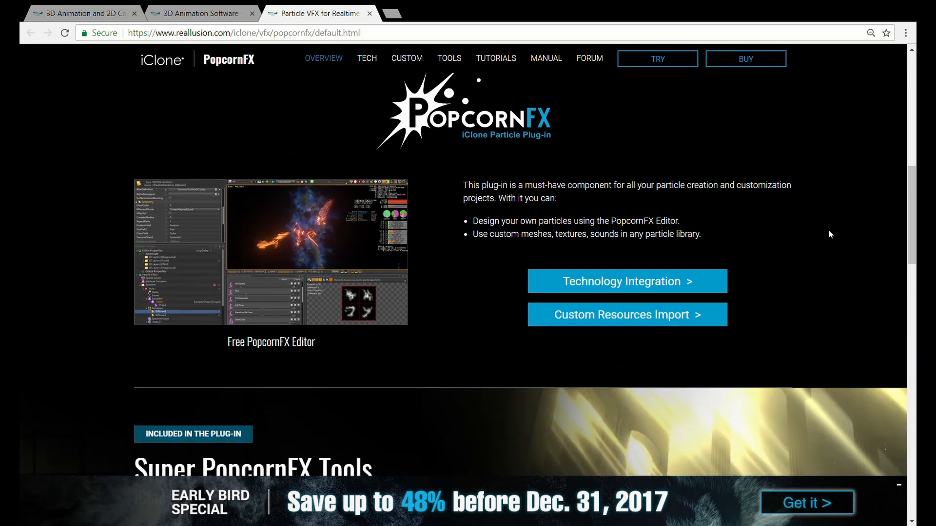
pyautogui.scroll(-3)
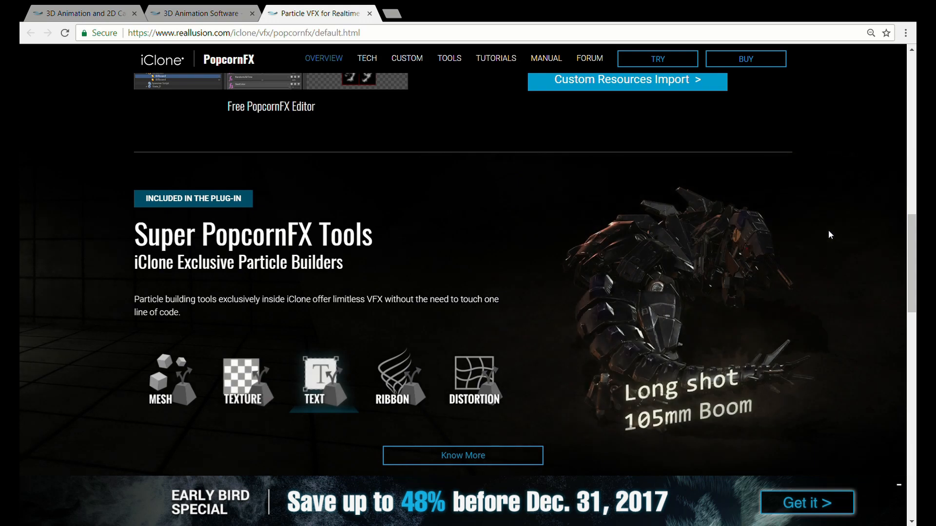
pyautogui.scroll(-3)
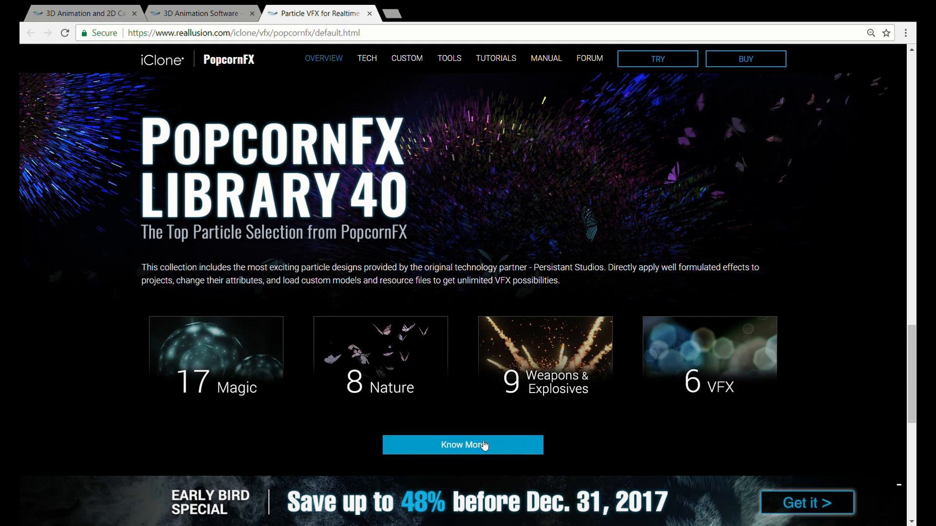
pyautogui.click(462, 444)
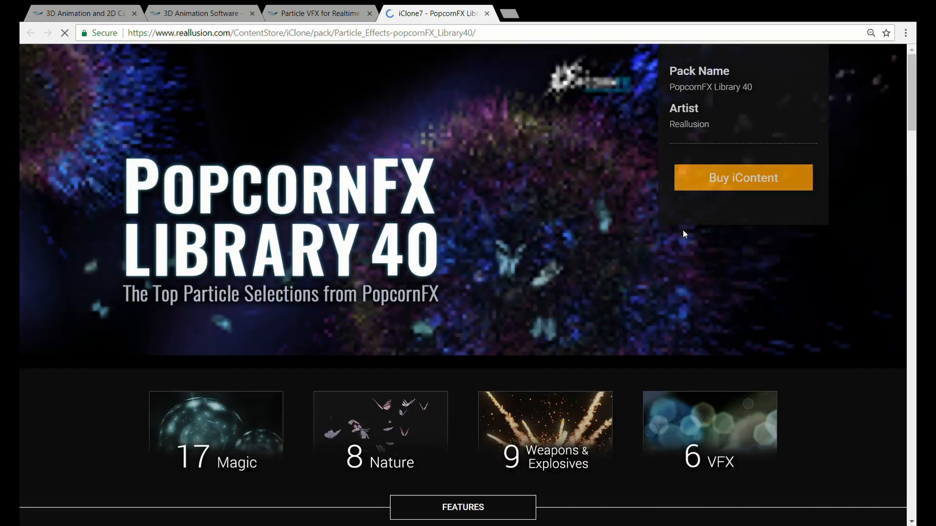
# Scroll the Library 40 store page down to its four effect categories and Features.
pyautogui.scroll(-3)
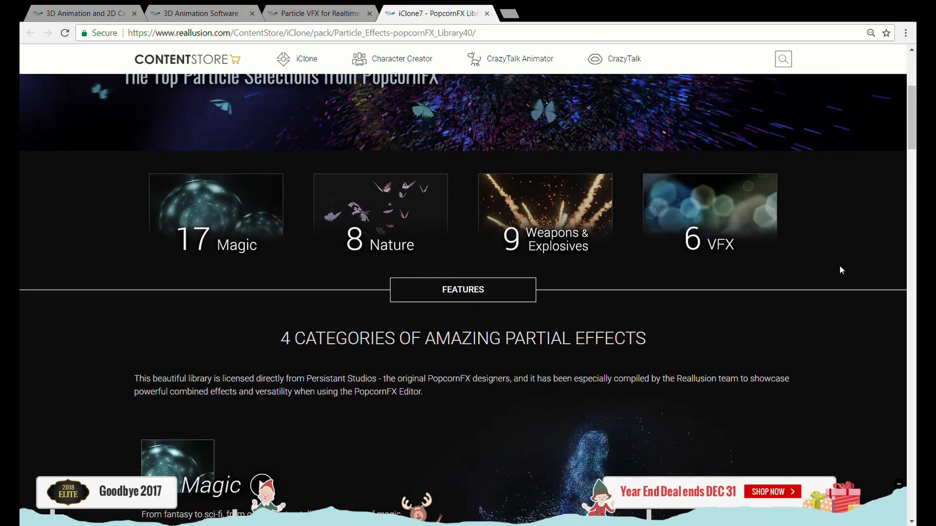
pyautogui.moveTo(694, 219)
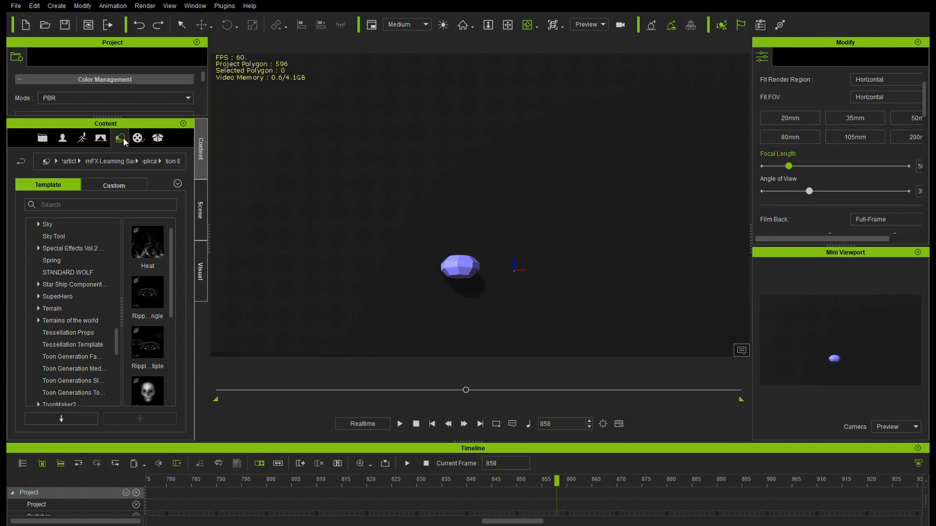
# Show the Particle templates and open the PopcornFX Super Tools folder.
pyautogui.click(147, 342)
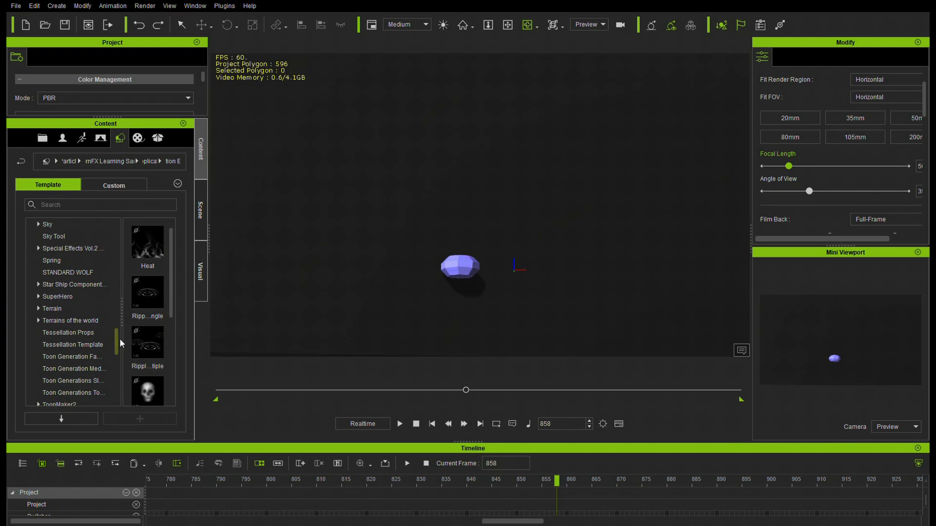
pyautogui.scroll(-3)
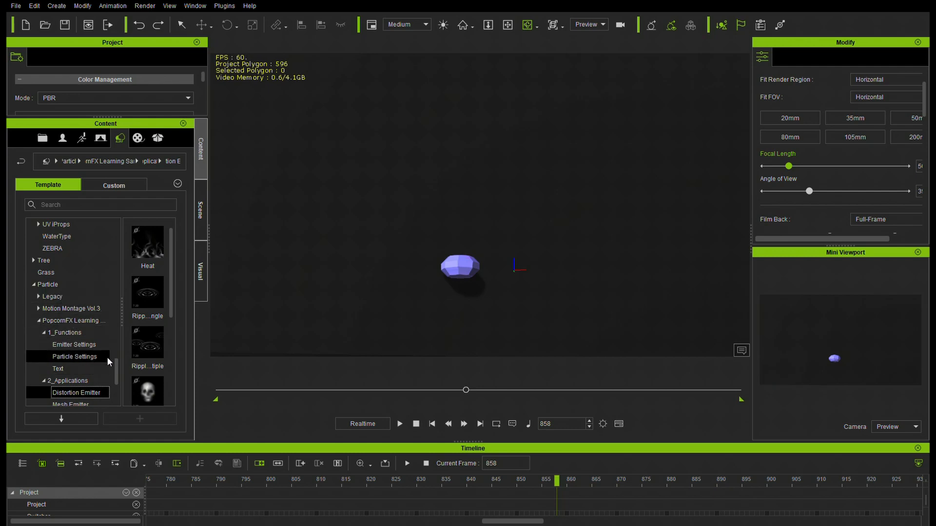
pyautogui.scroll(-3)
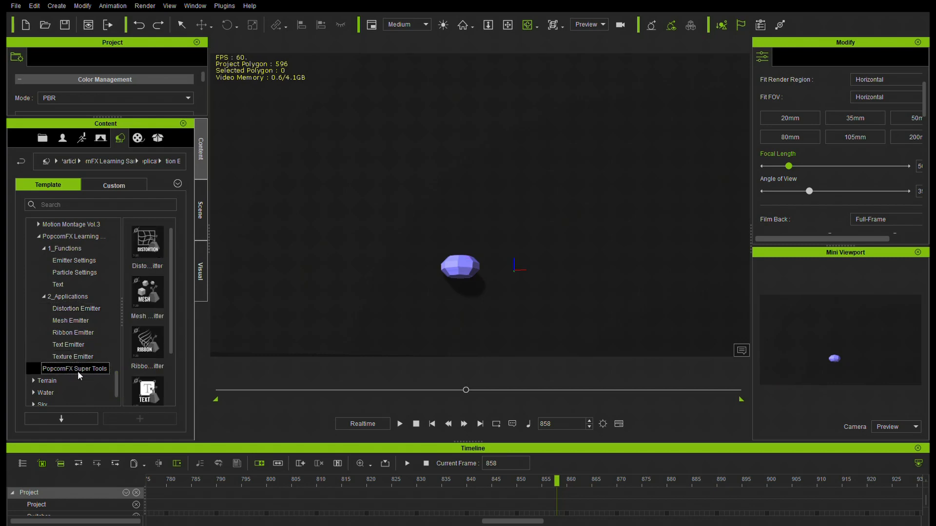
pyautogui.click(75, 368)
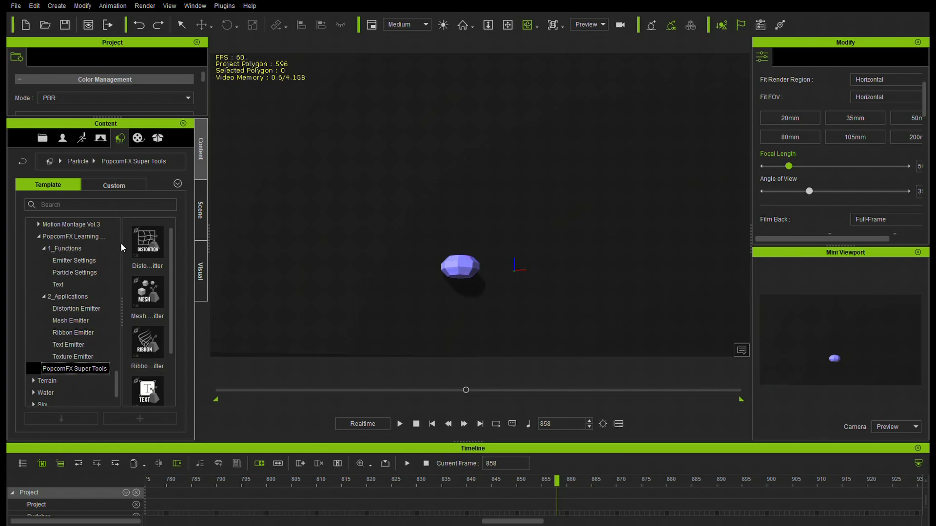
pyautogui.moveTo(146, 349)
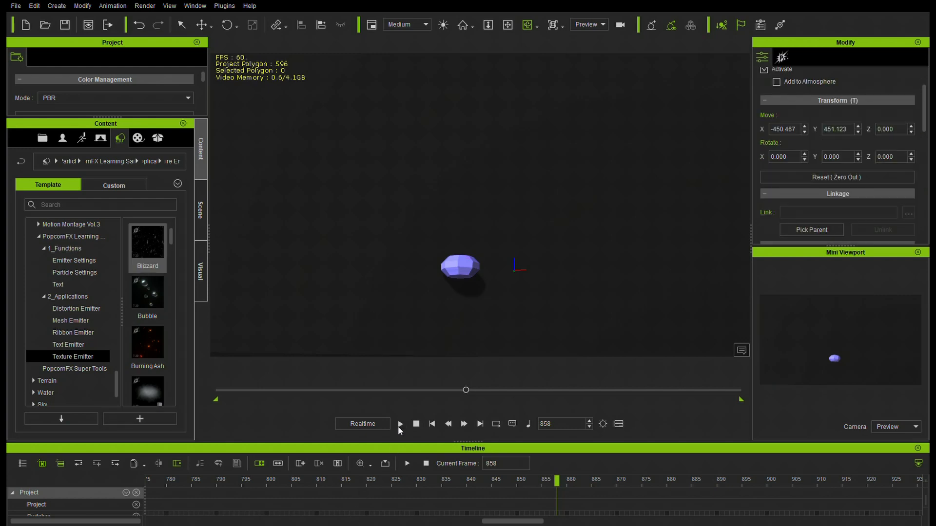
# Play and pause the Blizzard snowfall, then show its particle settings in Modify.
pyautogui.click(400, 423)
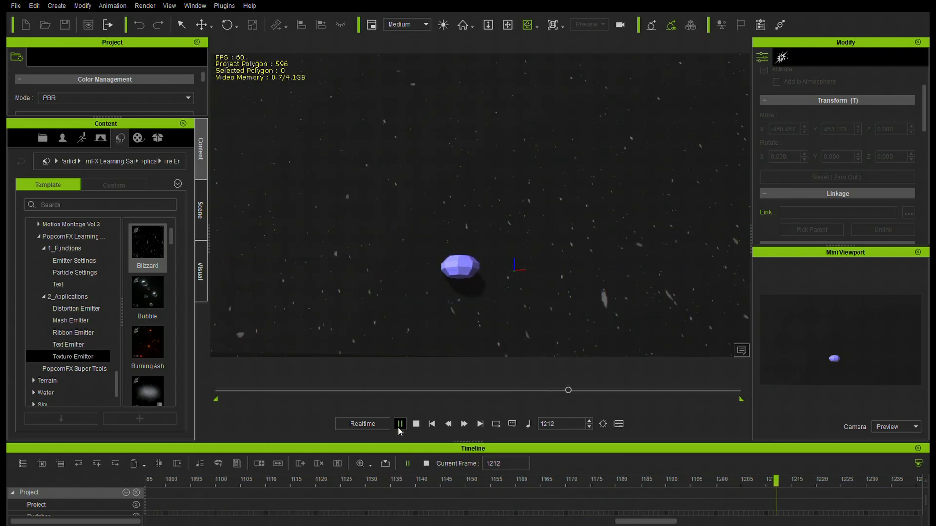
pyautogui.click(400, 424)
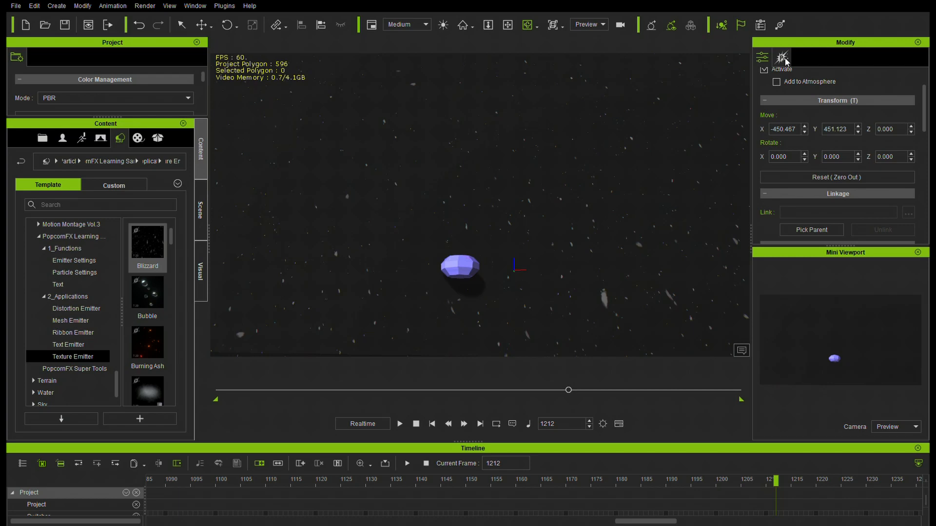
pyautogui.click(782, 57)
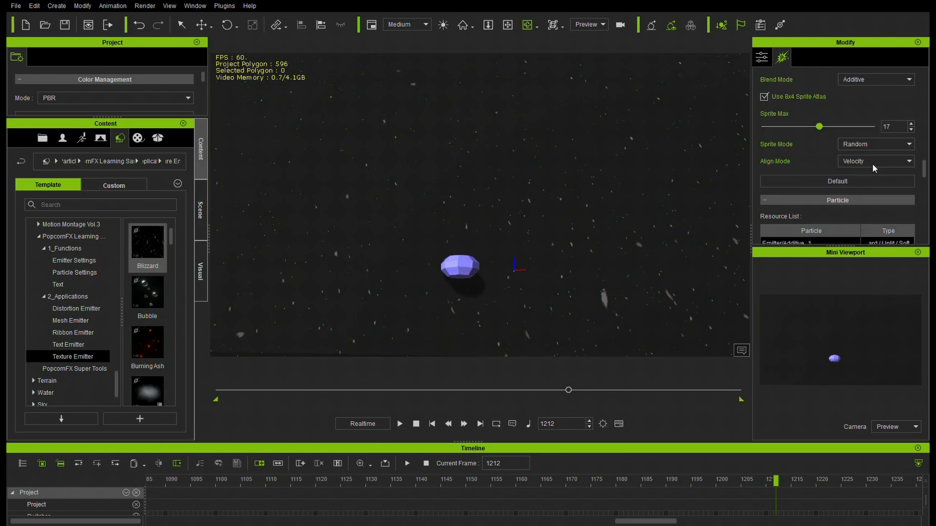
# Raise the Blizzard emit rate to about 7,700 and preview the denser snow.
pyautogui.scroll(-3)
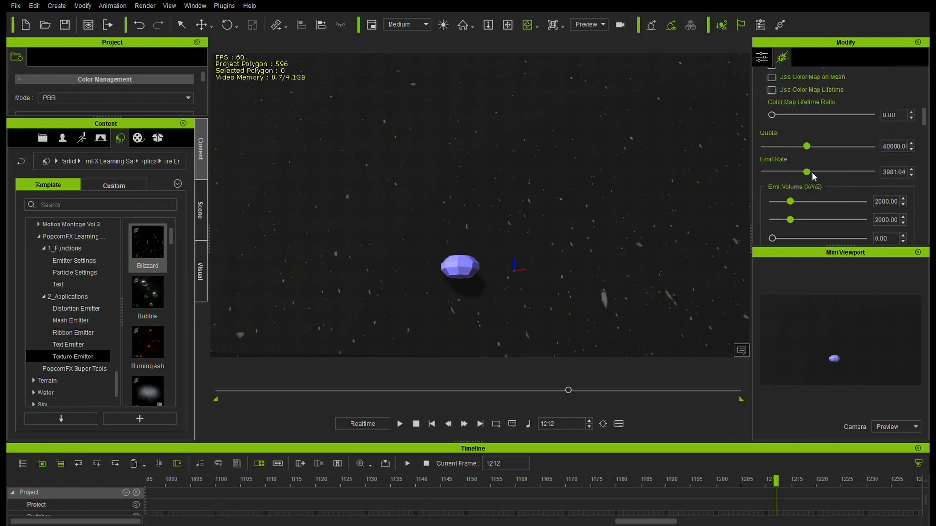
pyautogui.moveTo(807, 172); pyautogui.dragTo(846, 172)
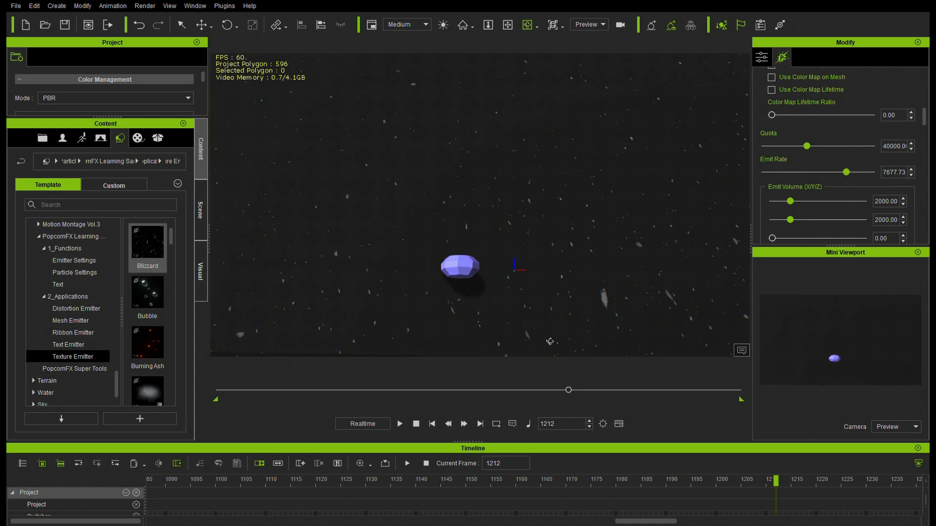
pyautogui.click(399, 424)
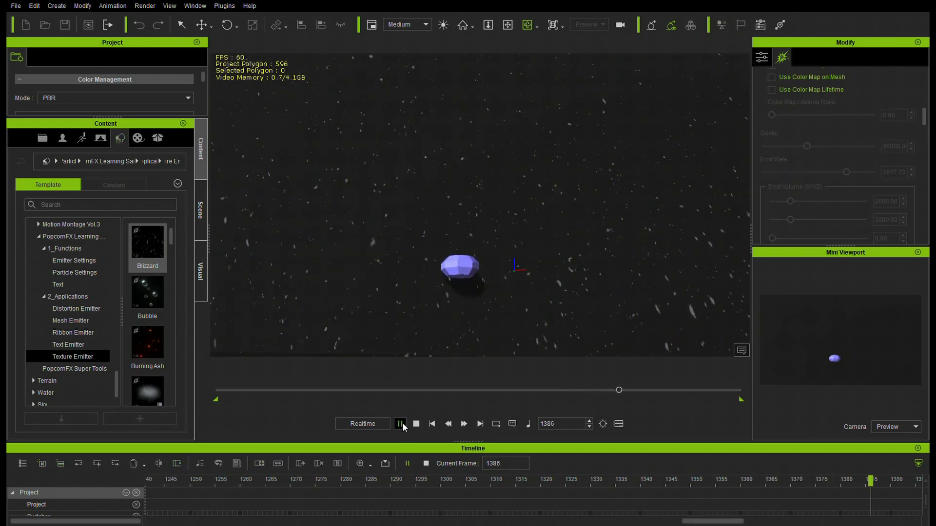
pyautogui.click(399, 423)
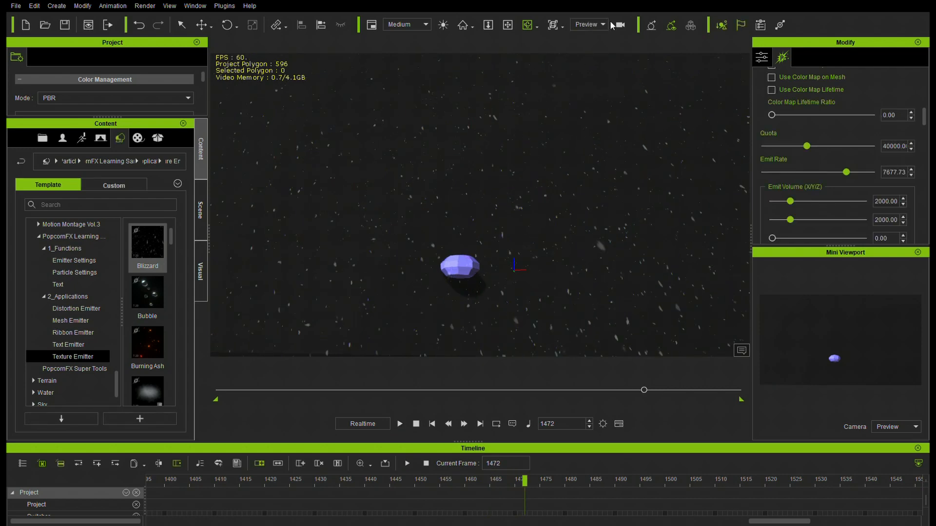
# Drop the emit rate to around 190 and preview, then max out quota and emit rate.
pyautogui.moveTo(862, 172); pyautogui.dragTo(845, 172)
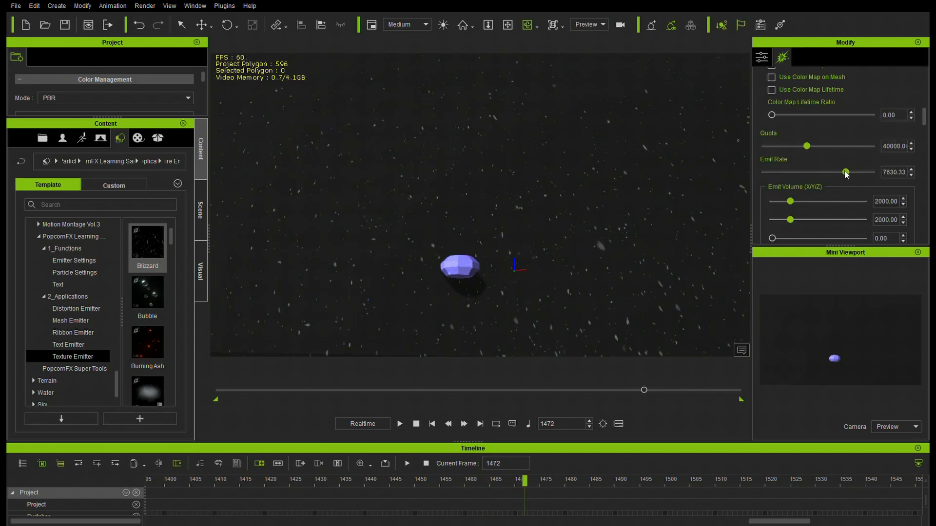
pyautogui.moveTo(846, 172); pyautogui.dragTo(772, 172)
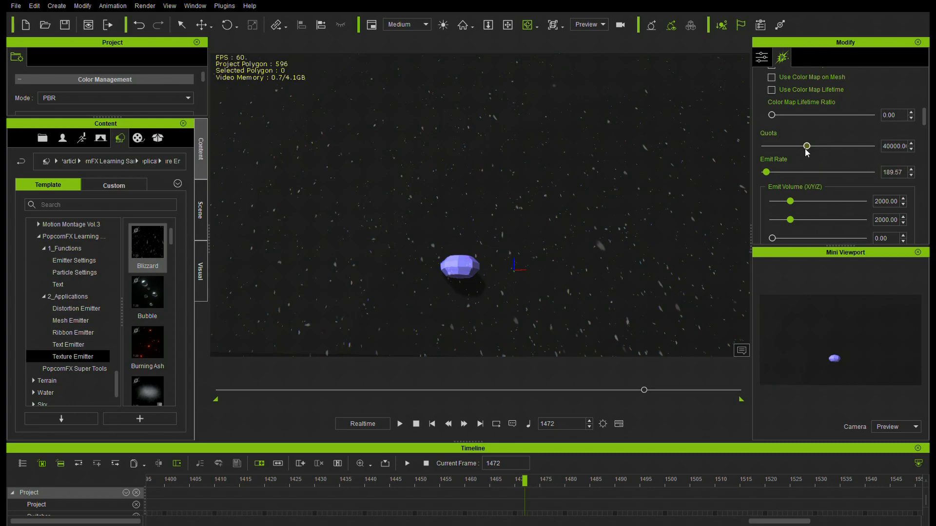
pyautogui.click(399, 423)
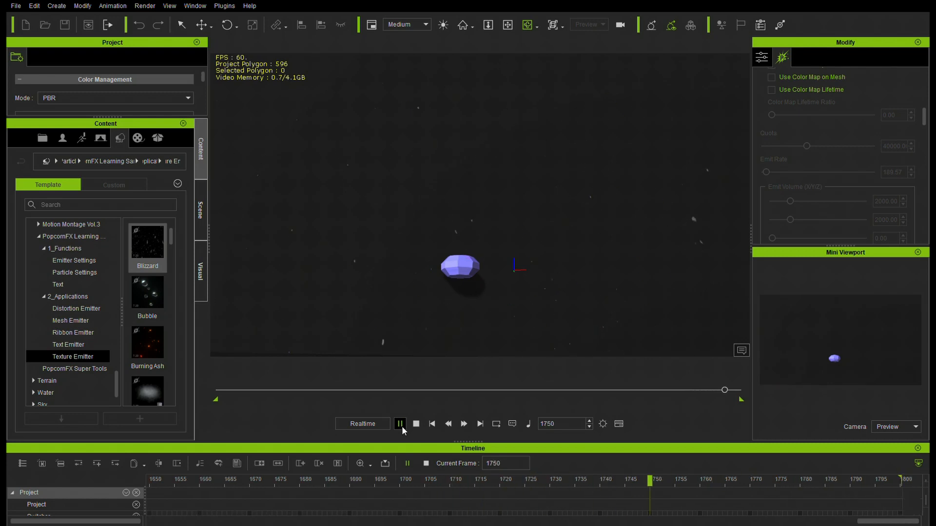
pyautogui.click(416, 424)
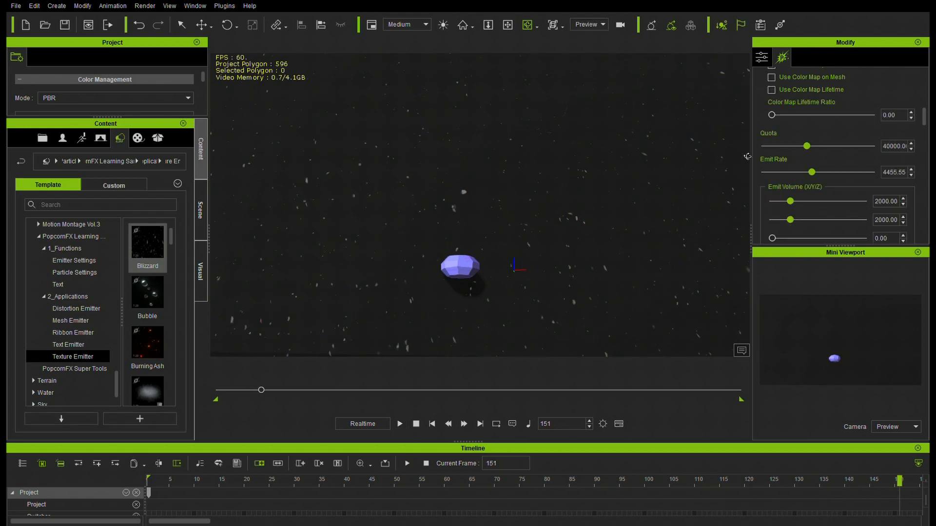
pyautogui.moveTo(812, 172); pyautogui.dragTo(870, 172)
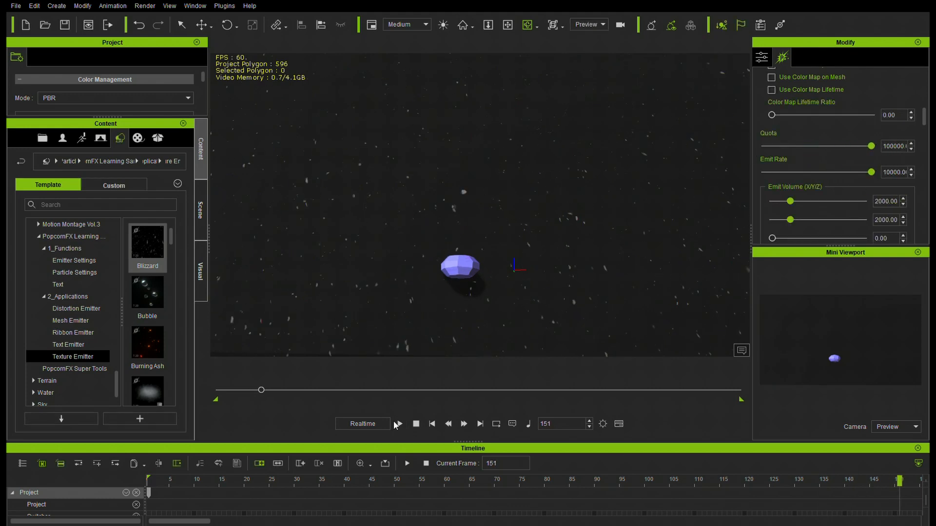
pyautogui.click(397, 424)
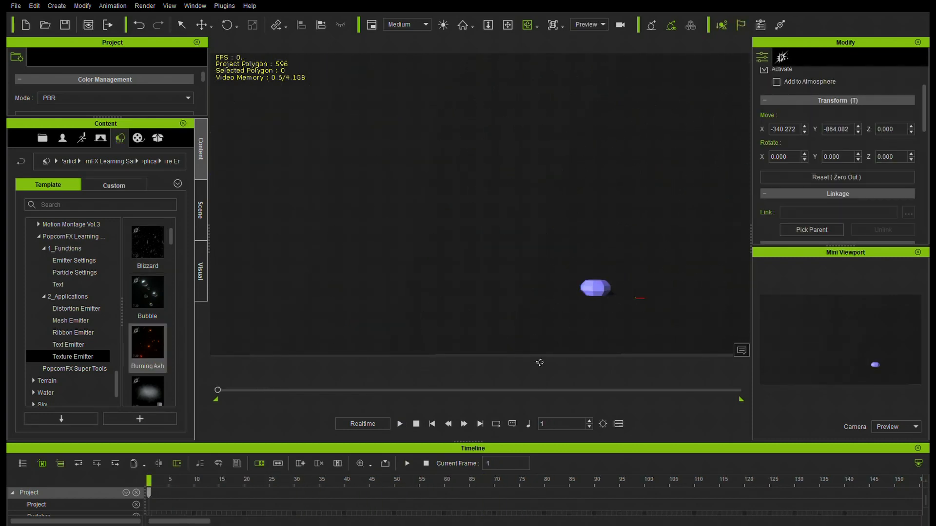
# Pause and replay the Burning Ash emitter to preview its glowing embers.
pyautogui.click(399, 423)
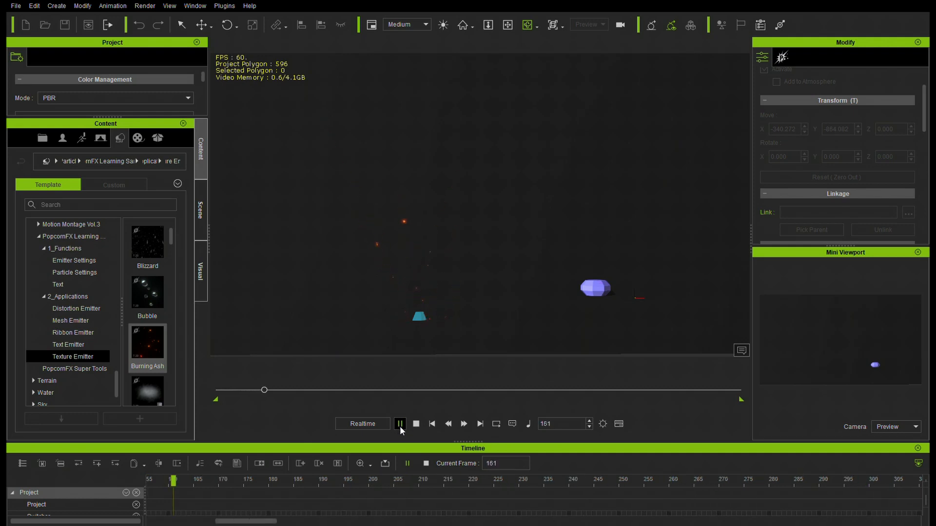
pyautogui.click(400, 424)
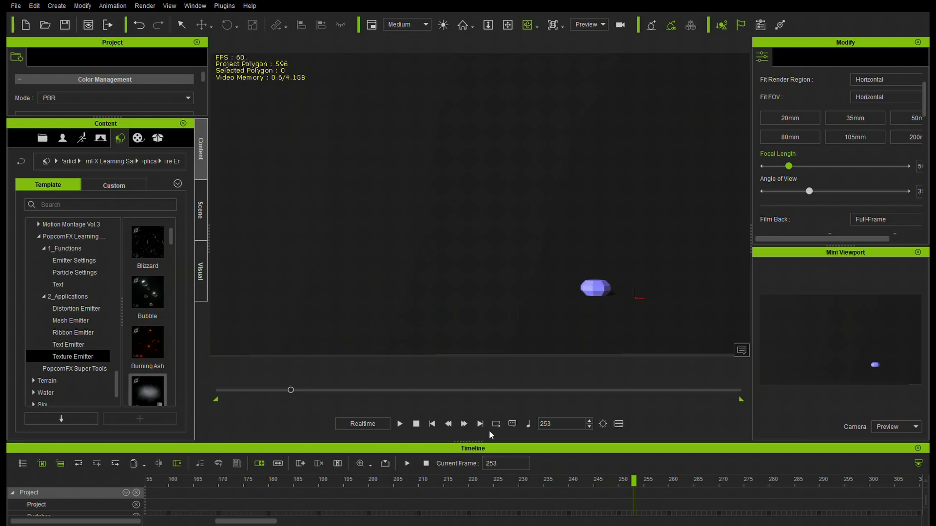
pyautogui.click(399, 423)
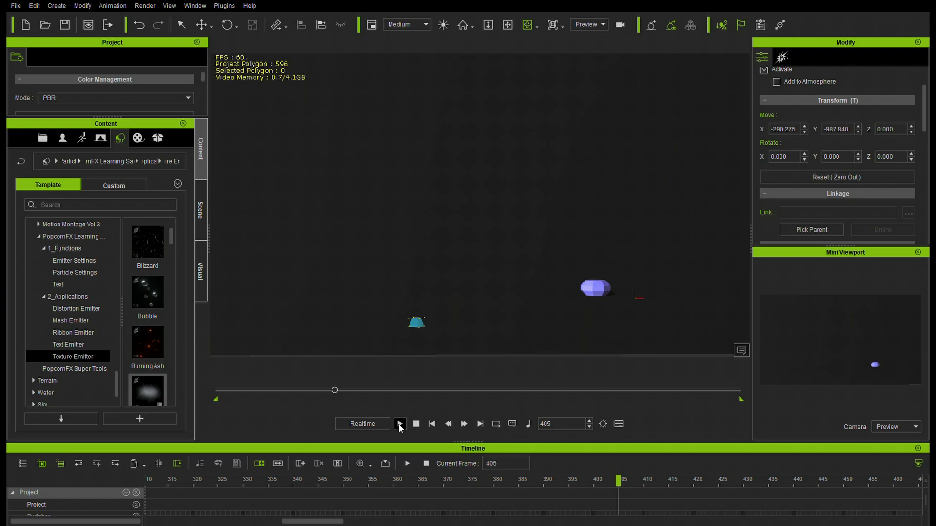
pyautogui.click(399, 424)
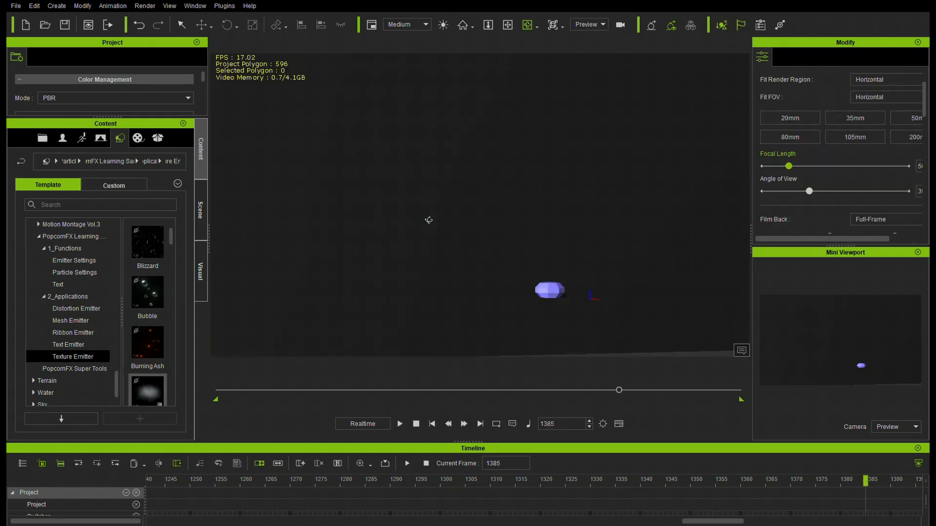
# Scroll to Digital Rain and play its preview, then scroll on to the Dust Light template.
pyautogui.scroll(-3)
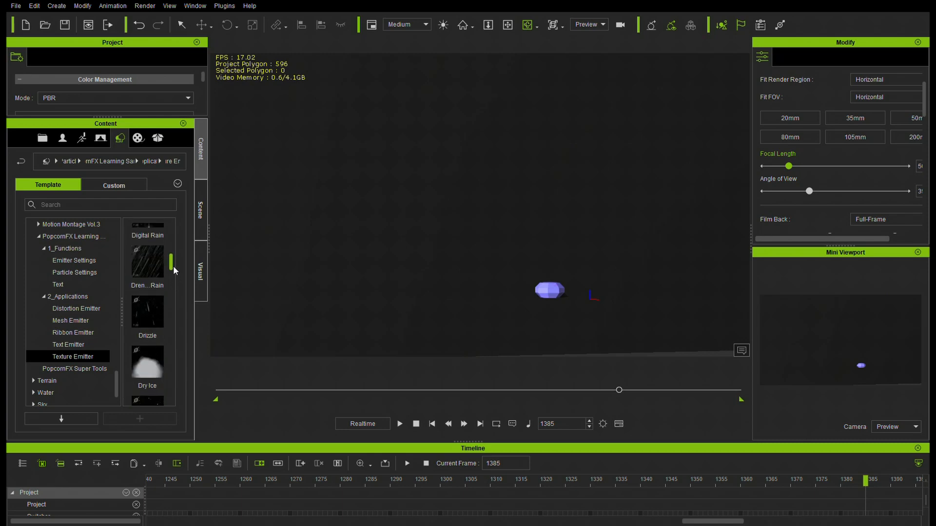
pyautogui.scroll(-3)
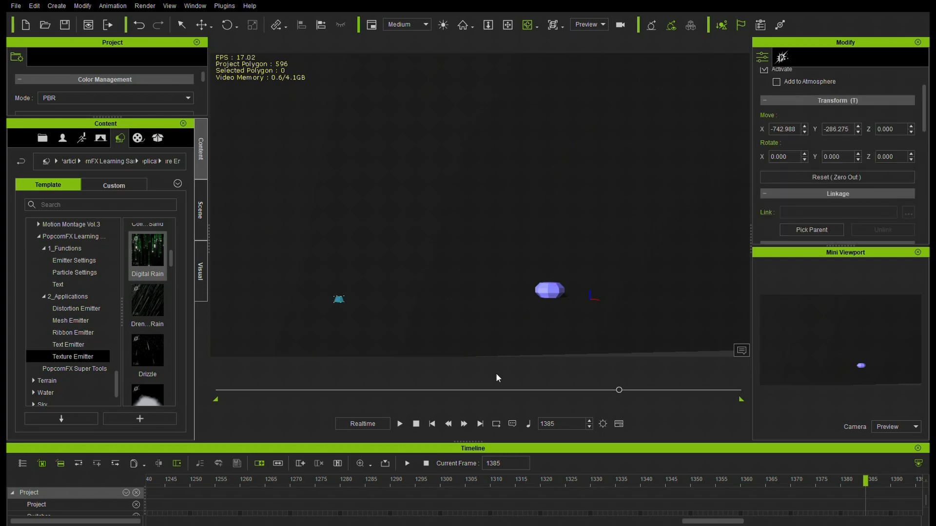
pyautogui.click(399, 423)
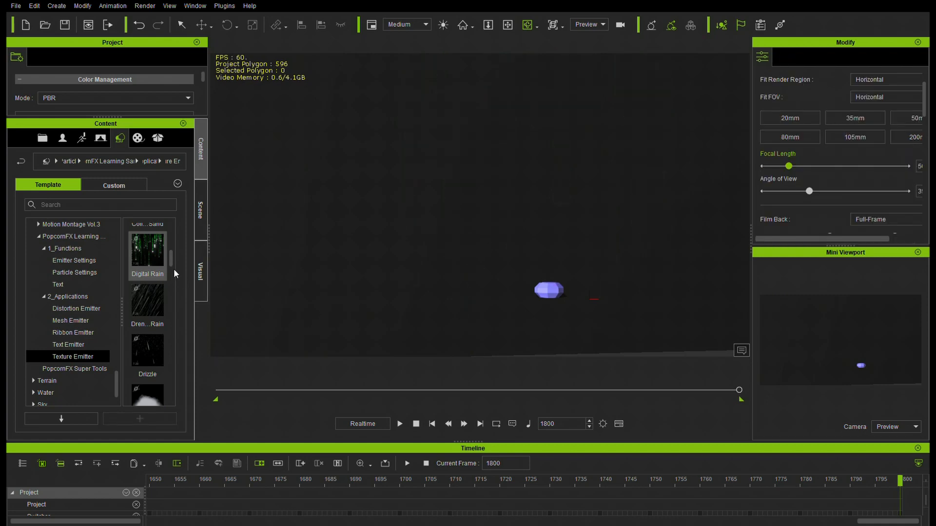
pyautogui.scroll(-3)
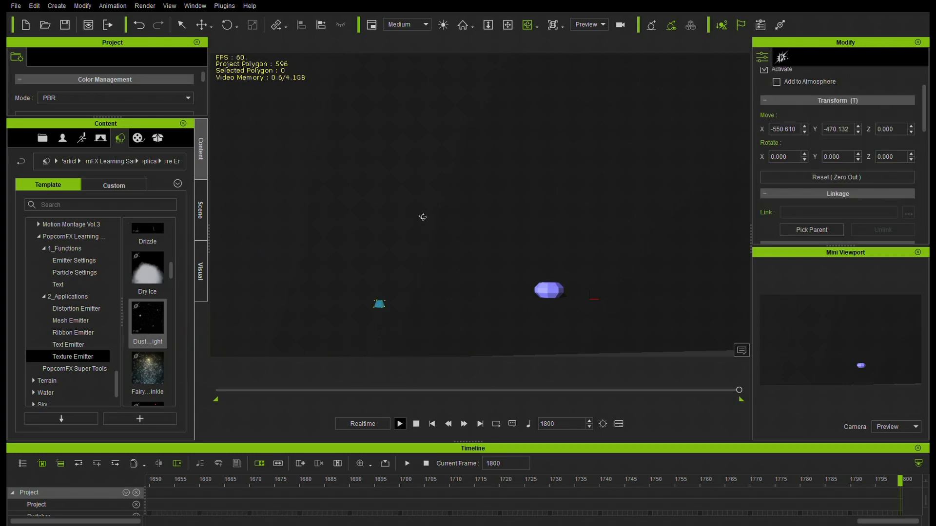
# Play the timeline partway to preview the newly placed Flame emitter.
pyautogui.click(400, 424)
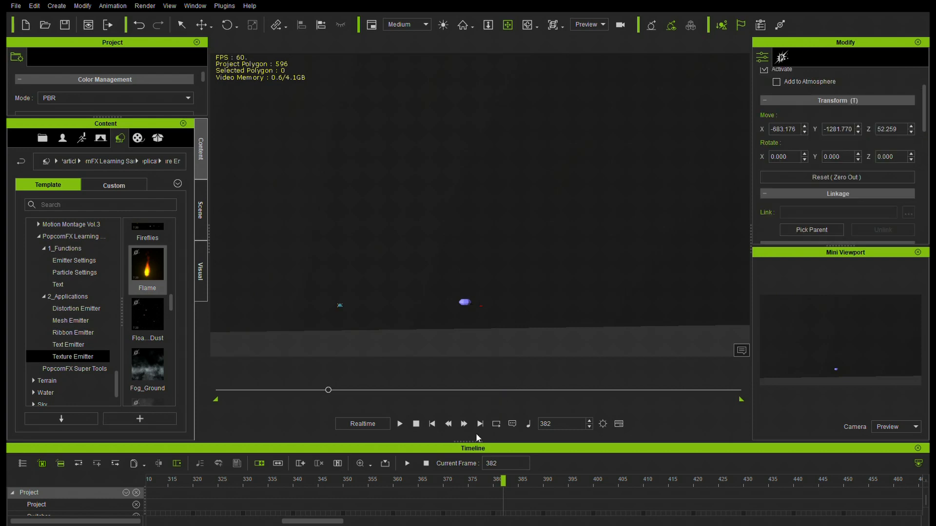
# Preview the Flame's rising fire trail, select the emitter, and play again.
pyautogui.click(399, 424)
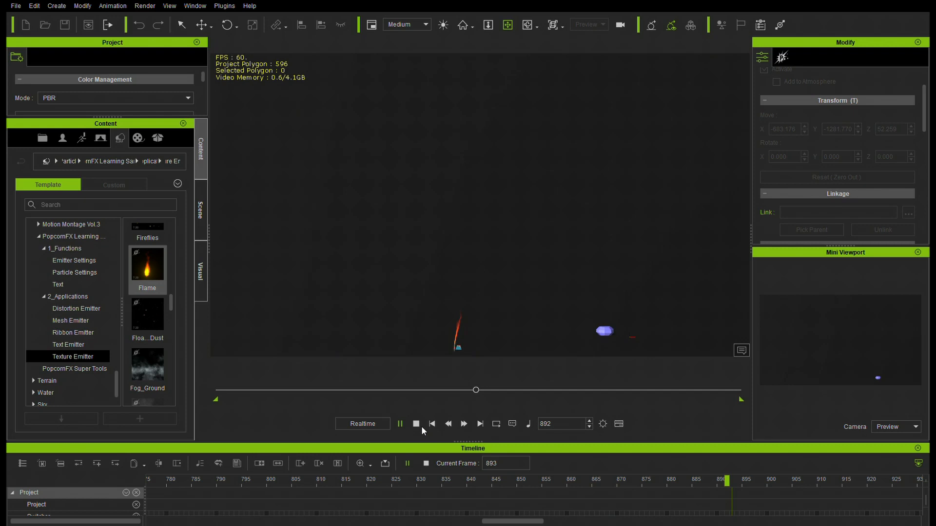
pyautogui.click(416, 423)
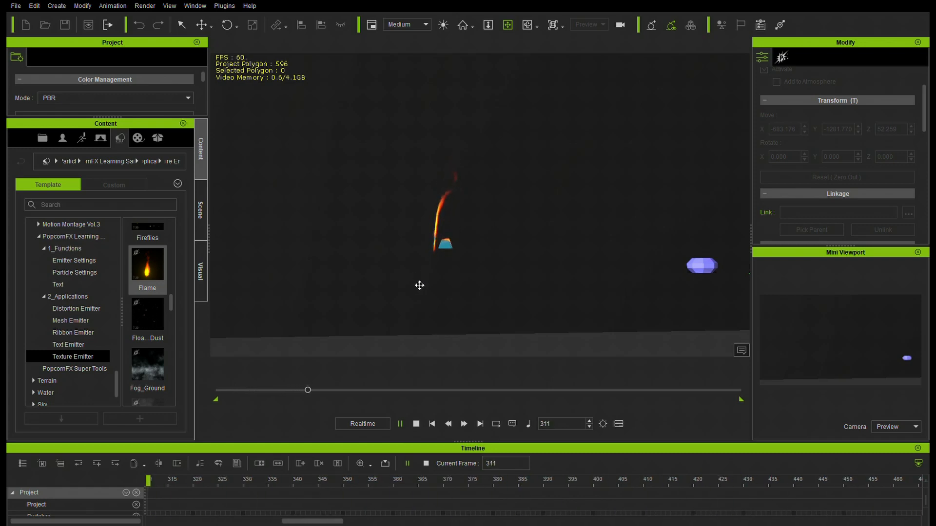
pyautogui.click(399, 423)
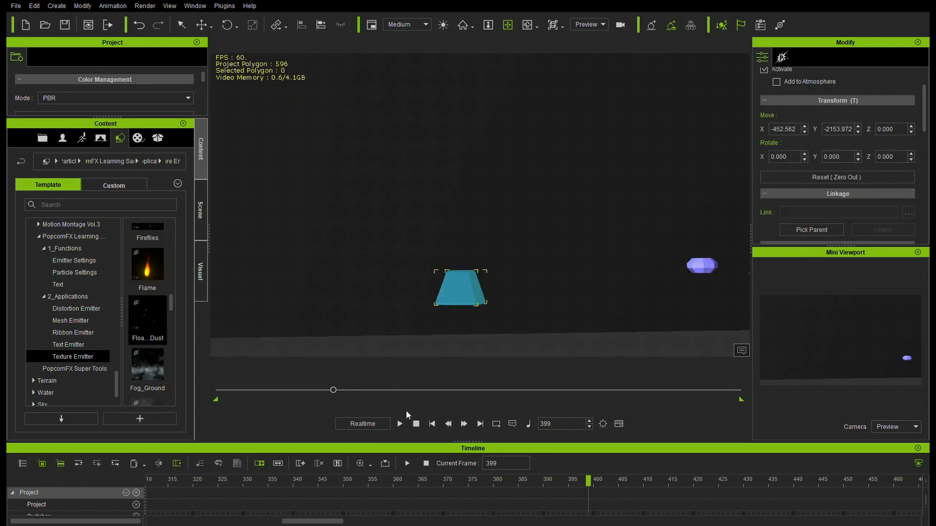
pyautogui.click(399, 423)
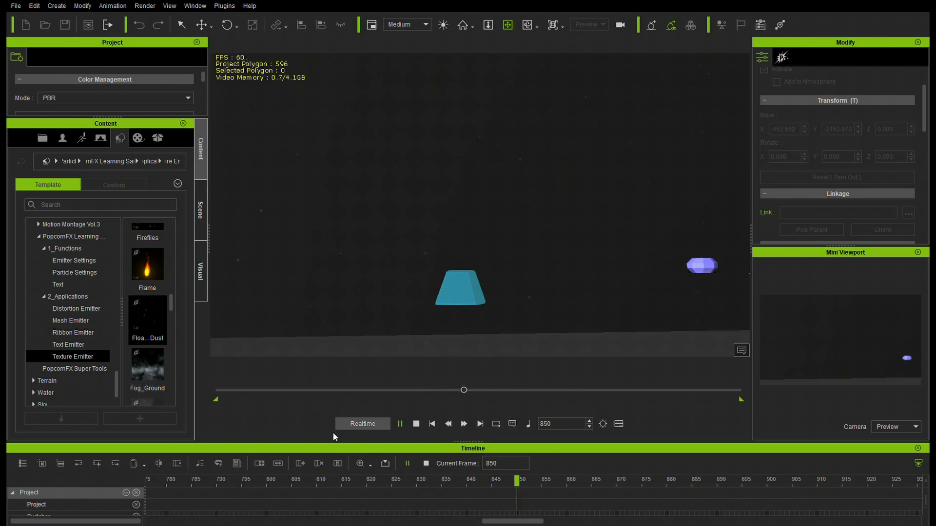
# Drop the Fire Rain emitter into the scene and run playback to the final frame.
pyautogui.click(399, 423)
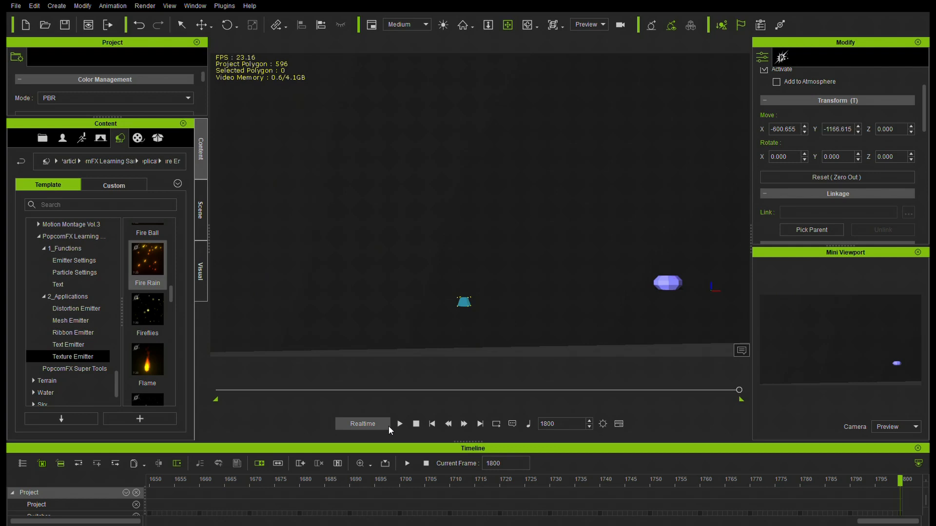
# Play the Fire Rain preview briefly, then stop it.
pyautogui.click(399, 424)
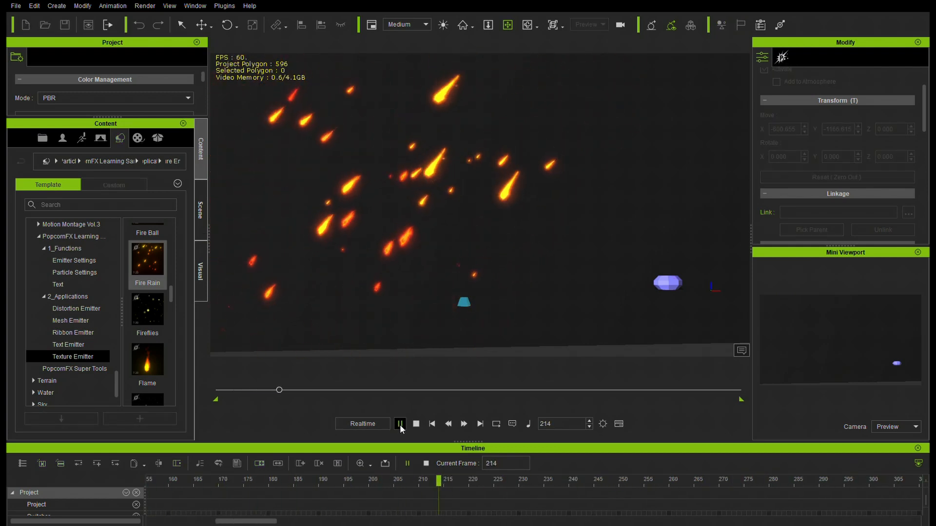
pyautogui.click(399, 423)
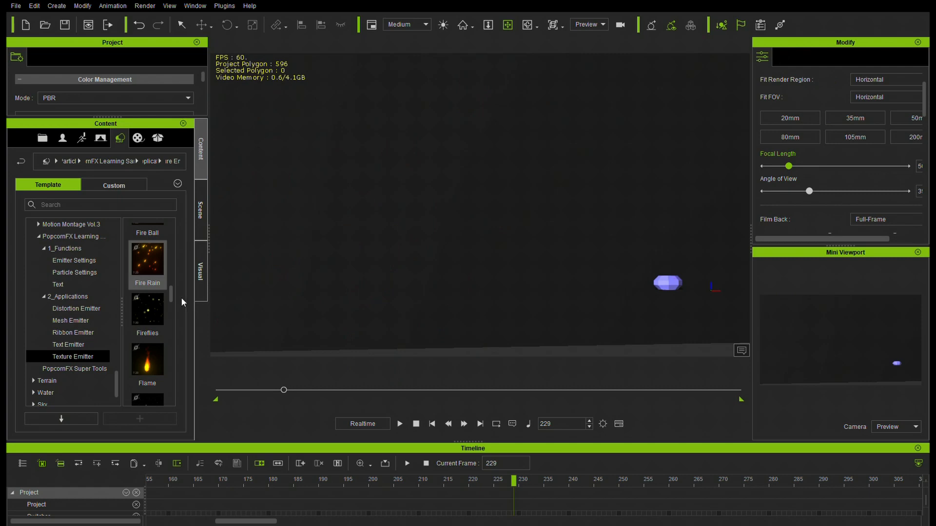
pyautogui.scroll(-3)
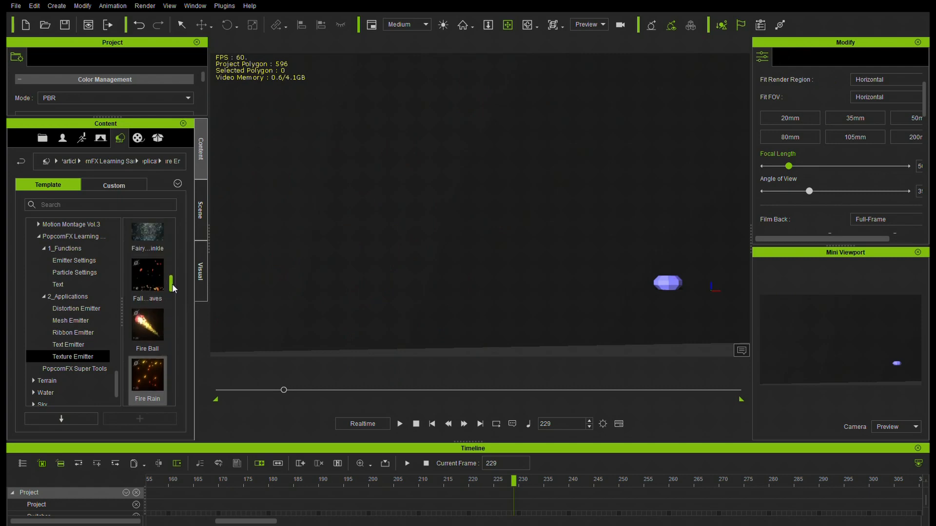
# Add the Falling Leaves emitter, preview its drifting leaves, then rewind to frame 1.
pyautogui.moveTo(147, 275); pyautogui.dragTo(505, 349)
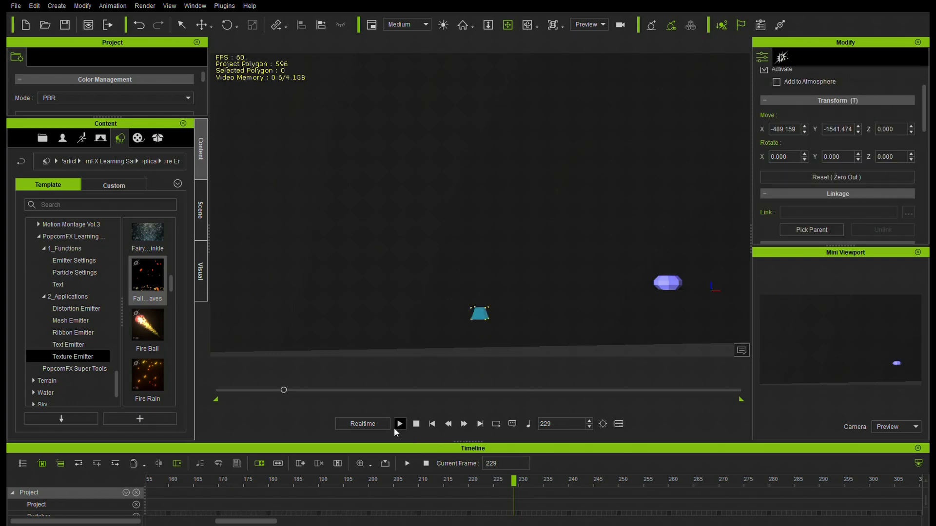
pyautogui.click(399, 424)
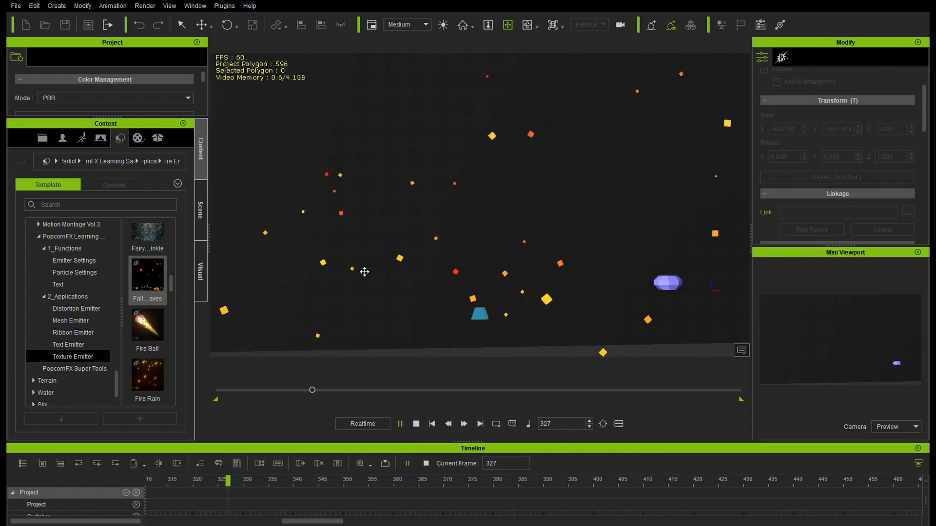
pyautogui.click(415, 424)
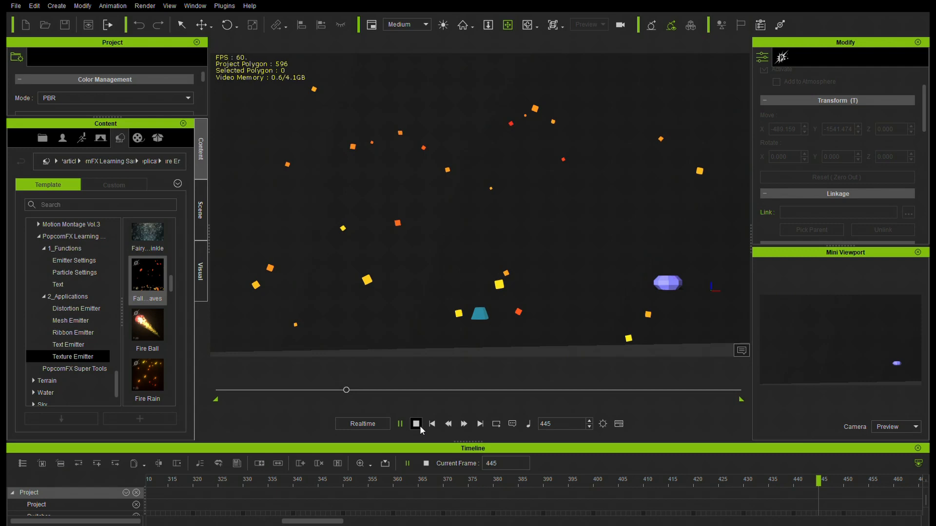
pyautogui.click(416, 423)
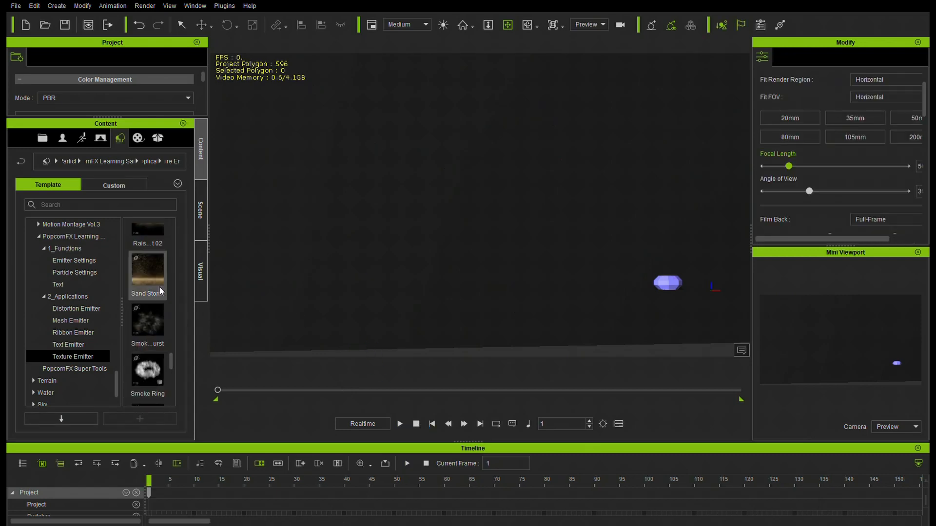
pyautogui.scroll(-3)
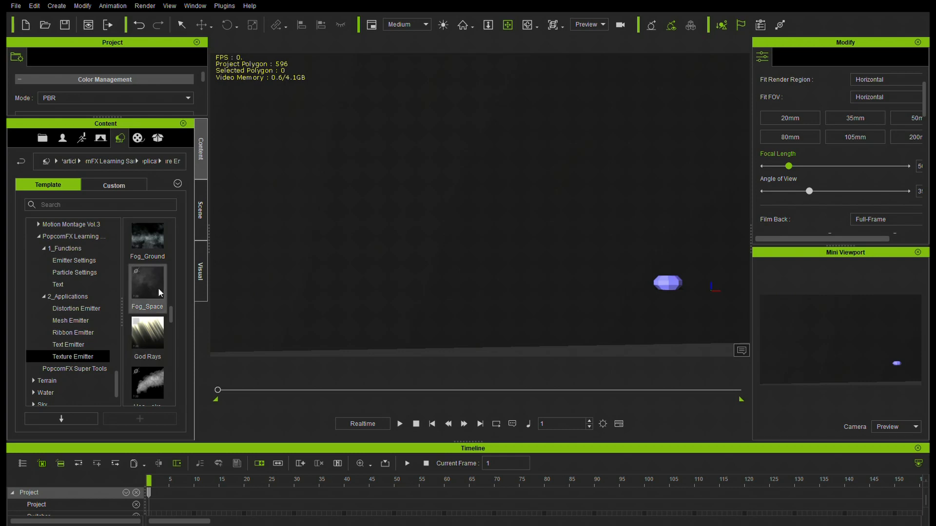
pyautogui.scroll(-3)
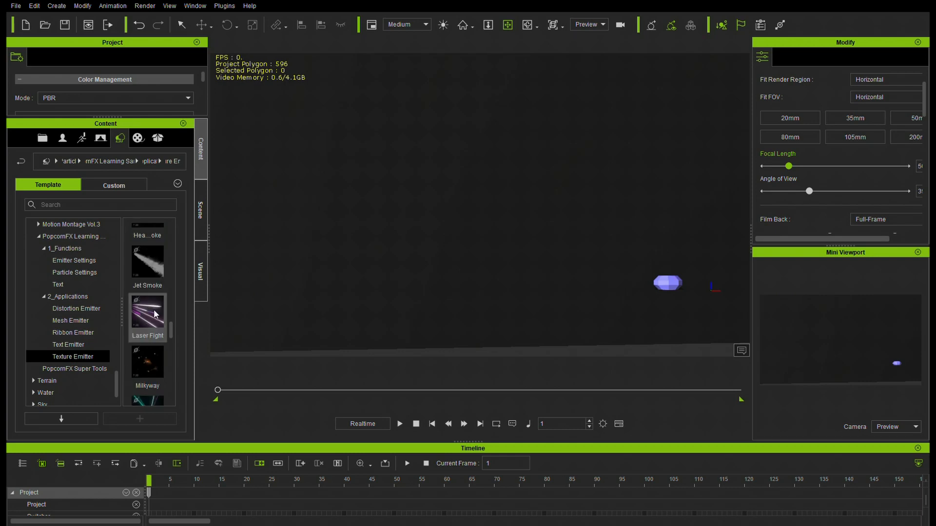
pyautogui.scroll(-3)
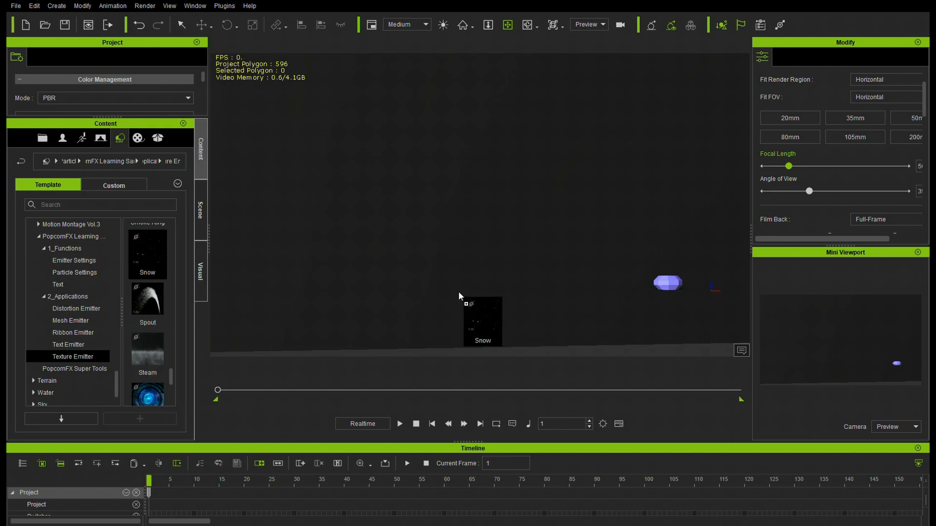
# Drop the Snow preset emitter into the scene, leaving the timeline at frame 1.
pyautogui.click(399, 424)
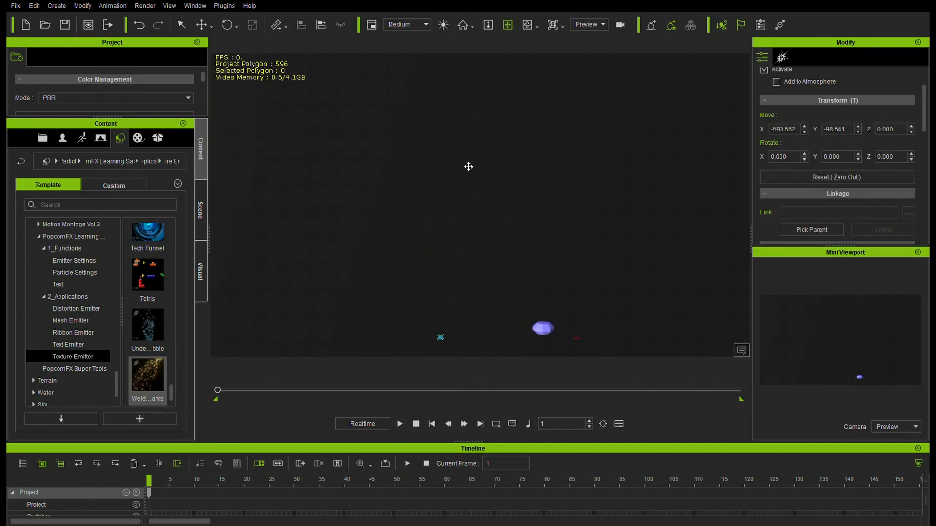
# Reframe the view around the emitter and pill shape, then briefly play and pause the sparks.
pyautogui.moveTo(469, 167); pyautogui.dragTo(470, 320)
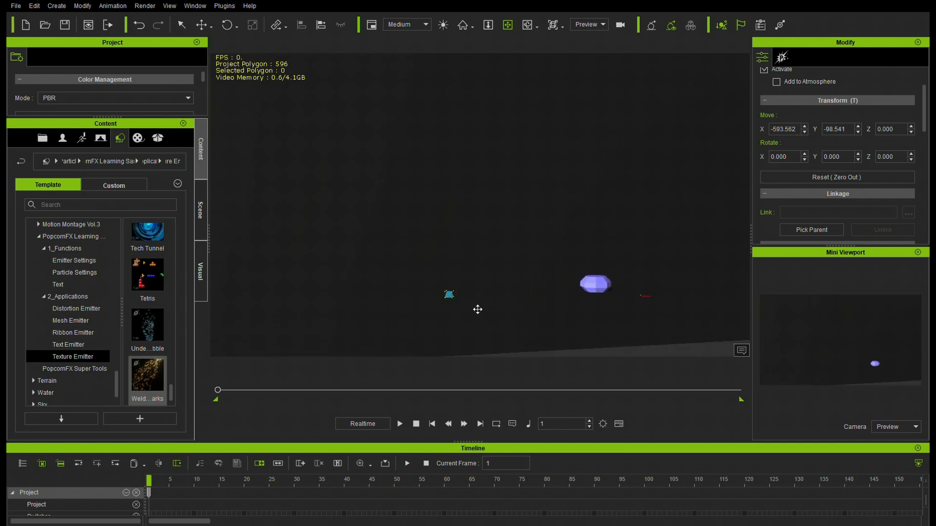
pyautogui.click(399, 423)
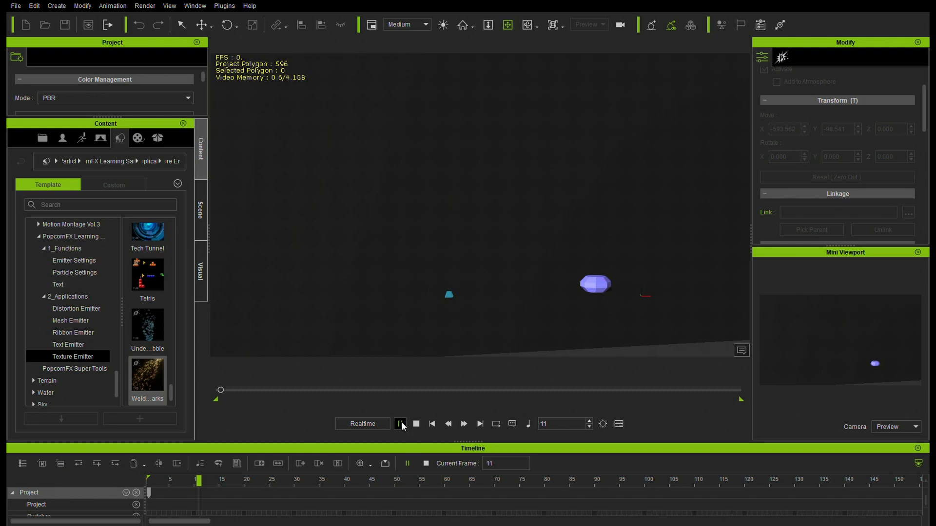
pyautogui.click(400, 423)
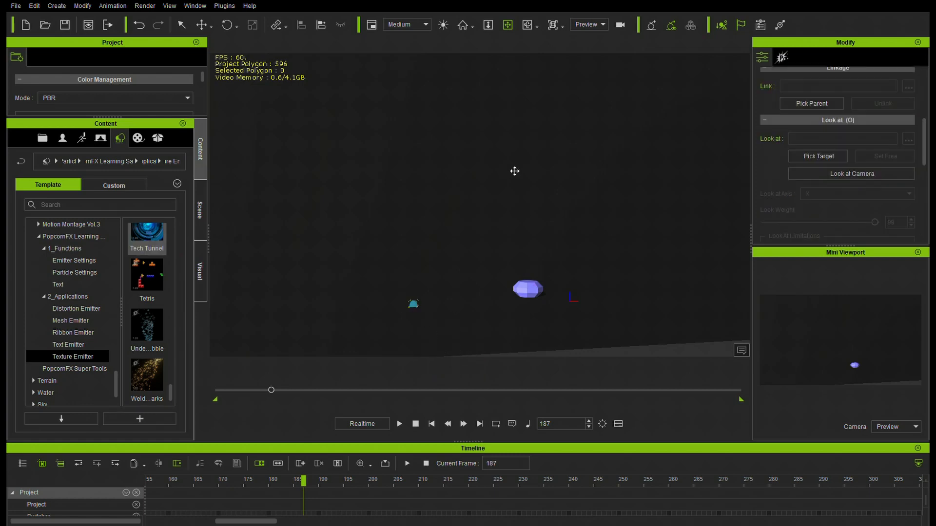
# Drag the Laser Fight emitter into the scene and position it left of the sphere.
pyautogui.click(399, 423)
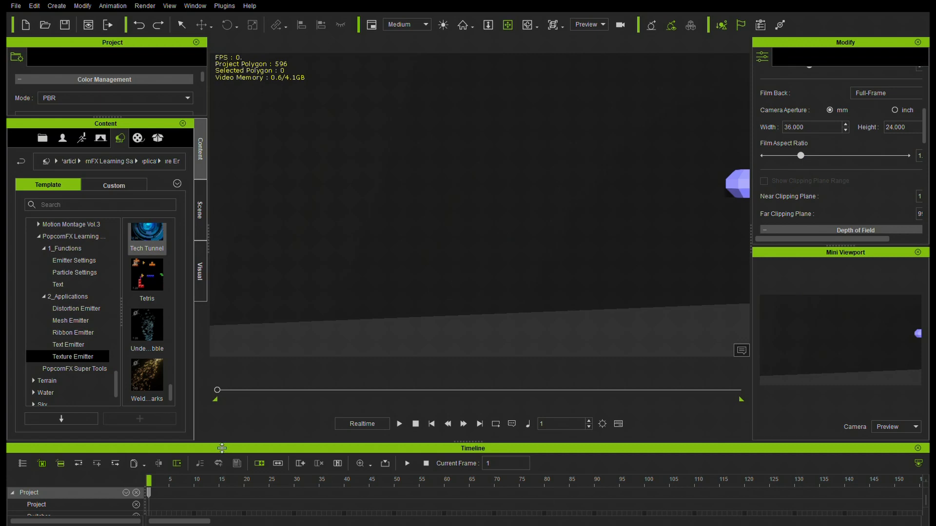
pyautogui.moveTo(309, 314)
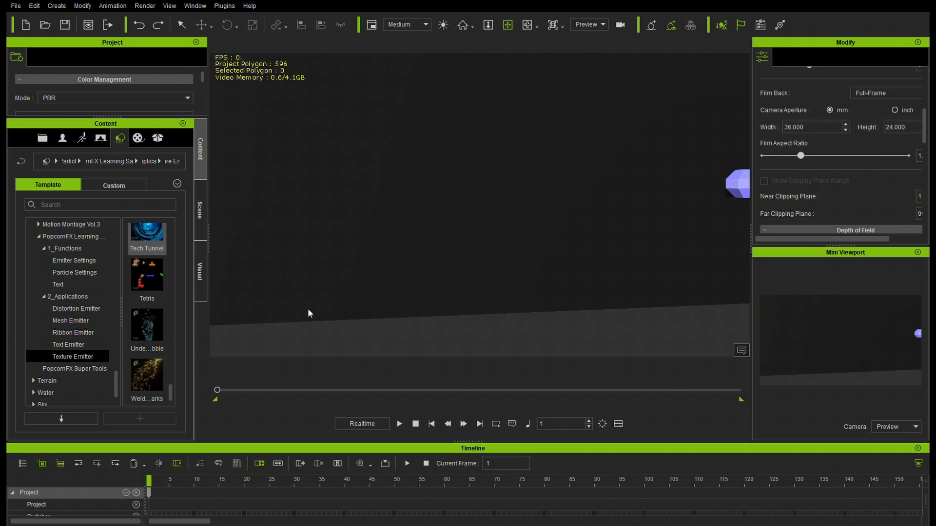
pyautogui.moveTo(595, 299)
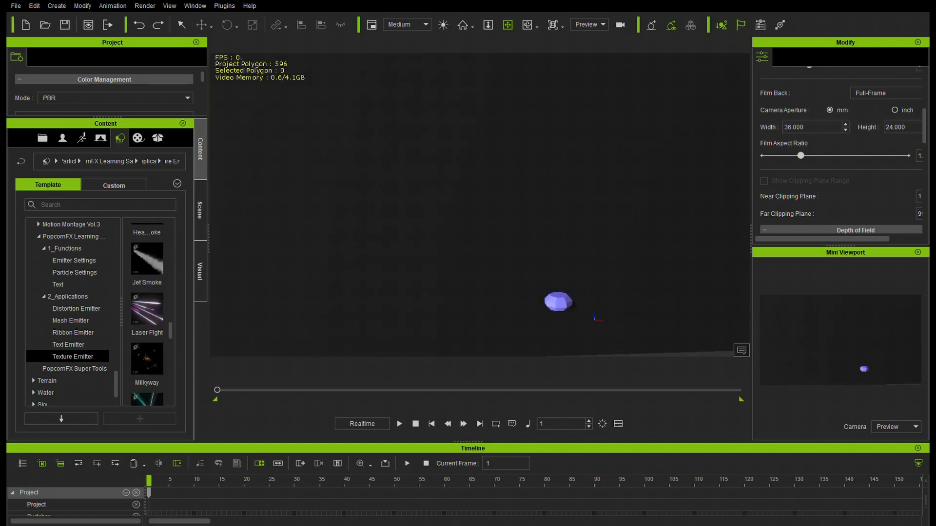
pyautogui.click(146, 359)
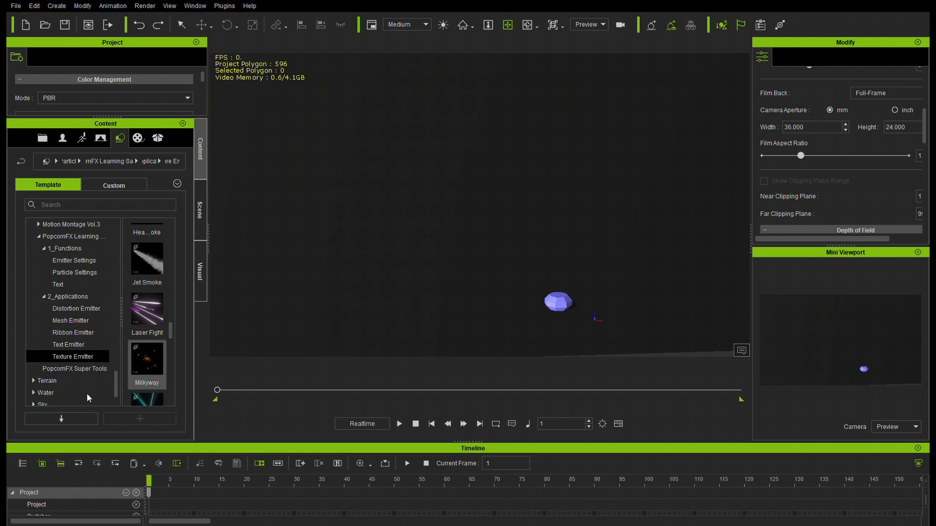
pyautogui.moveTo(146, 311); pyautogui.dragTo(421, 359)
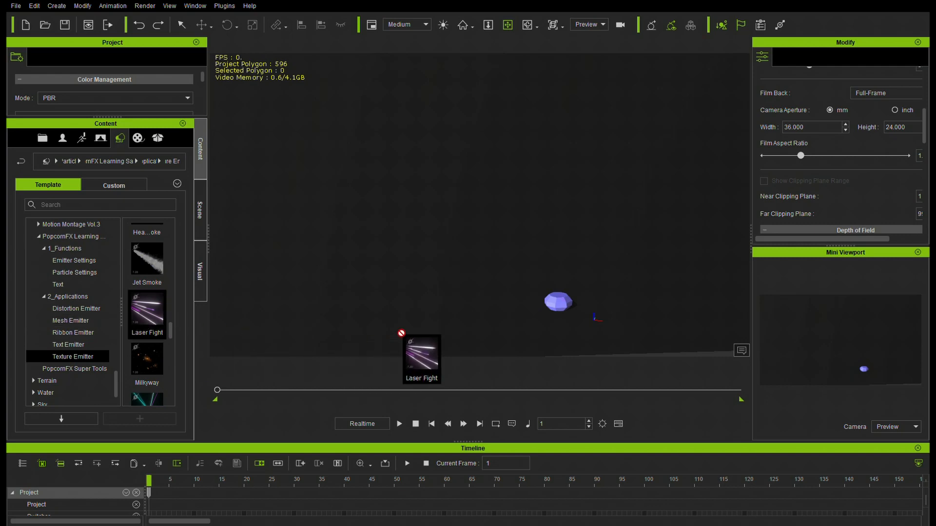
pyautogui.moveTo(420, 358); pyautogui.dragTo(481, 272)
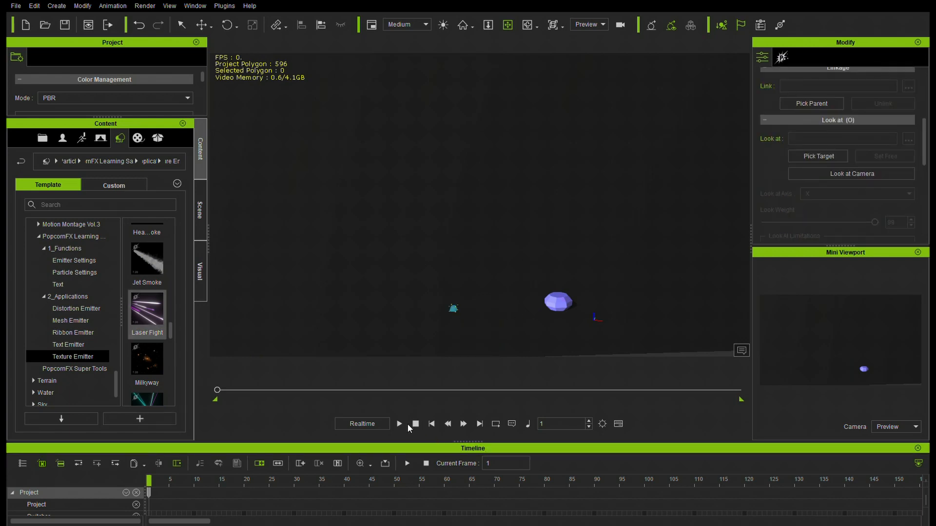
# Preview the Laser Fight beams, then the Jet Smoke effect, rewinding to frame 1 each time.
pyautogui.click(398, 423)
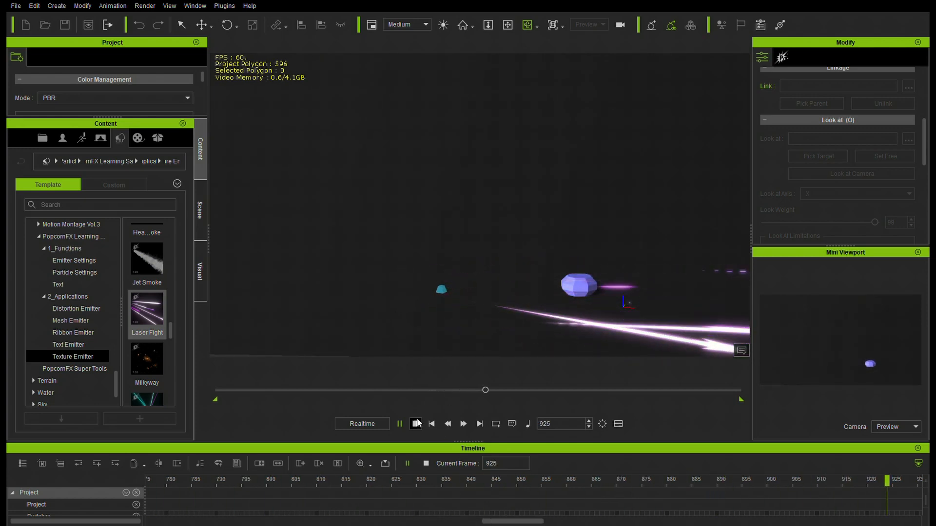
pyautogui.click(416, 424)
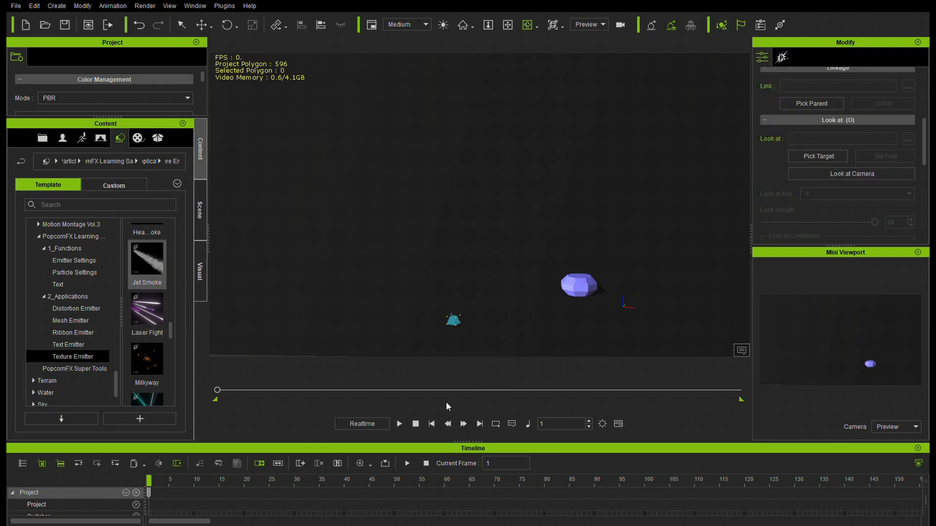
pyautogui.click(398, 423)
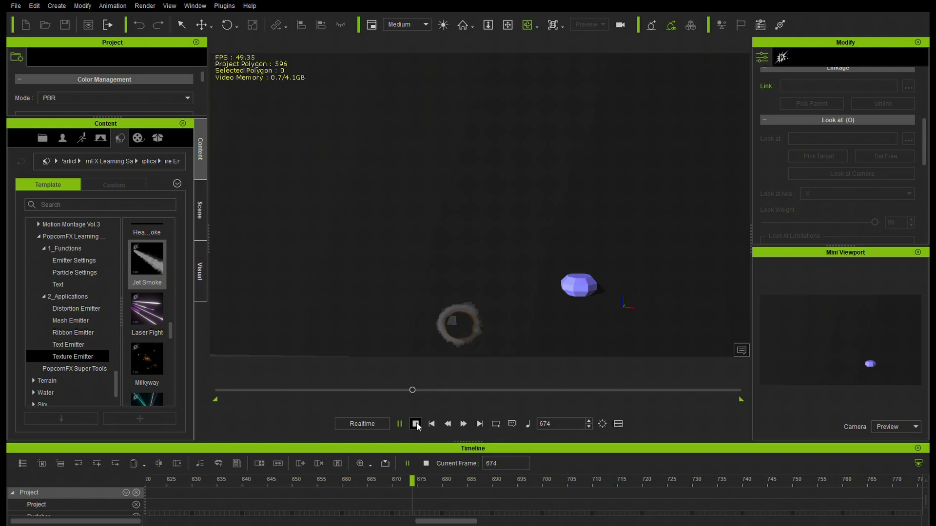
pyautogui.click(416, 423)
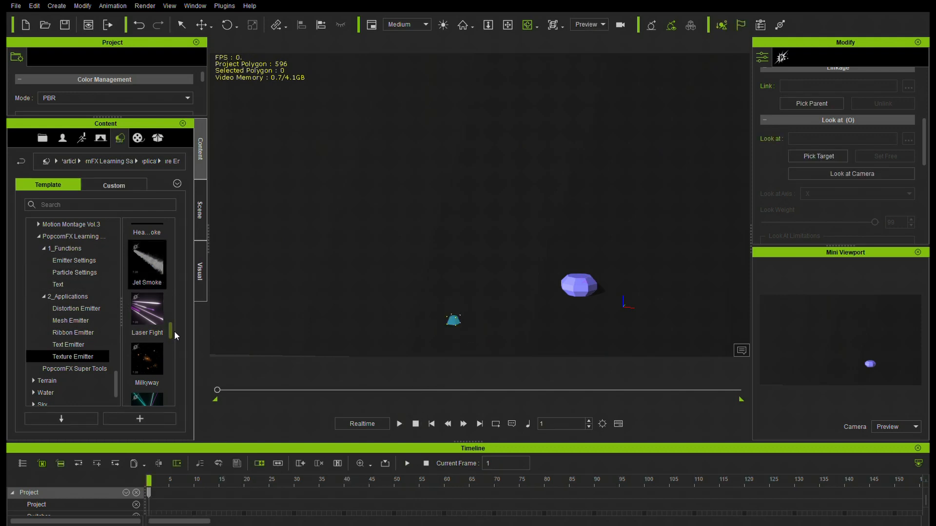
pyautogui.scroll(-3)
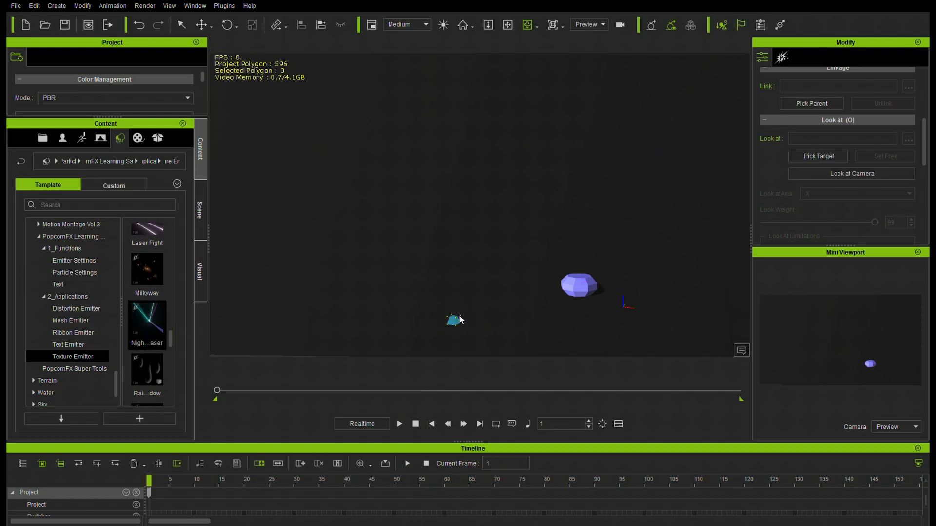
pyautogui.moveTo(459, 366)
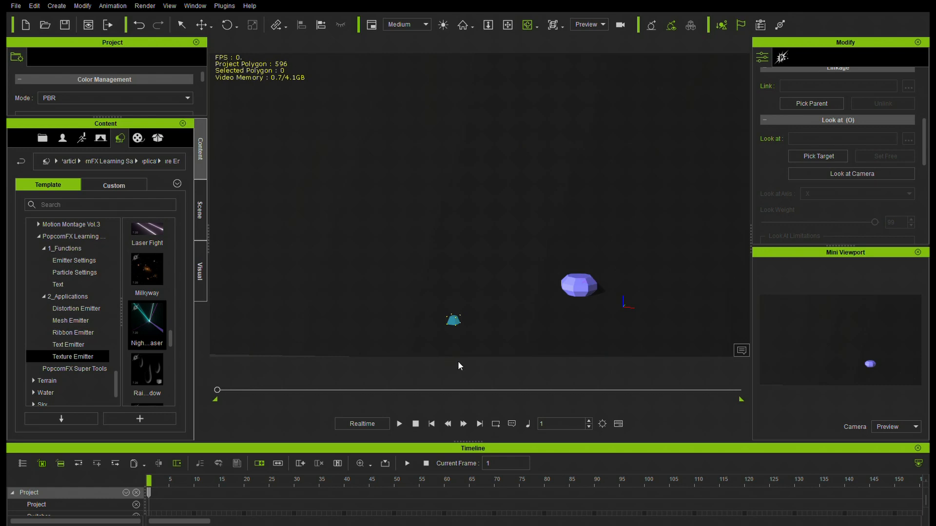
# Add the blue Night Laser effect and preview it with the other lasers, then pause.
pyautogui.click(399, 424)
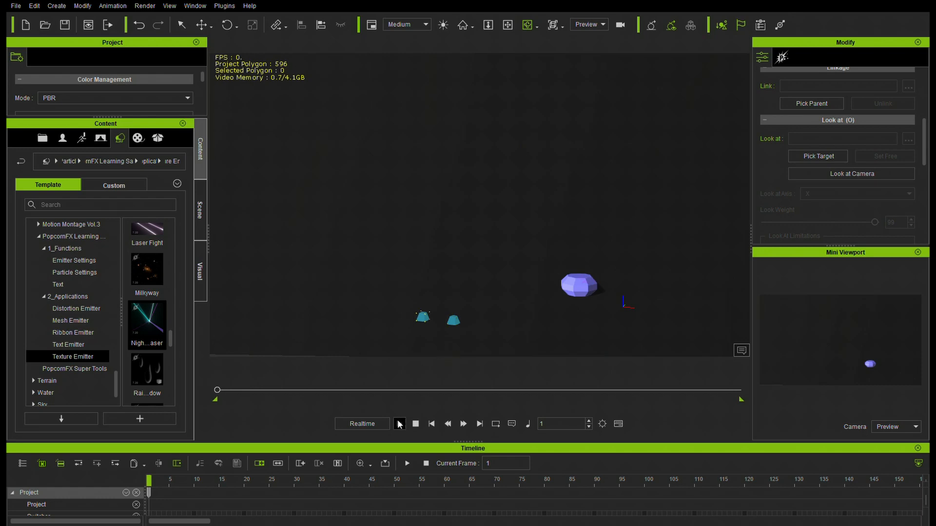
pyautogui.click(400, 424)
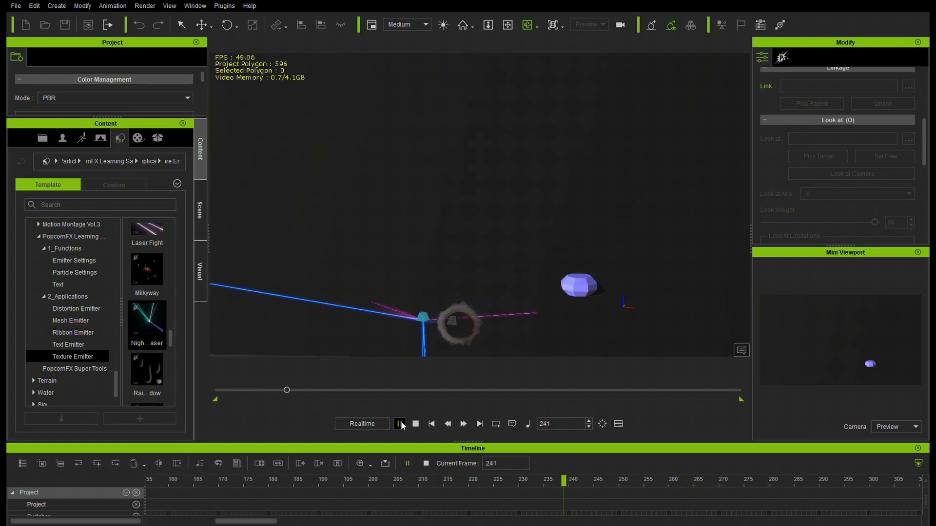
pyautogui.click(399, 423)
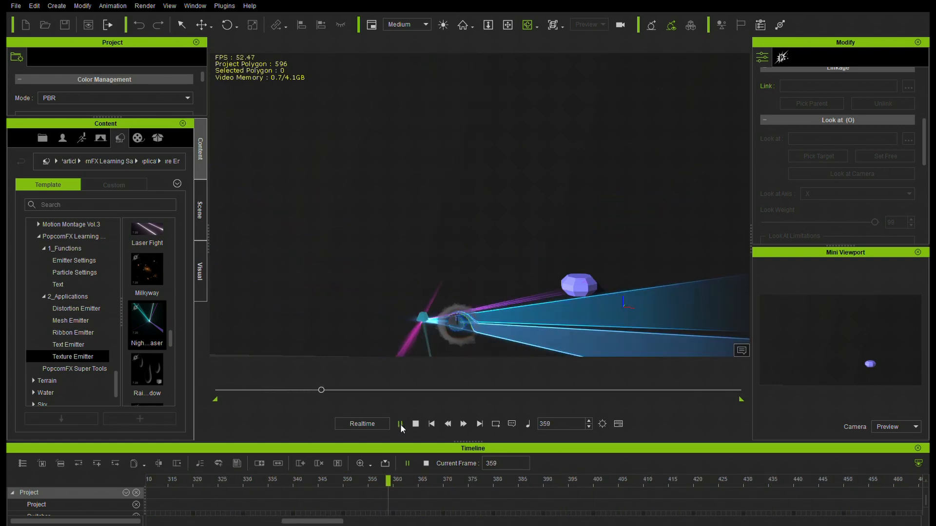
pyautogui.click(399, 423)
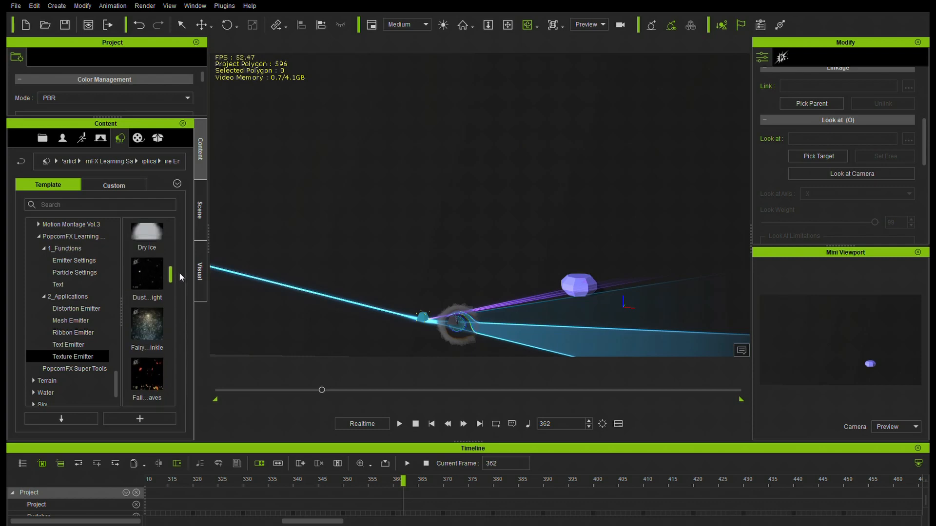
pyautogui.scroll(-3)
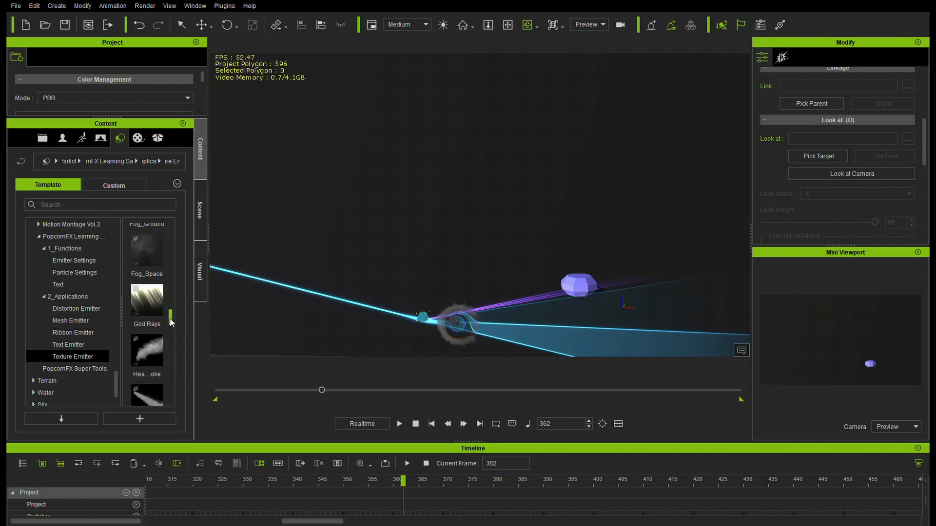
# Add the Fog_Ground emitter, play the rolling fog, then stop and rewind.
pyautogui.moveTo(146, 247); pyautogui.dragTo(408, 355)
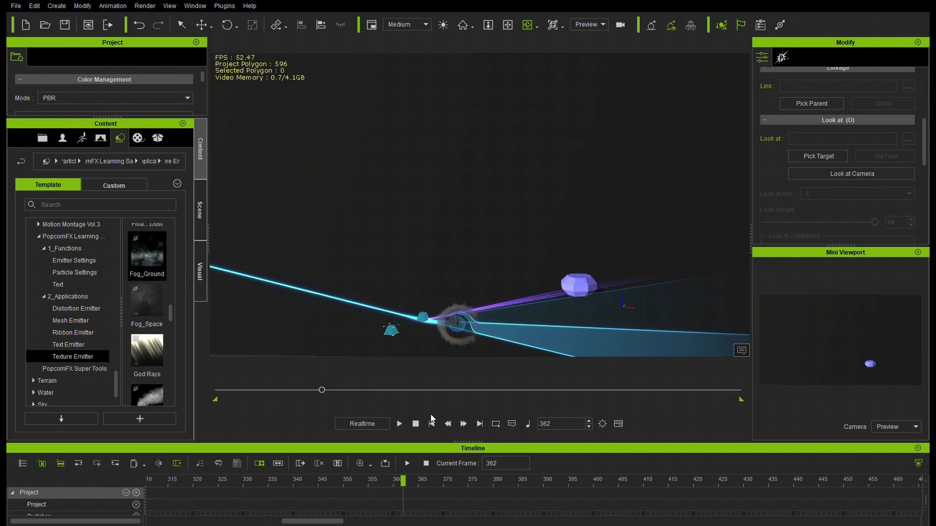
pyautogui.click(398, 424)
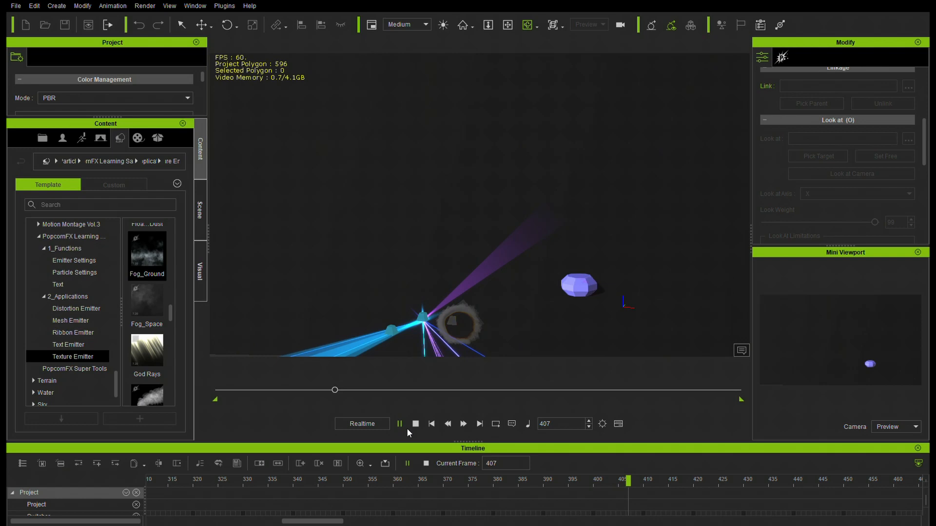
pyautogui.click(415, 423)
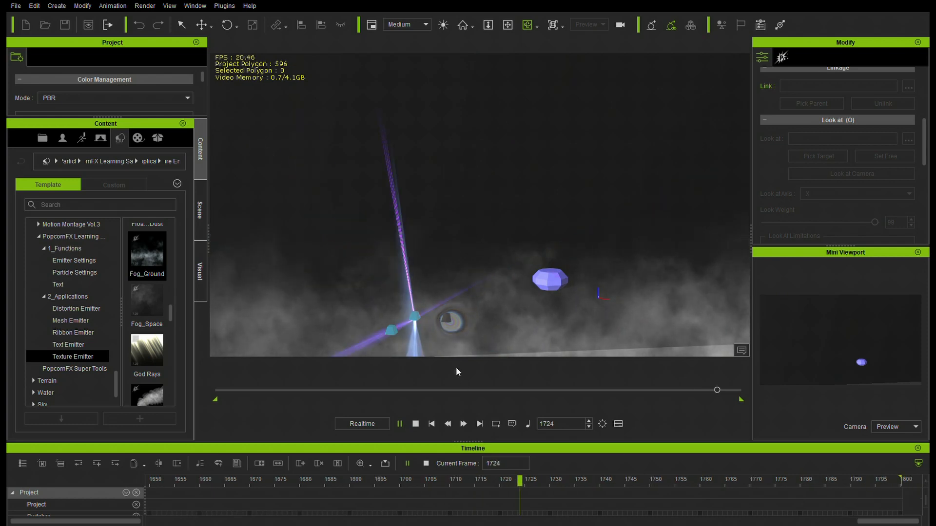
pyautogui.click(415, 424)
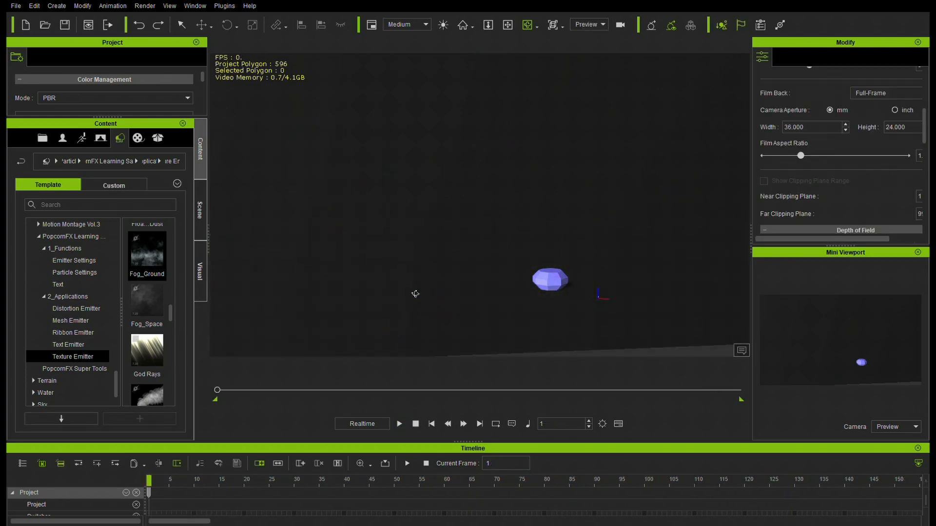
# Add the Heavy Smoke emitter and briefly preview its billowing white plume.
pyautogui.scroll(-3)
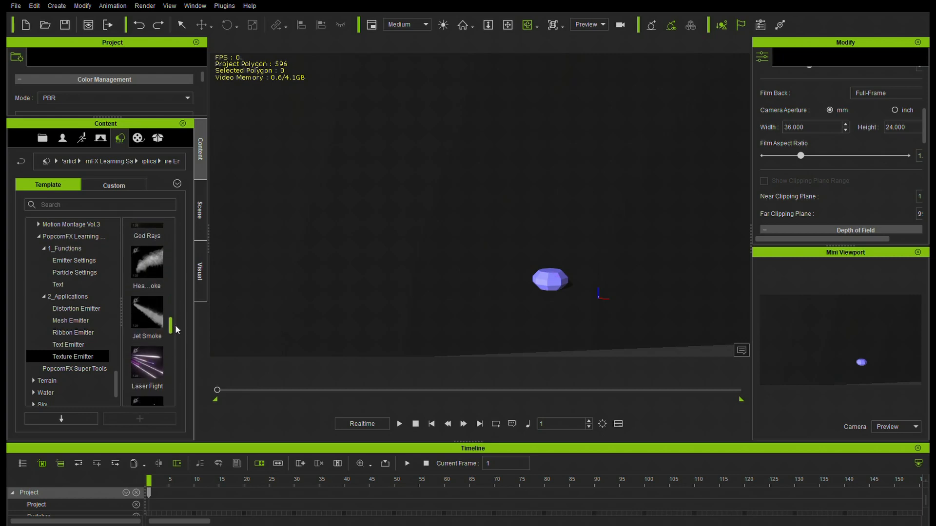
pyautogui.moveTo(146, 268); pyautogui.dragTo(482, 352)
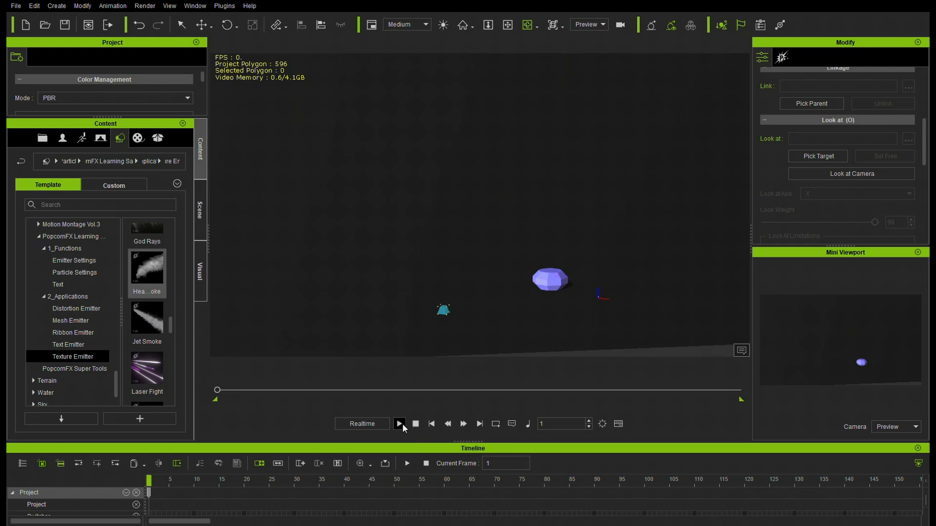
pyautogui.click(400, 423)
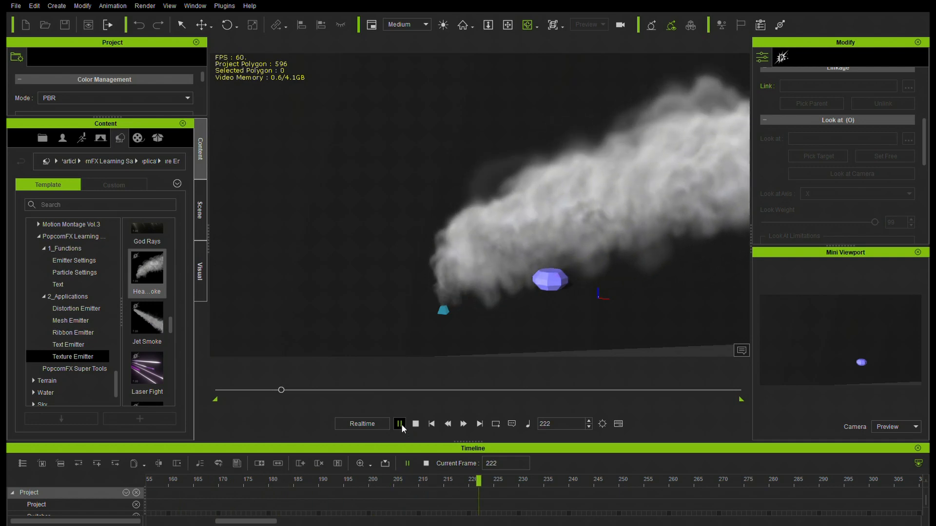
pyautogui.click(400, 423)
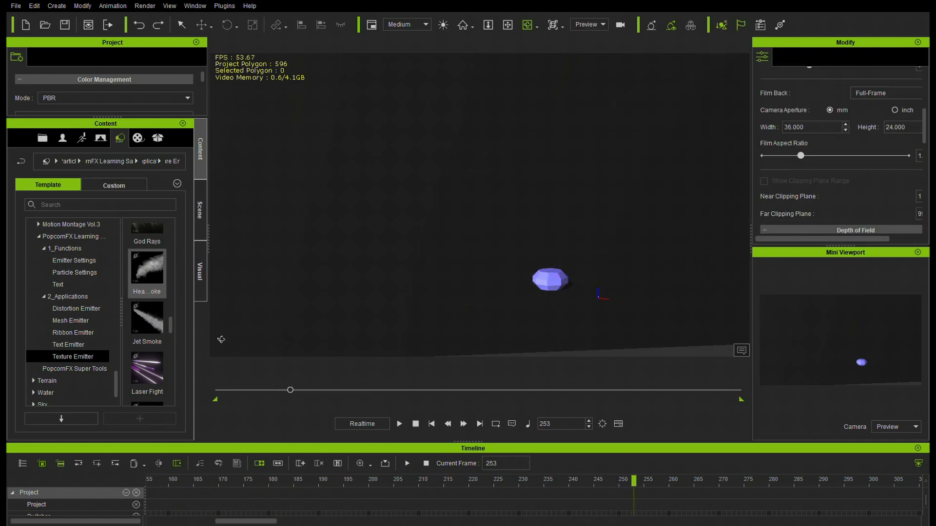
# Find the Sand Storm effect in the template list and play it back.
pyautogui.scroll(-3)
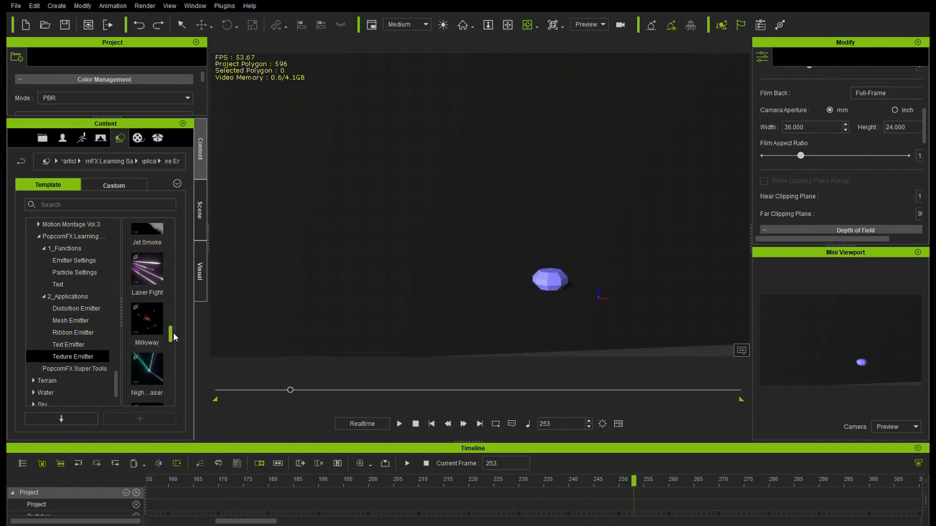
pyautogui.scroll(-3)
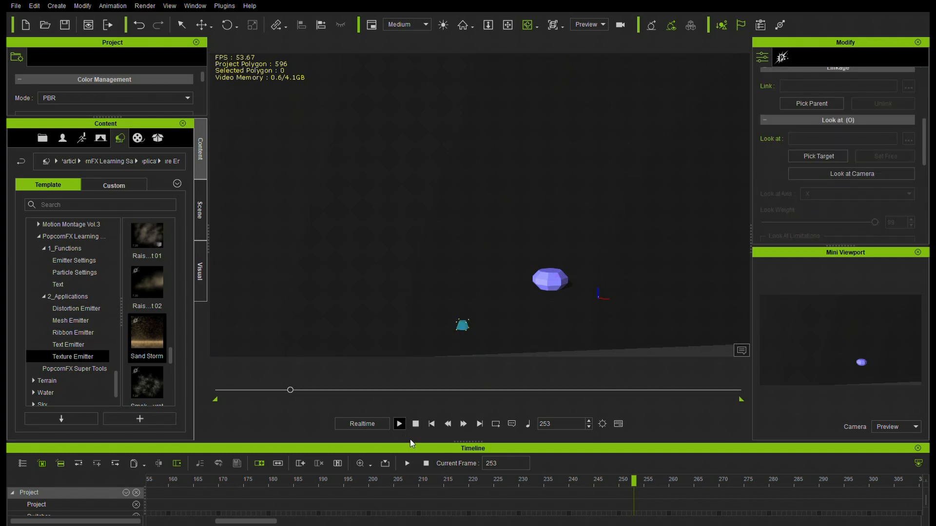
pyautogui.click(399, 424)
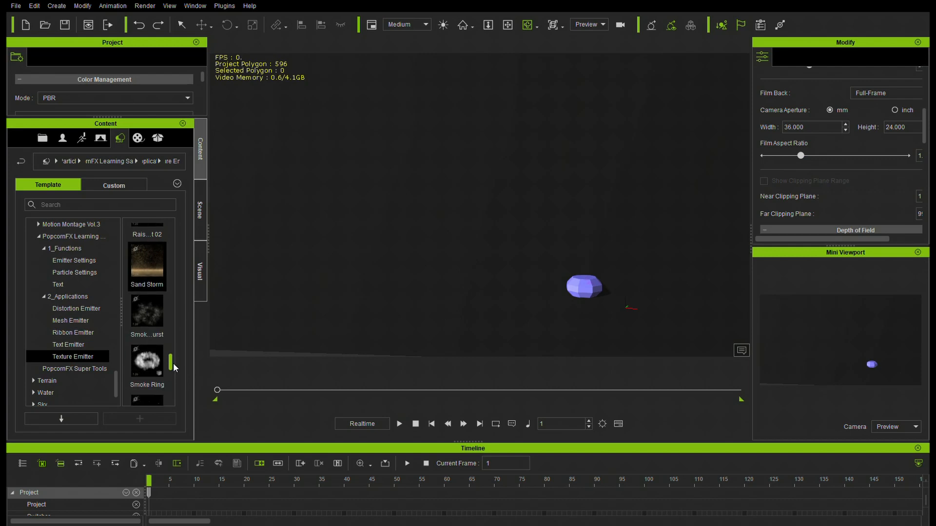
# Drop the Smoke Ring emitter into the viewport and preview it, pausing at frame 362.
pyautogui.moveTo(146, 361); pyautogui.dragTo(486, 346)
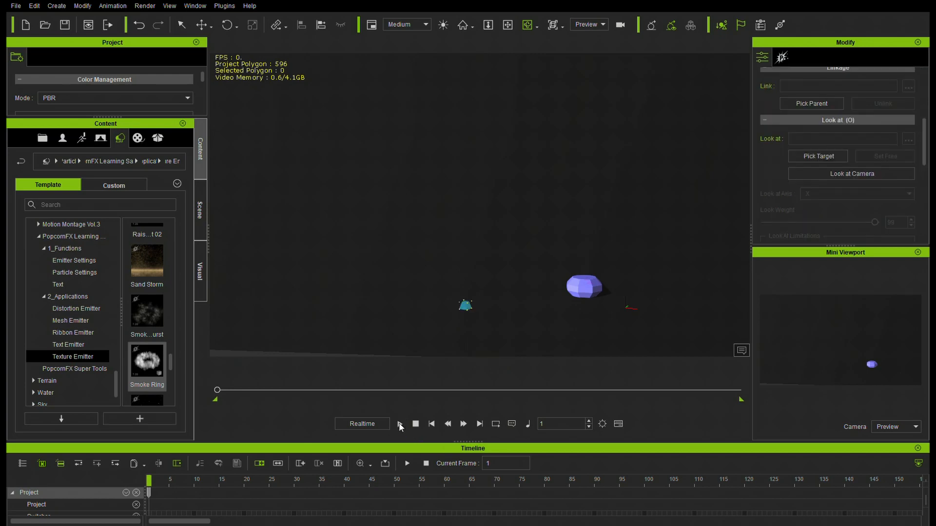
pyautogui.click(399, 424)
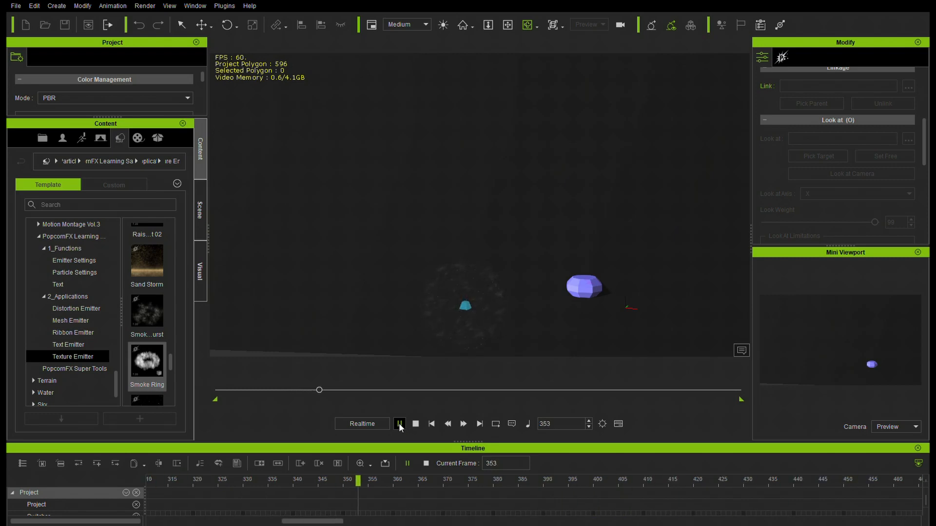
pyautogui.click(399, 424)
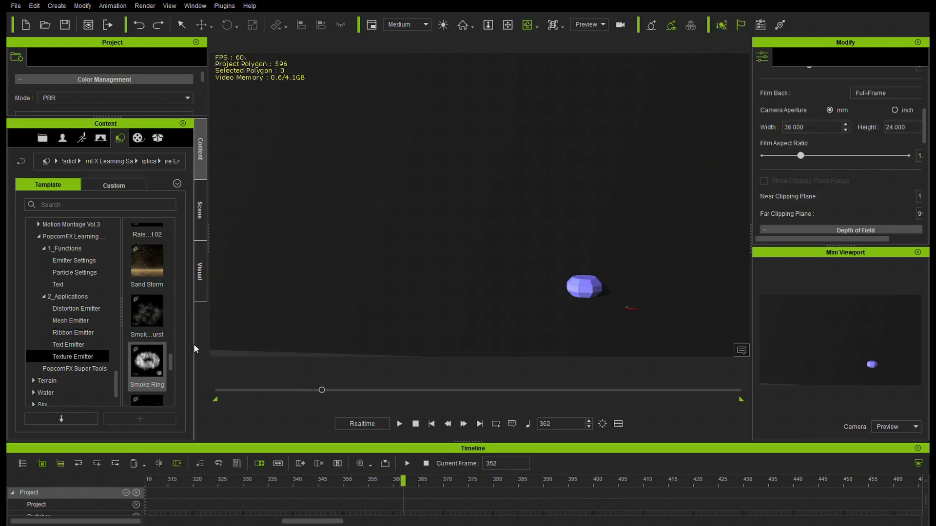
pyautogui.scroll(-3)
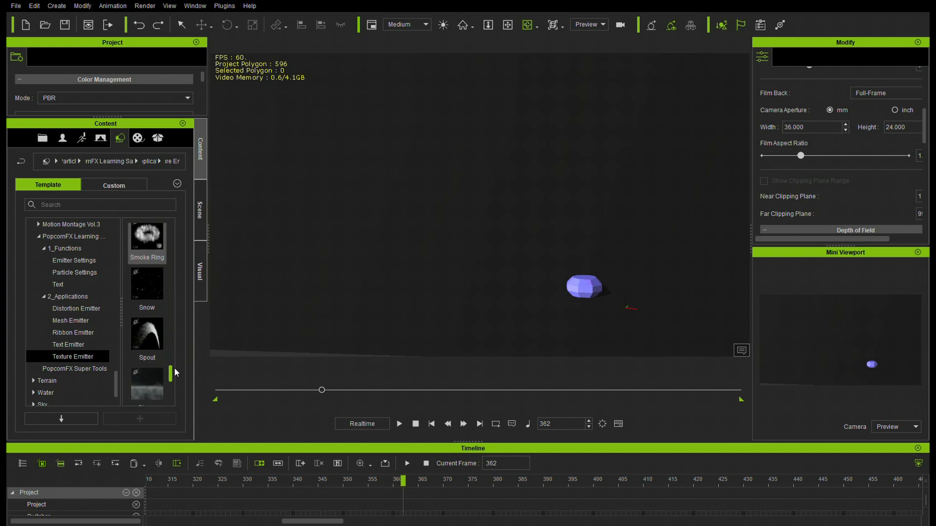
# Add the Underwater Bubble emitter and play its bubbles through to frame 956.
pyautogui.scroll(-3)
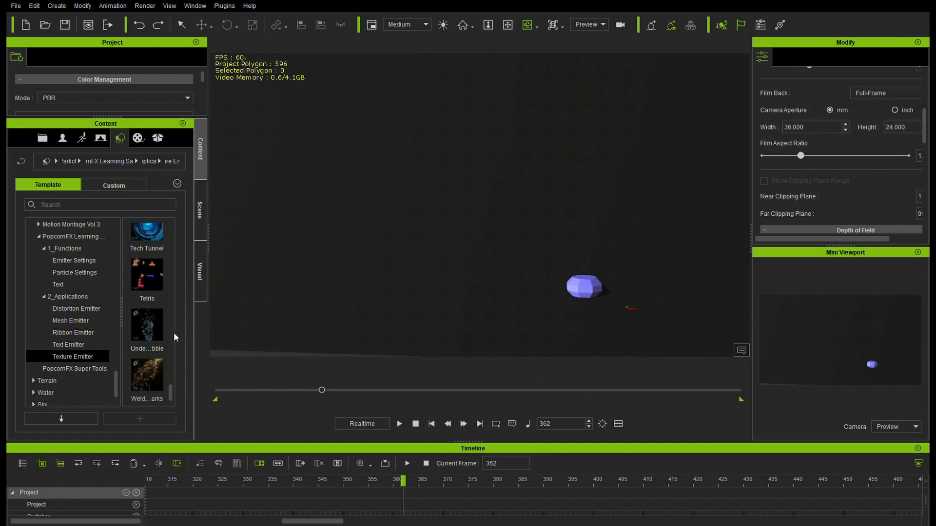
pyautogui.moveTo(147, 325); pyautogui.dragTo(489, 351)
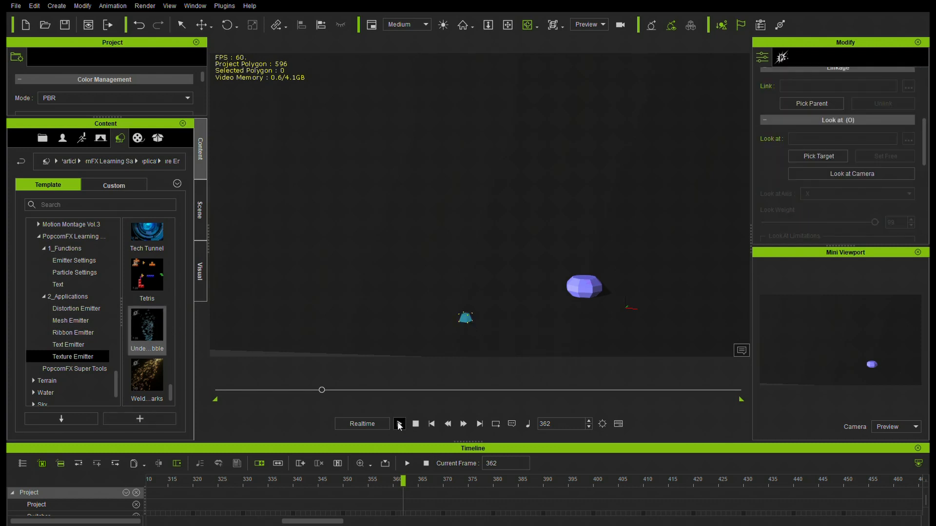
pyautogui.click(407, 424)
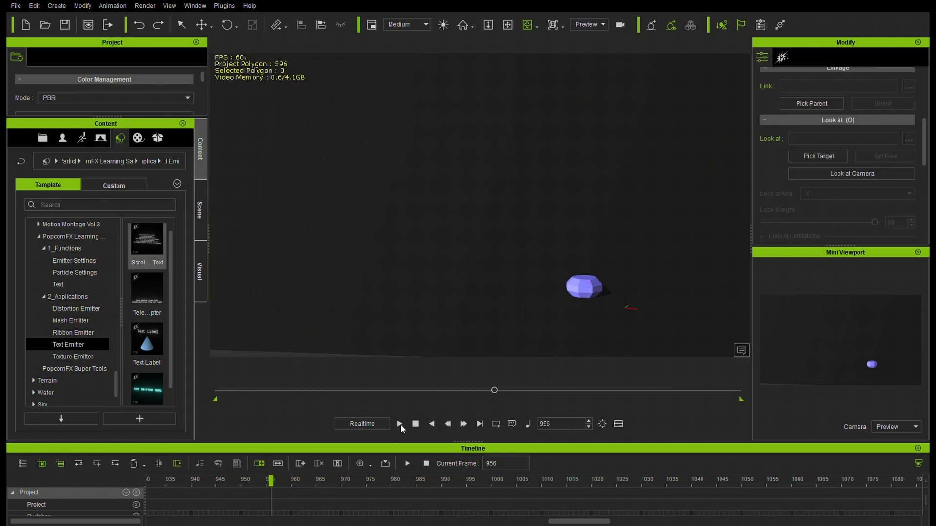
# Pause the scrolling text and set letter spacing to about 1.26, line spacing 0.61.
pyautogui.click(399, 424)
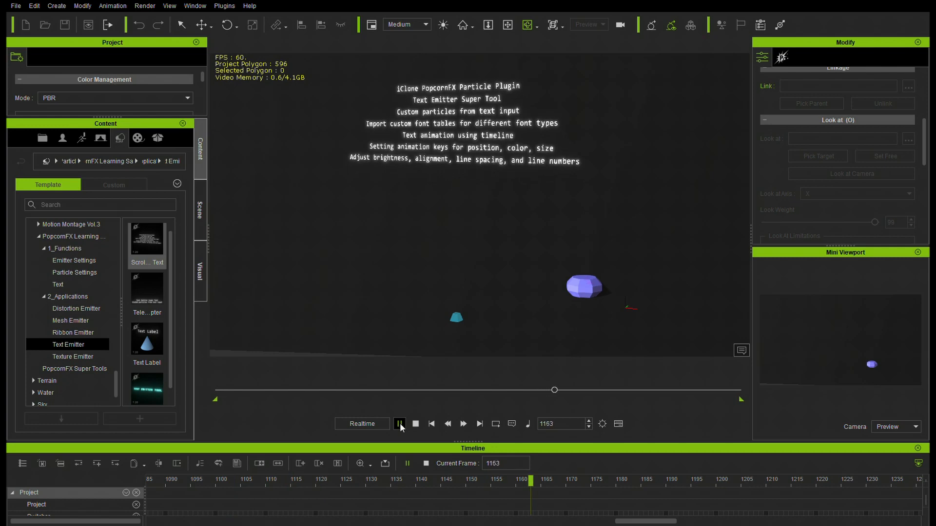
pyautogui.click(399, 424)
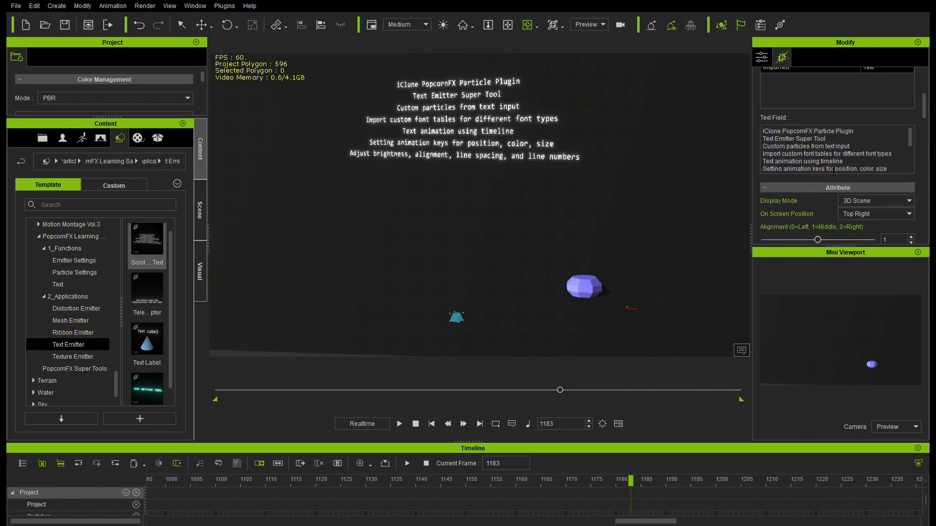
pyautogui.scroll(-3)
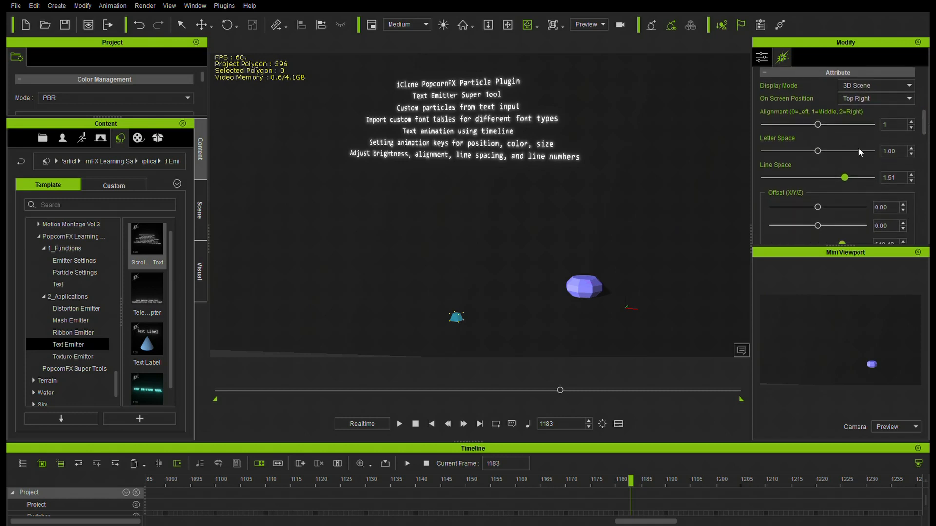
pyautogui.moveTo(818, 152); pyautogui.dragTo(842, 151)
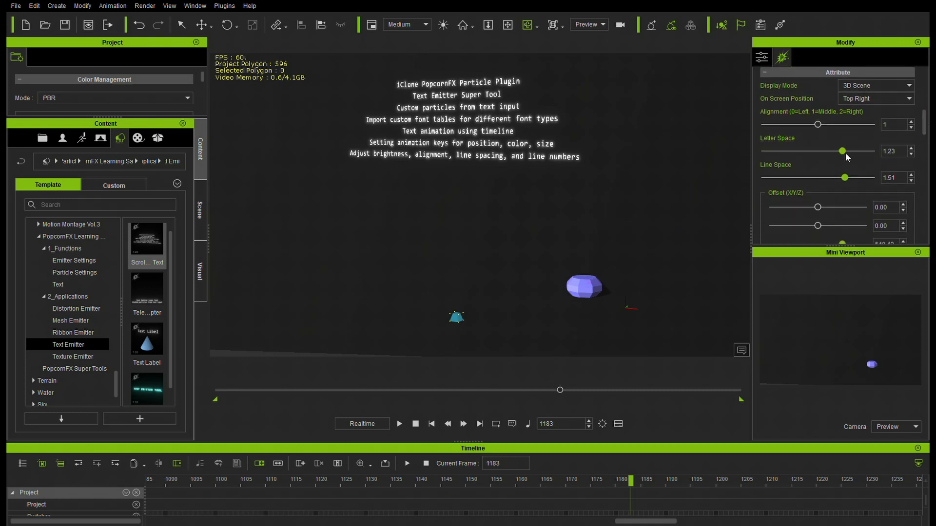
pyautogui.moveTo(844, 178); pyautogui.dragTo(810, 177)
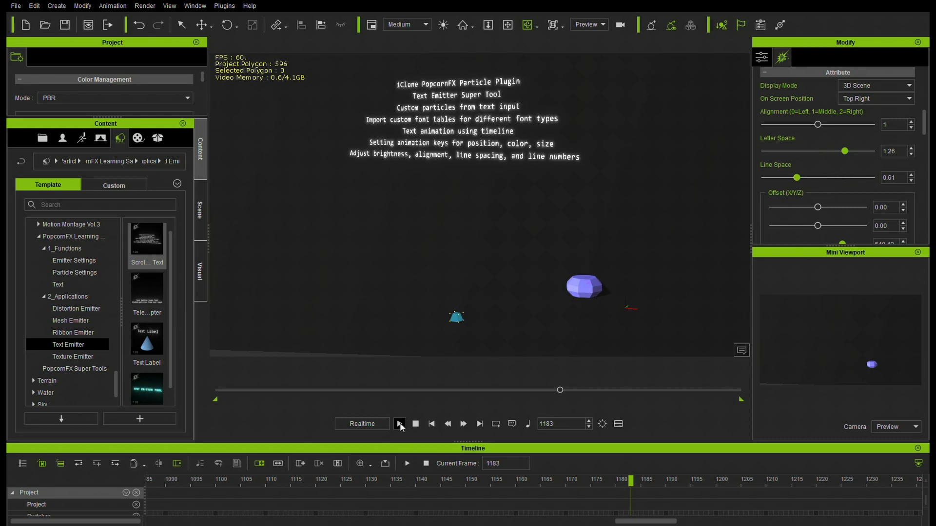
# Replay the respaced text, then stop playback back at frame 1.
pyautogui.click(400, 424)
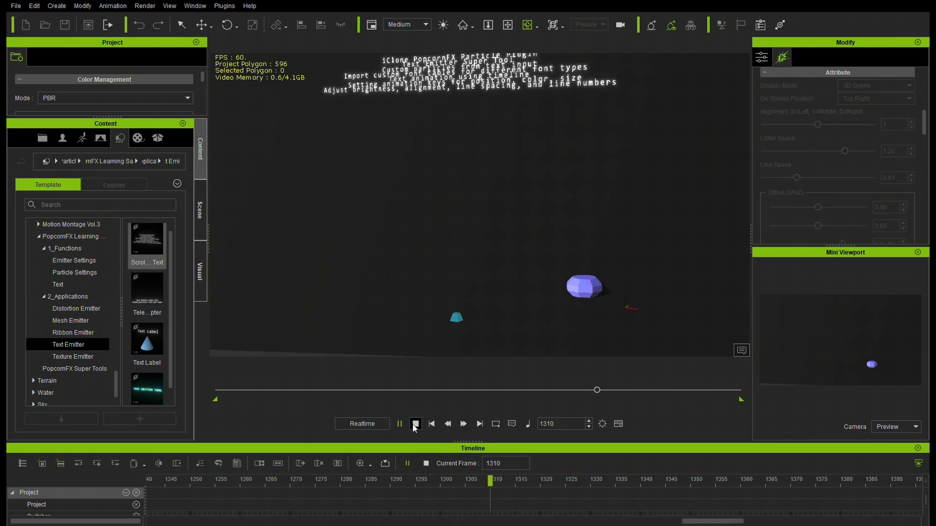
pyautogui.click(414, 424)
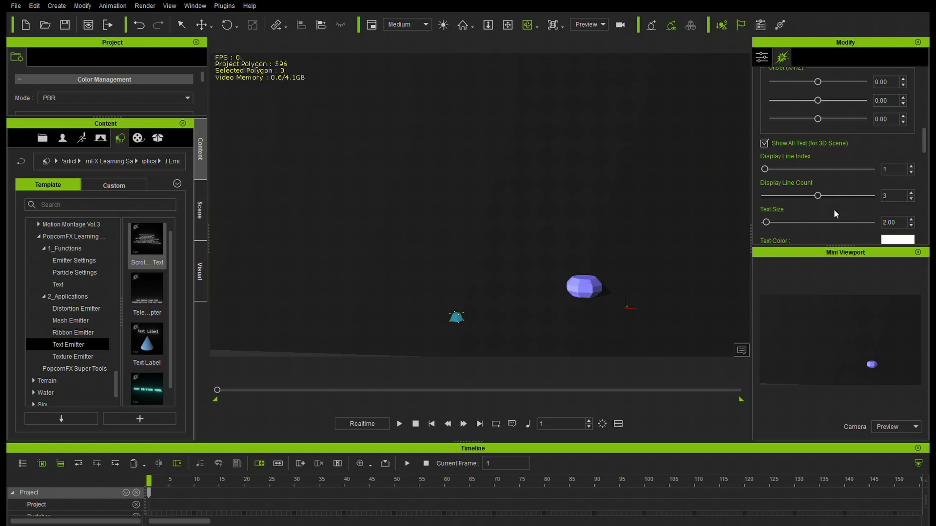
pyautogui.moveTo(886, 190)
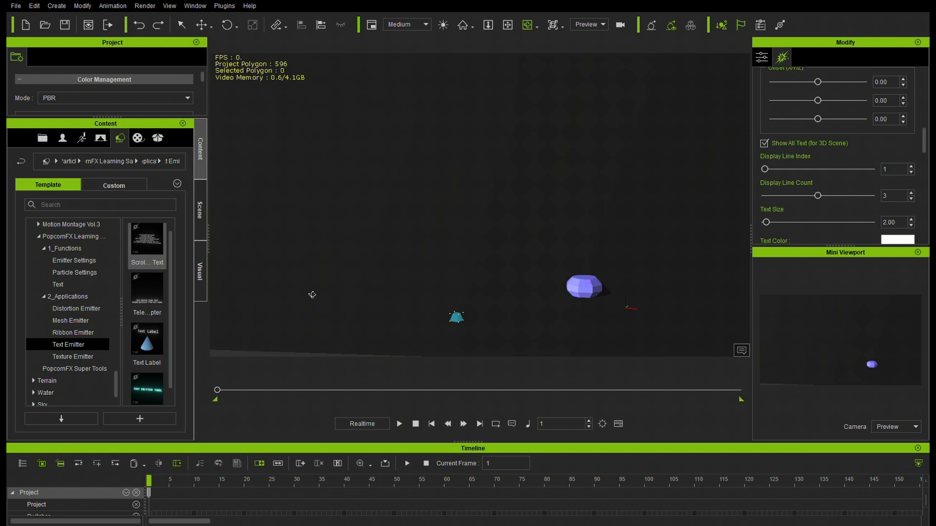
pyautogui.click(761, 57)
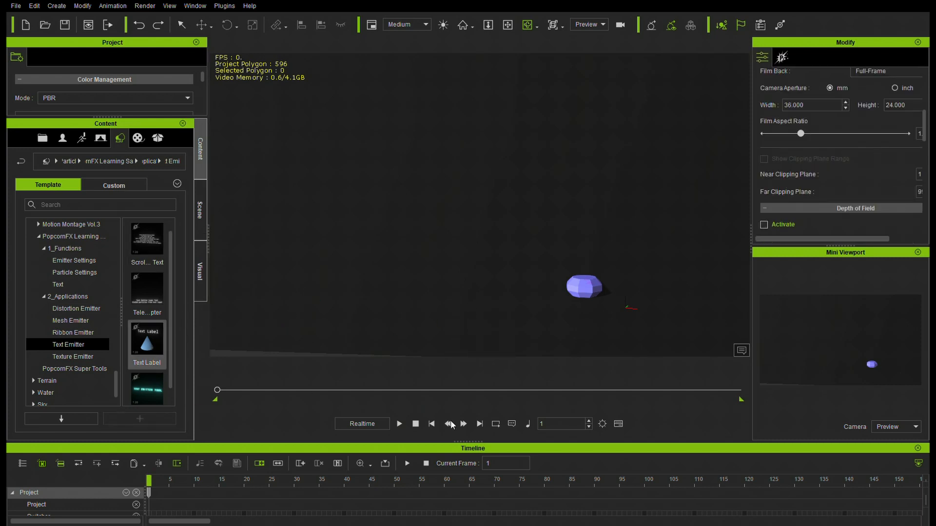
# Play and pause the Text Label preset preview.
pyautogui.click(399, 424)
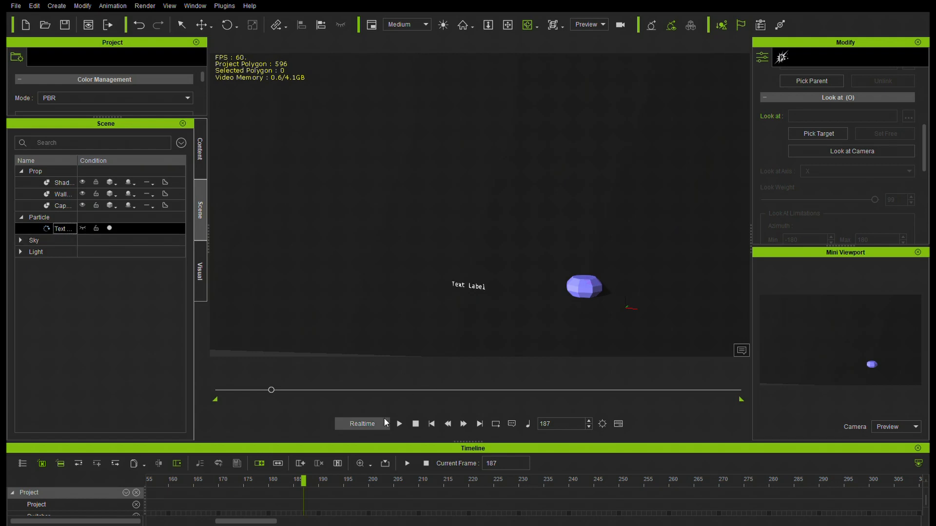
pyautogui.click(399, 424)
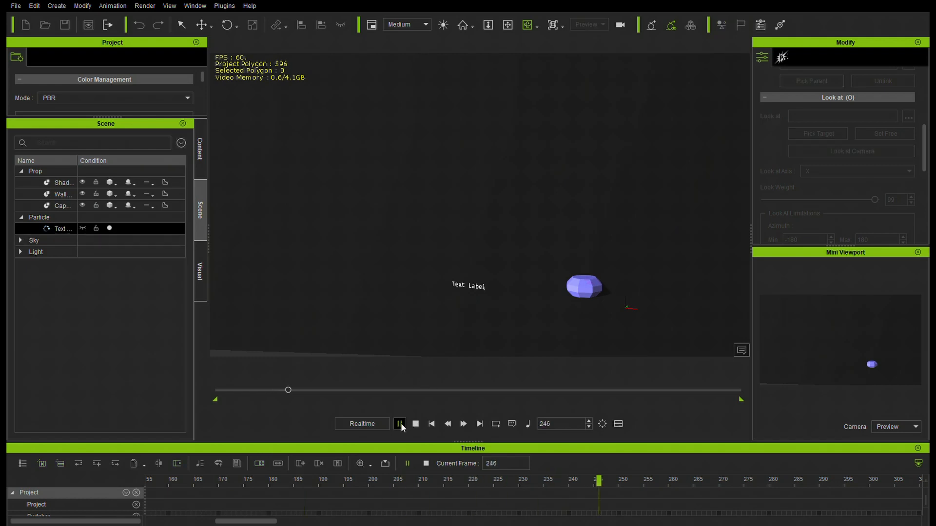
pyautogui.click(399, 424)
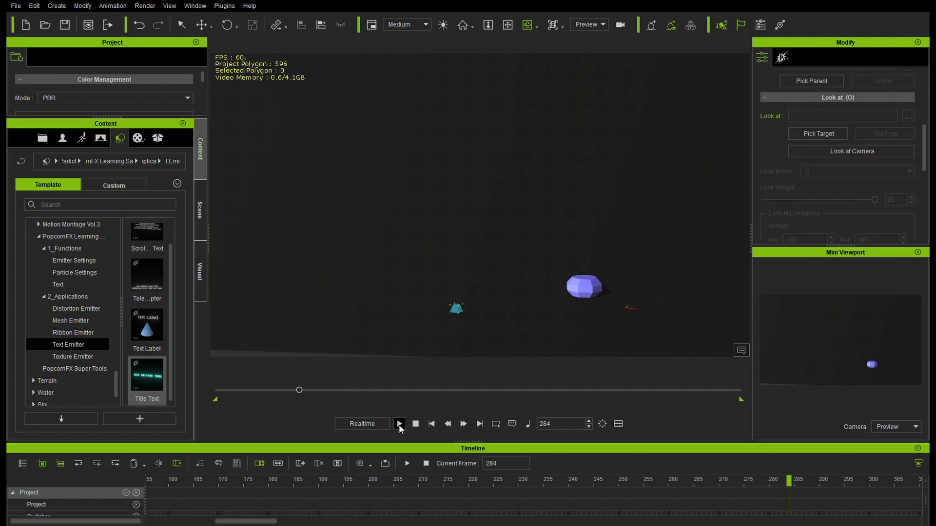
# Preview the Teleprompter preset, then load the Ribbon Emitter presets and play Magic Orbits.
pyautogui.click(399, 423)
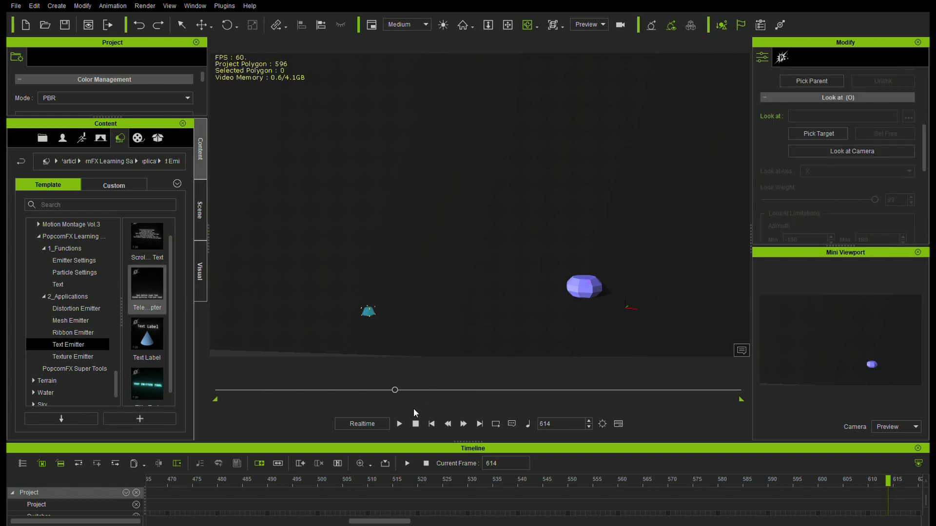
pyautogui.click(398, 423)
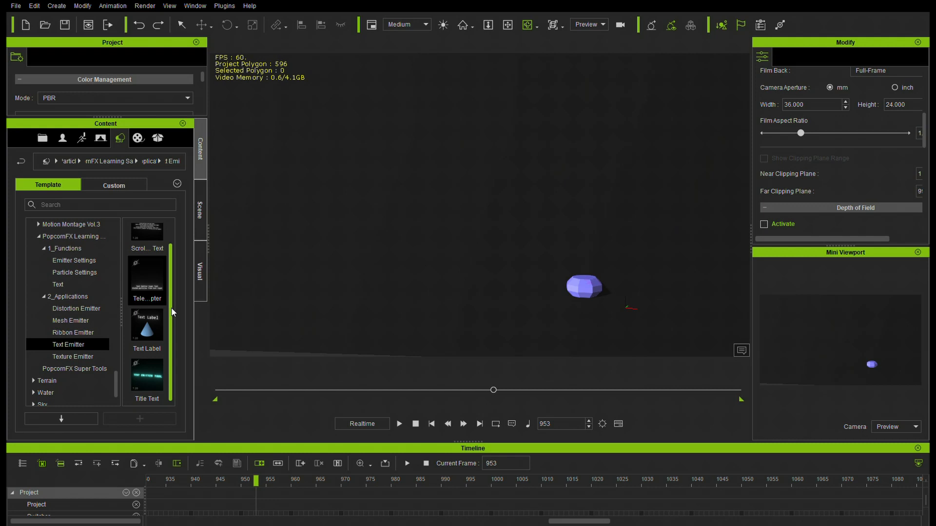
pyautogui.click(72, 332)
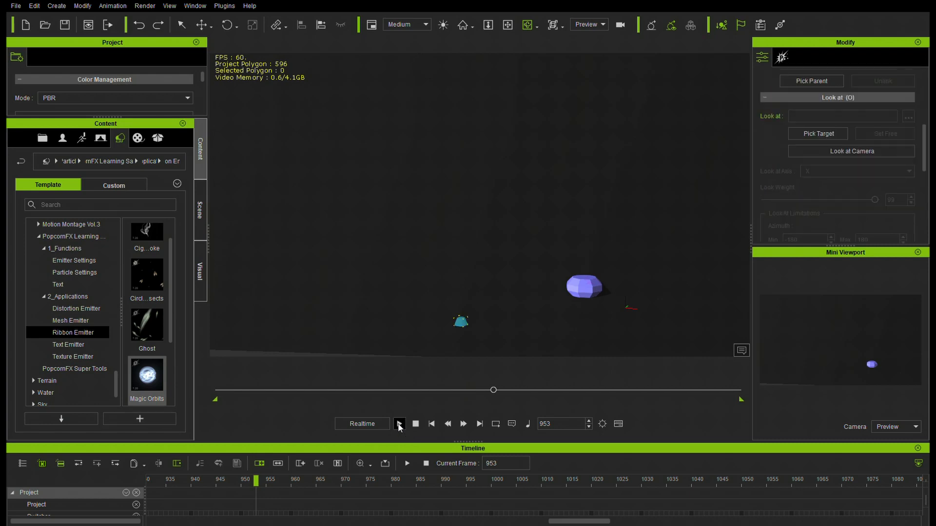
pyautogui.click(400, 423)
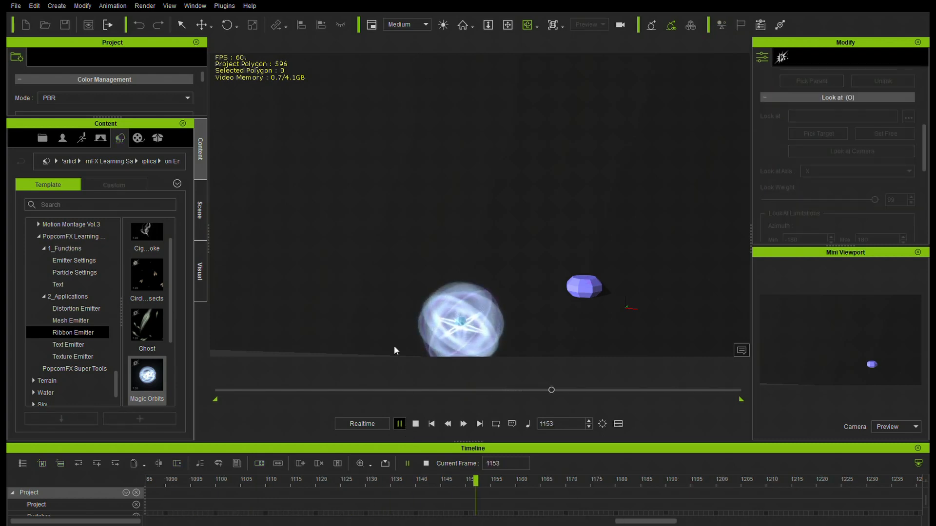
# Pause, resume and pause again the Magic Orbits ribbon preview.
pyautogui.click(399, 423)
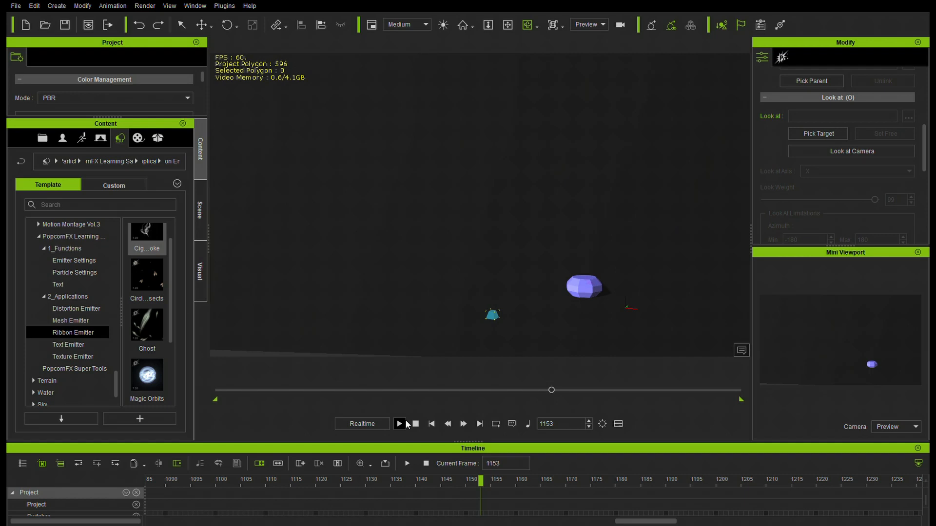
pyautogui.click(399, 423)
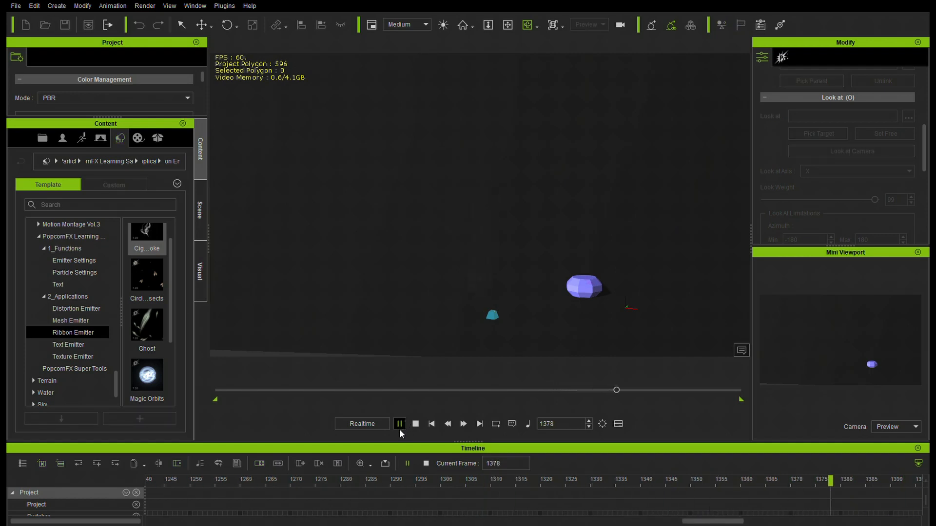
pyautogui.click(399, 423)
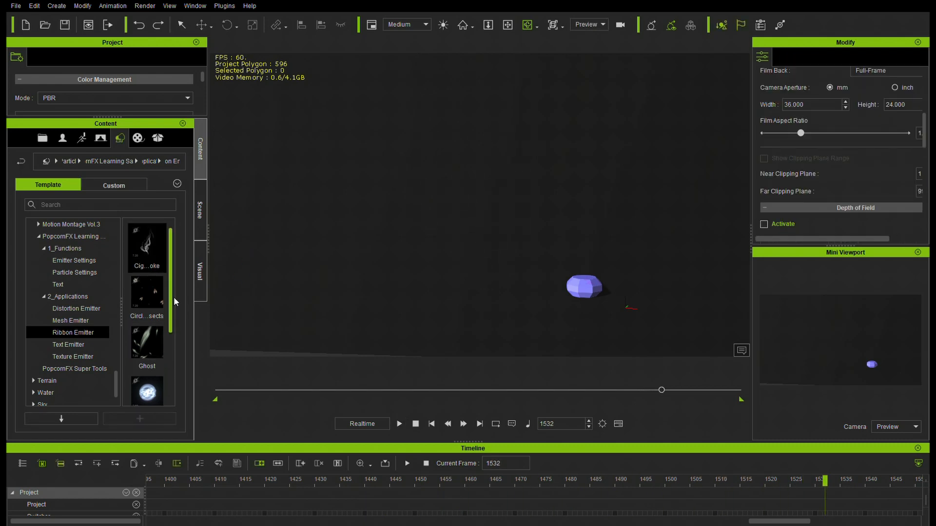
# Place the Circling Insects ribbon preset, preview it and rewind to frame 1.
pyautogui.moveTo(146, 293); pyautogui.dragTo(515, 362)
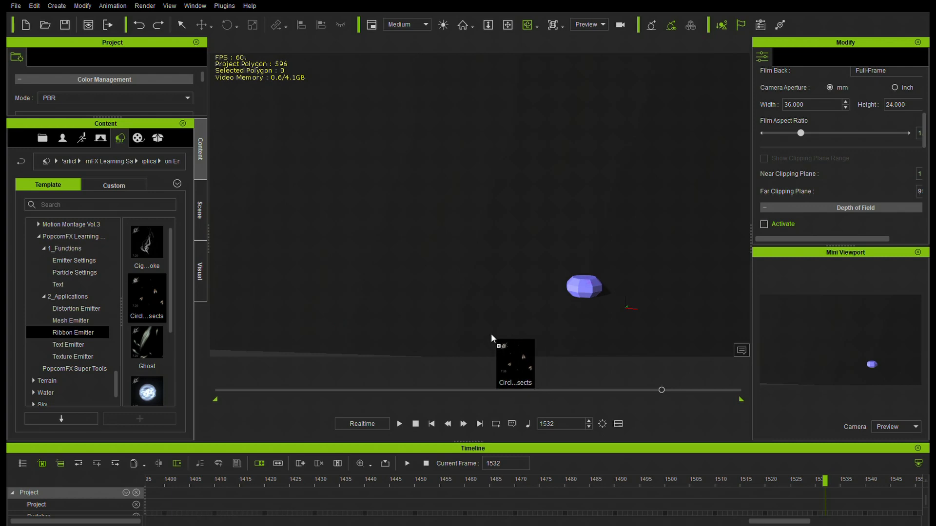
pyautogui.click(399, 424)
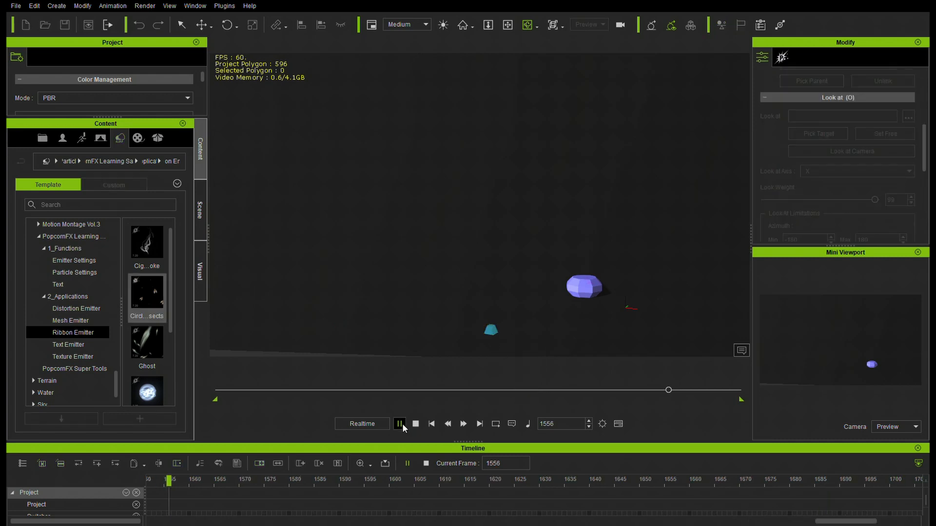
pyautogui.click(399, 423)
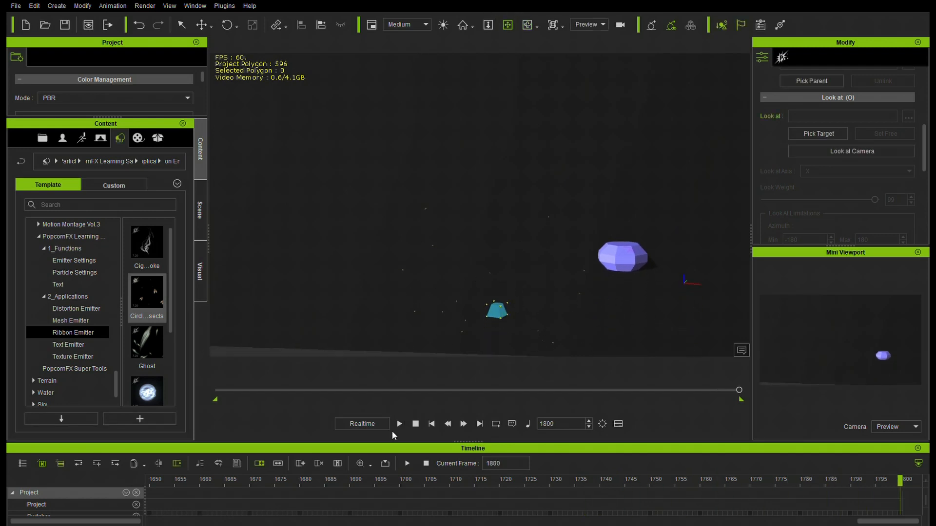
pyautogui.click(399, 424)
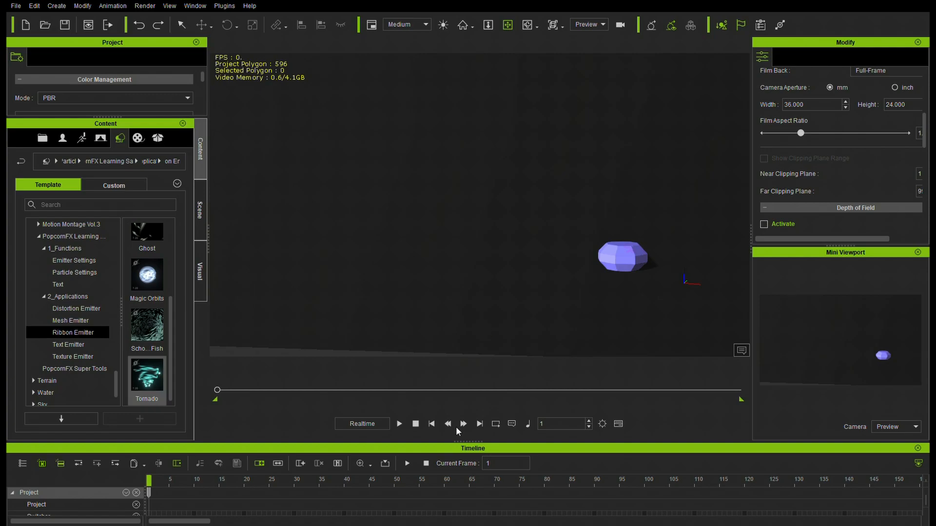
# Make the Tornado particles cast shadows and preview the preset.
pyautogui.click(399, 423)
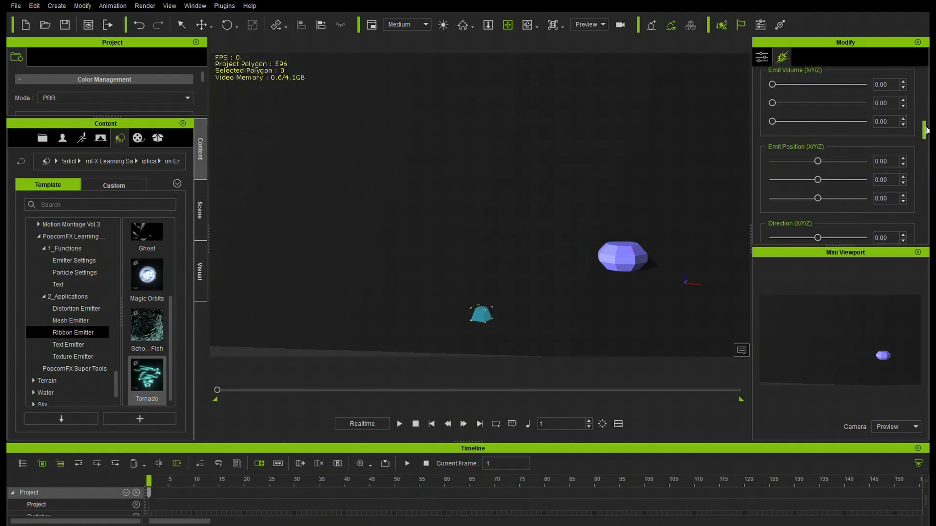
pyautogui.scroll(-3)
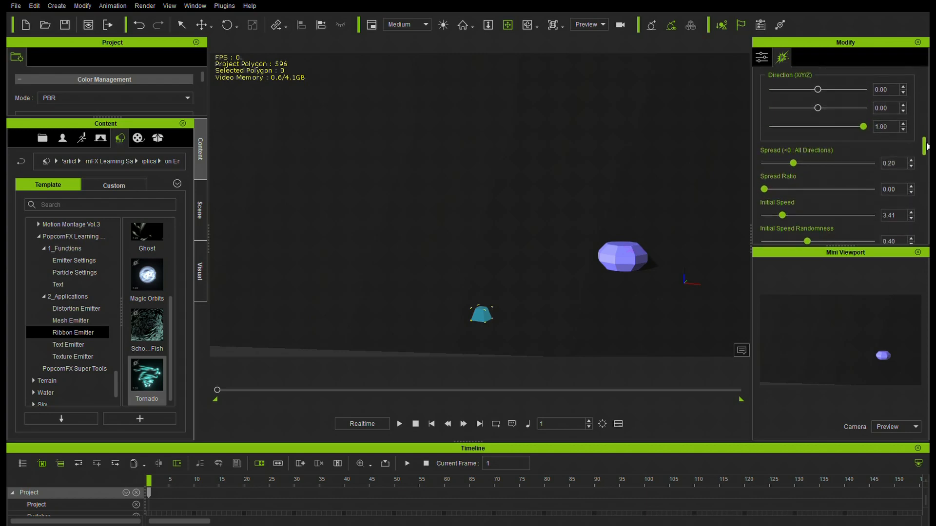
pyautogui.scroll(-3)
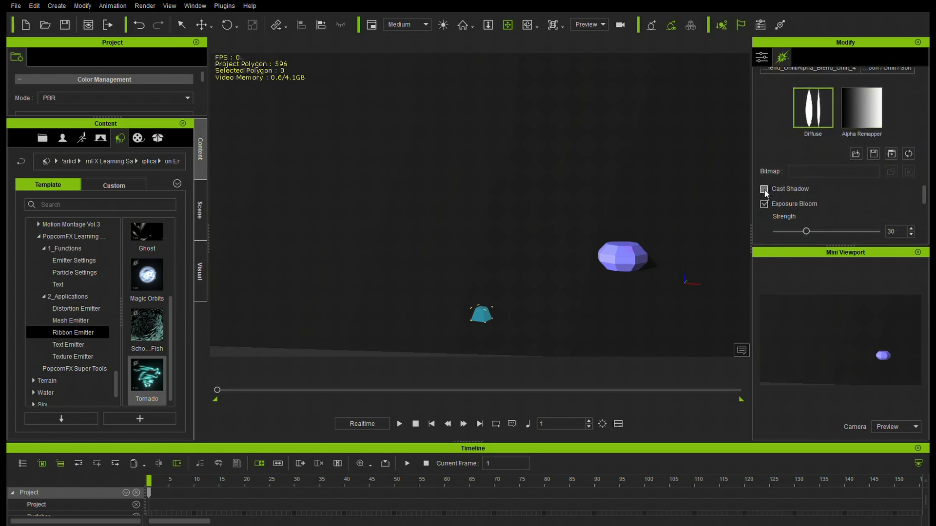
pyautogui.click(764, 189)
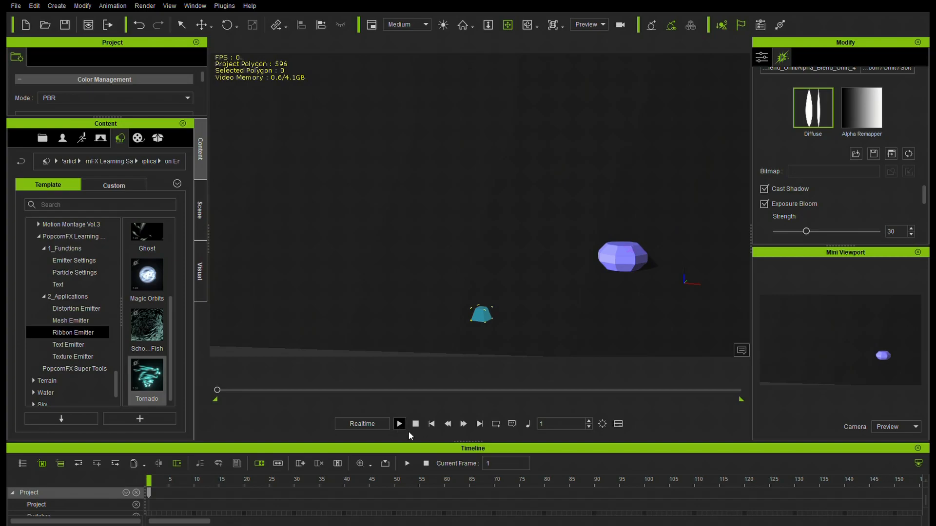
pyautogui.click(398, 423)
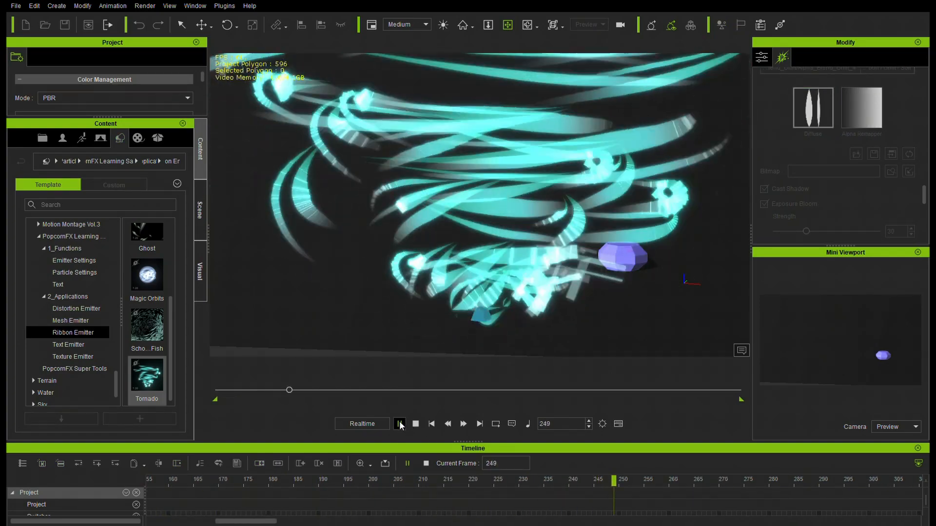
pyautogui.click(399, 424)
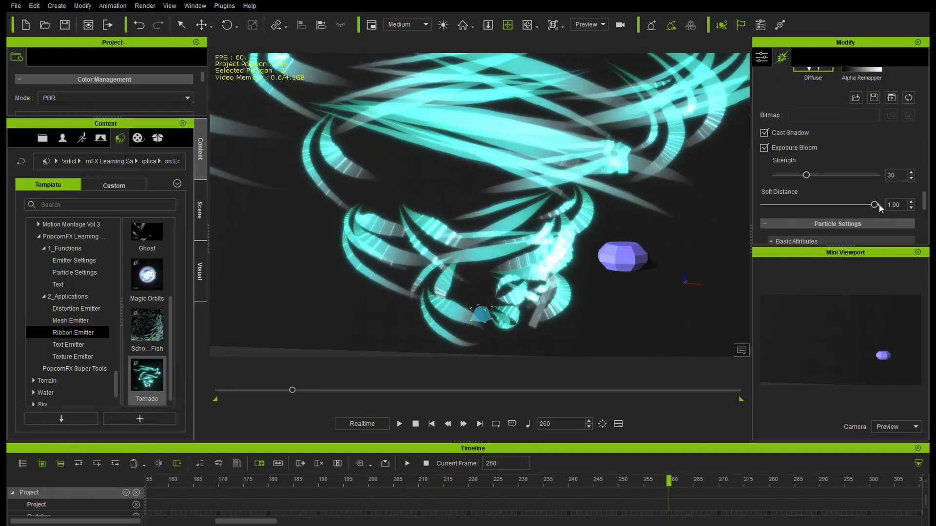
# Set soft distance to 0.50, ribbon movement to Linear Polarization, narrow the ribbons and preview.
pyautogui.moveTo(874, 204); pyautogui.dragTo(827, 204)
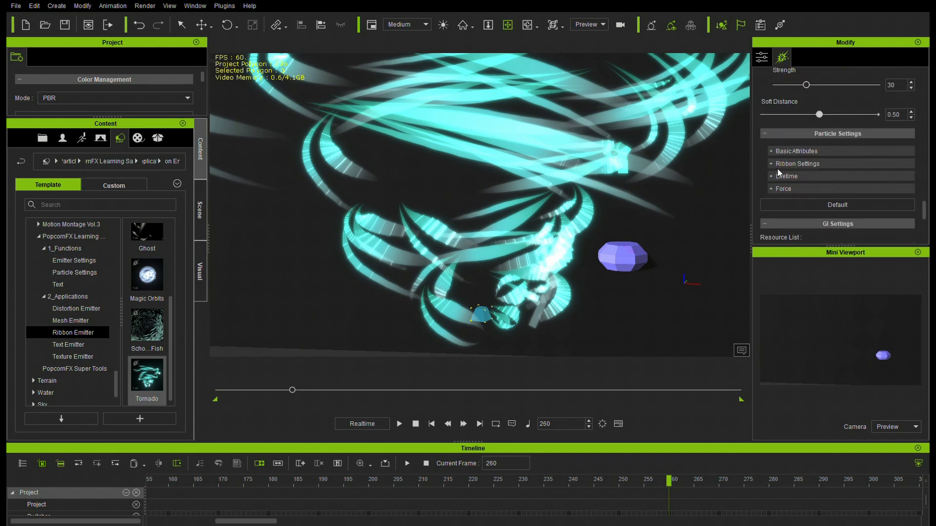
pyautogui.click(796, 164)
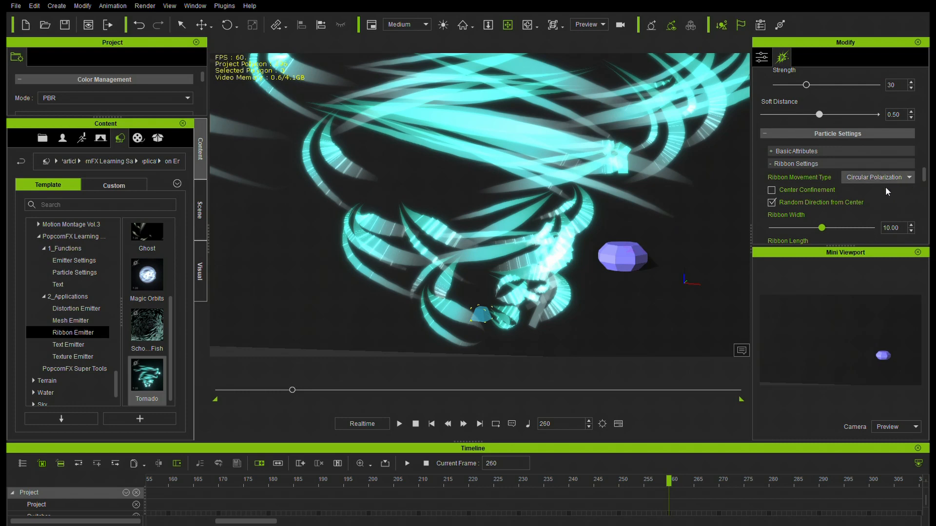
pyautogui.click(877, 177)
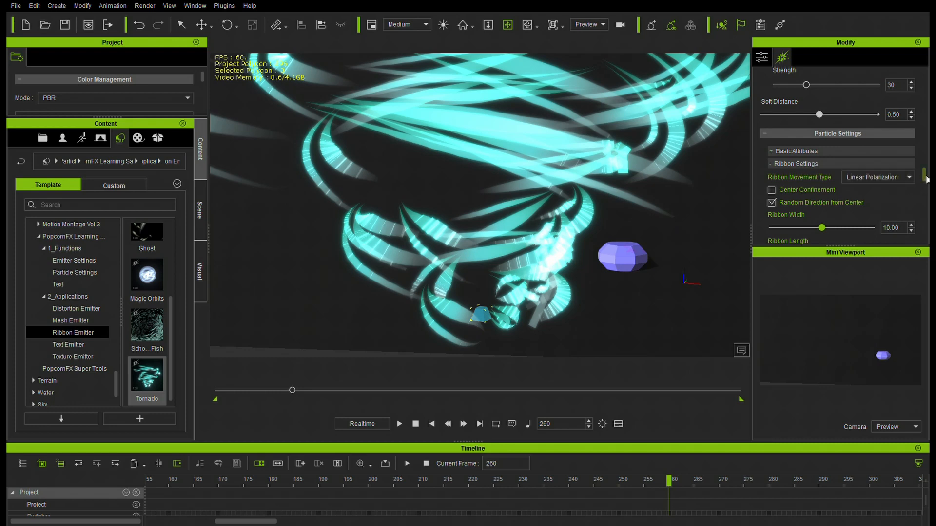
pyautogui.scroll(-3)
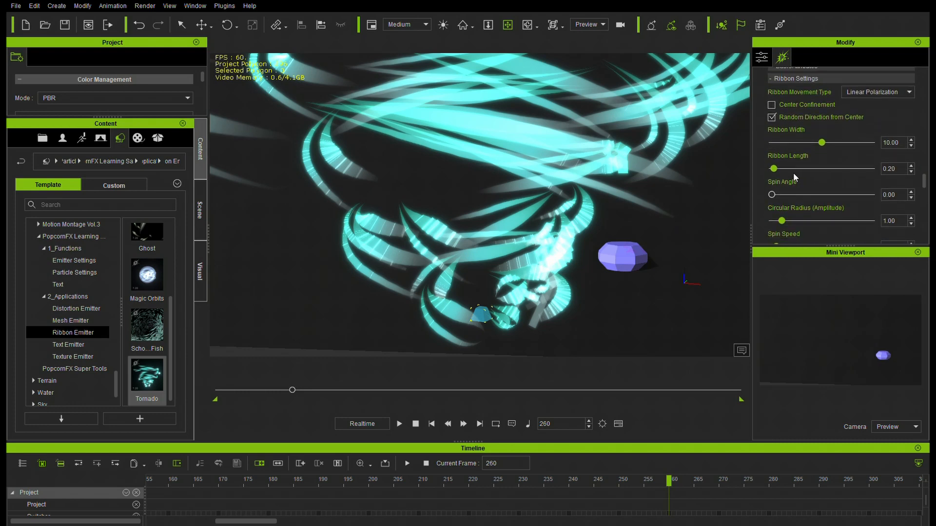
pyautogui.moveTo(821, 142); pyautogui.dragTo(795, 142)
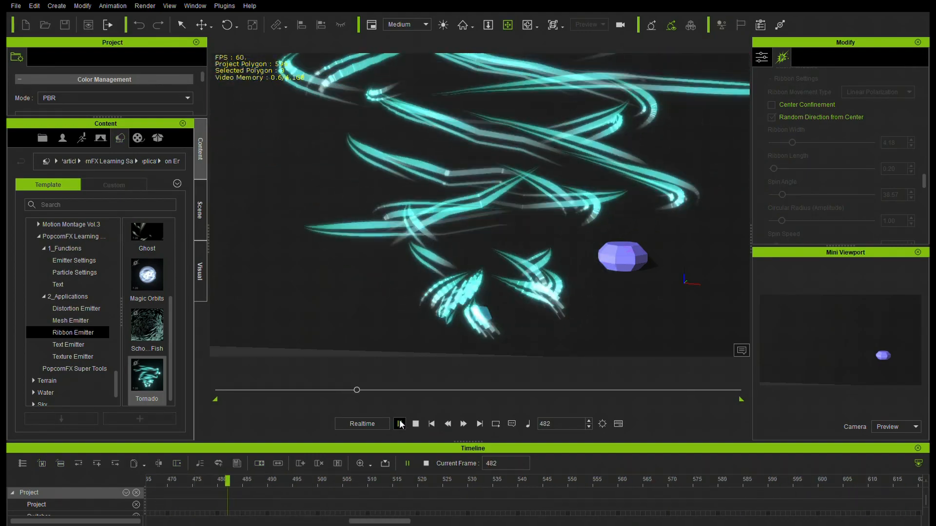
pyautogui.click(399, 423)
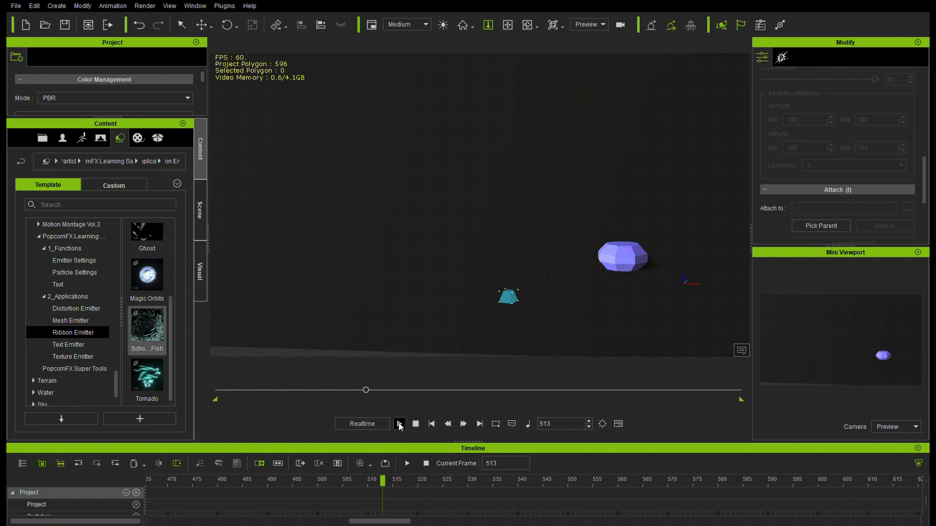
# Play the School of Fish ribbon preset preview.
pyautogui.click(406, 424)
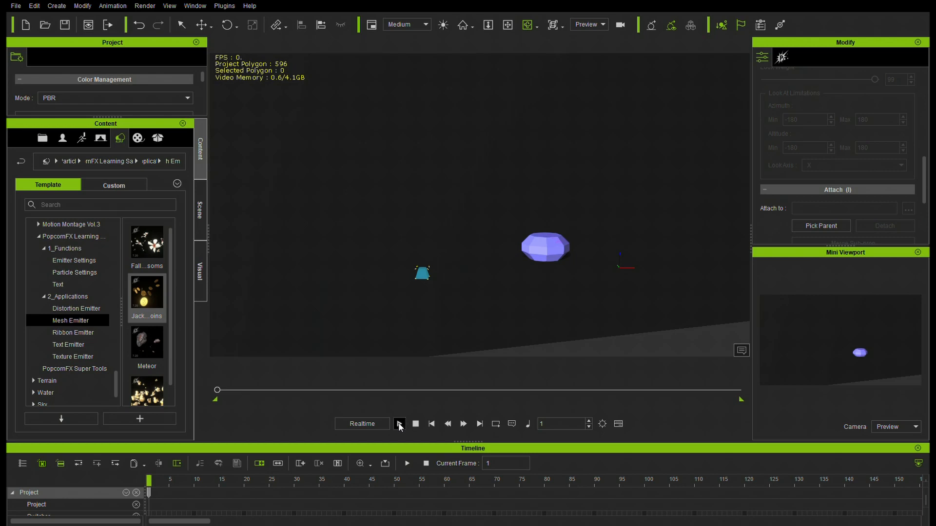
# Play and stop the Jackpot Coins preview, then inspect its textures and particle-mesh Resource List.
pyautogui.click(399, 423)
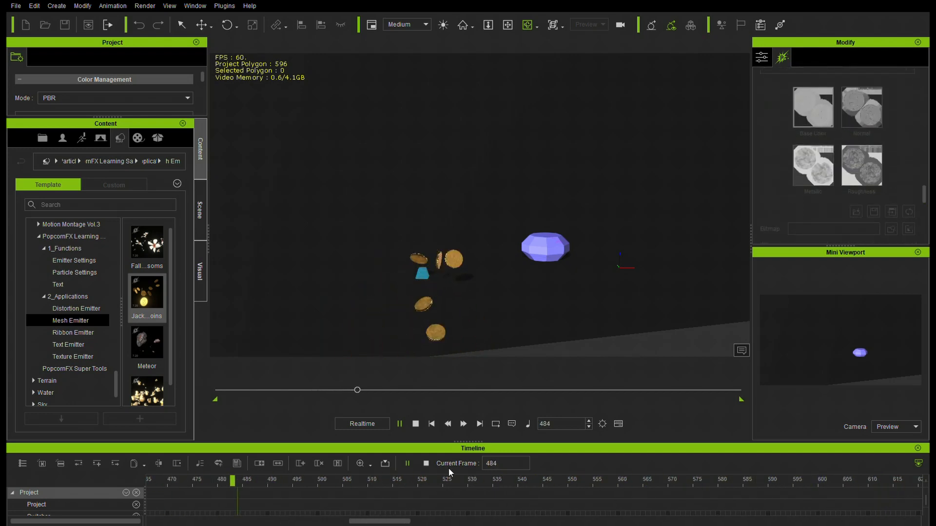
pyautogui.click(415, 423)
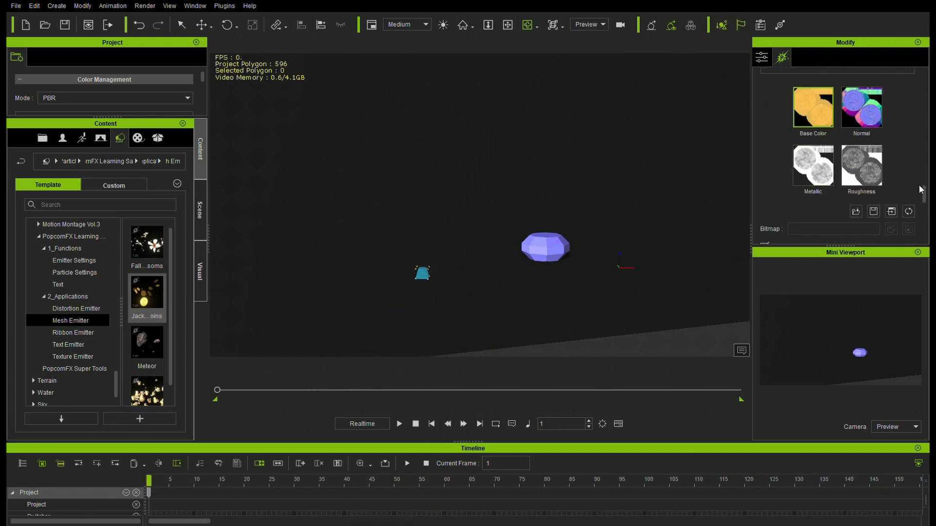
pyautogui.scroll(-3)
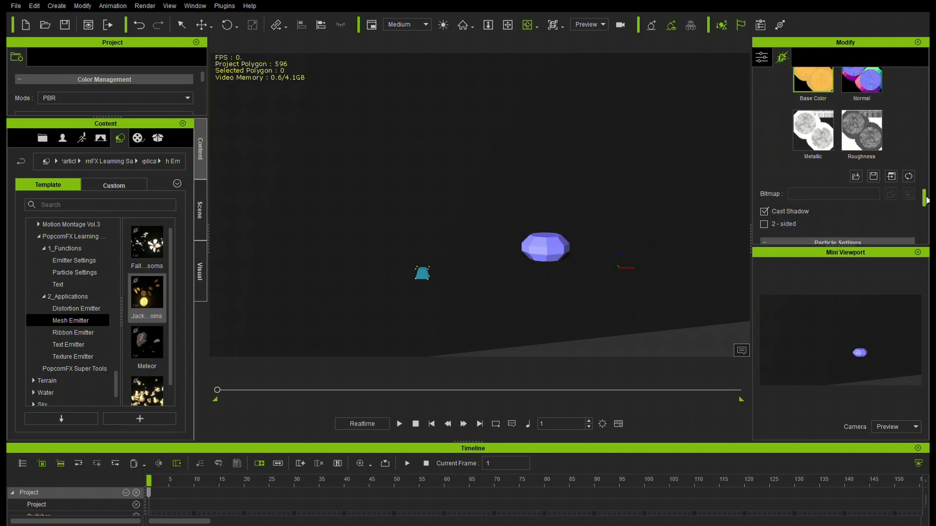
pyautogui.click(782, 56)
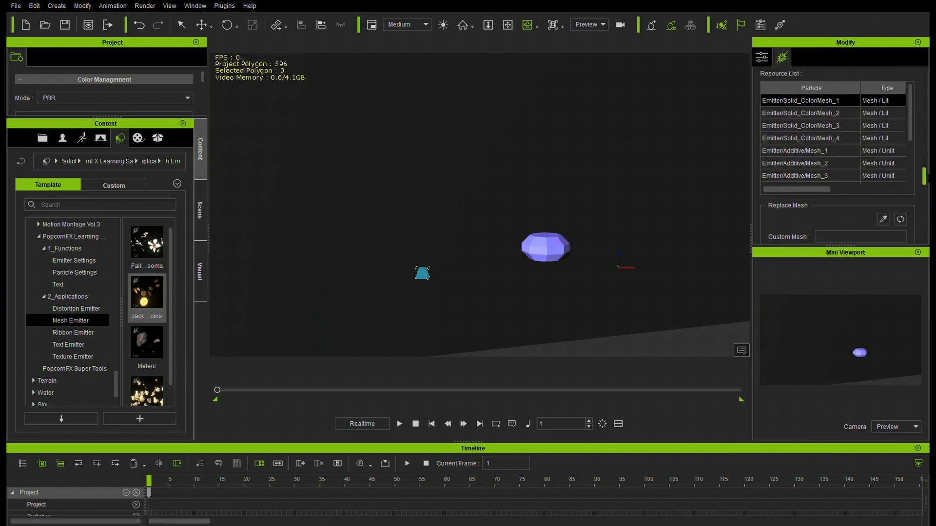
pyautogui.scroll(-3)
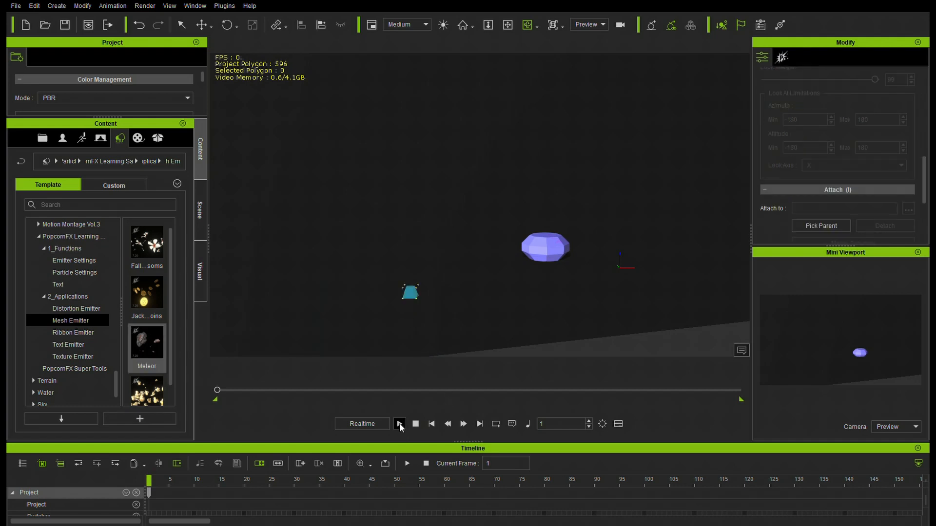
# Preview the Meteor preset, then add and play the Falling Blossoms preset.
pyautogui.click(399, 424)
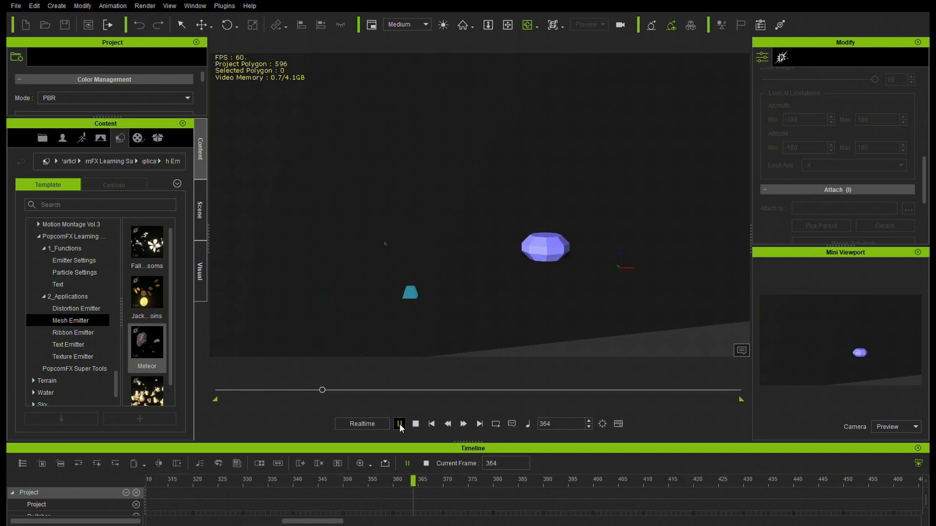
pyautogui.click(398, 424)
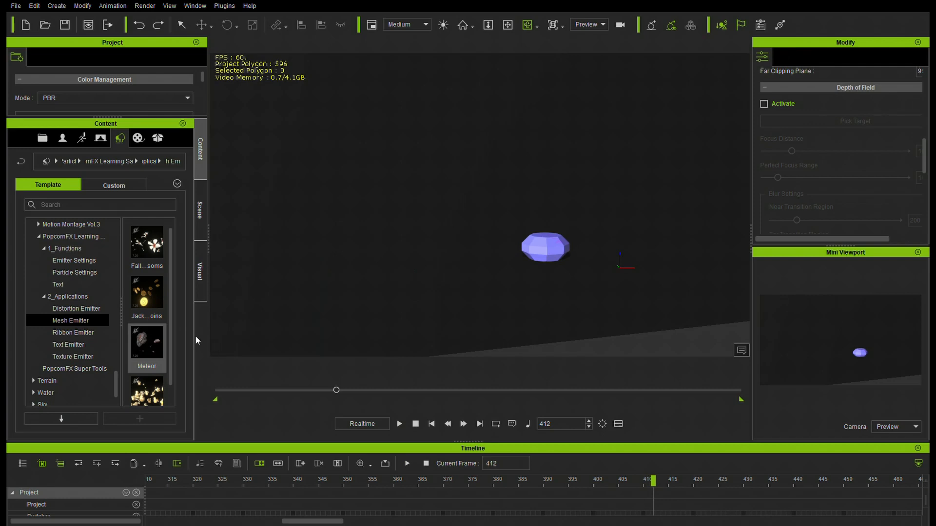
pyautogui.moveTo(147, 244); pyautogui.dragTo(476, 289)
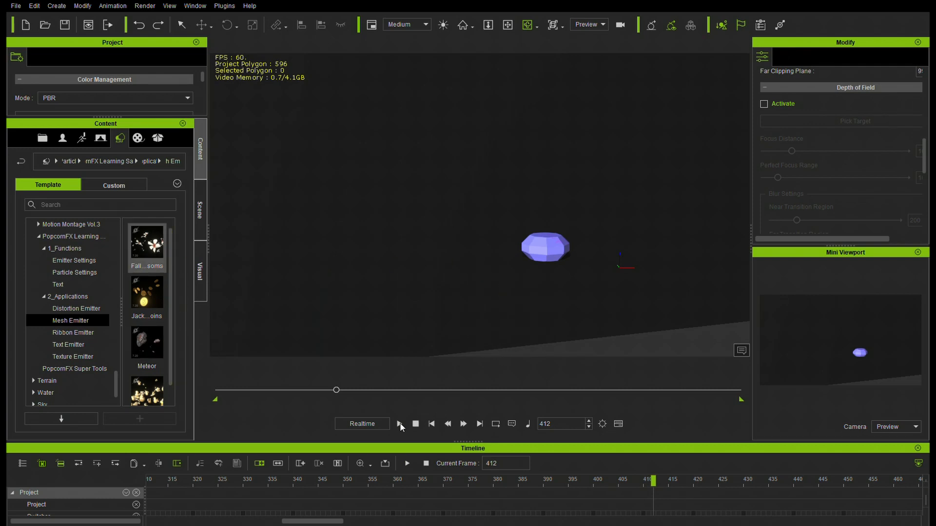
pyautogui.click(400, 423)
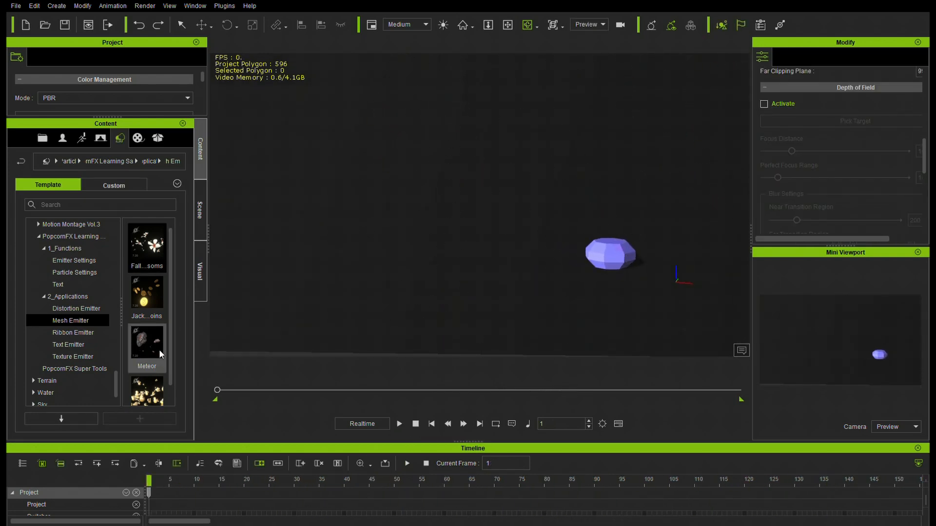
# Preview the Popcorn preset and list the Distortion Emitter templates.
pyautogui.scroll(-3)
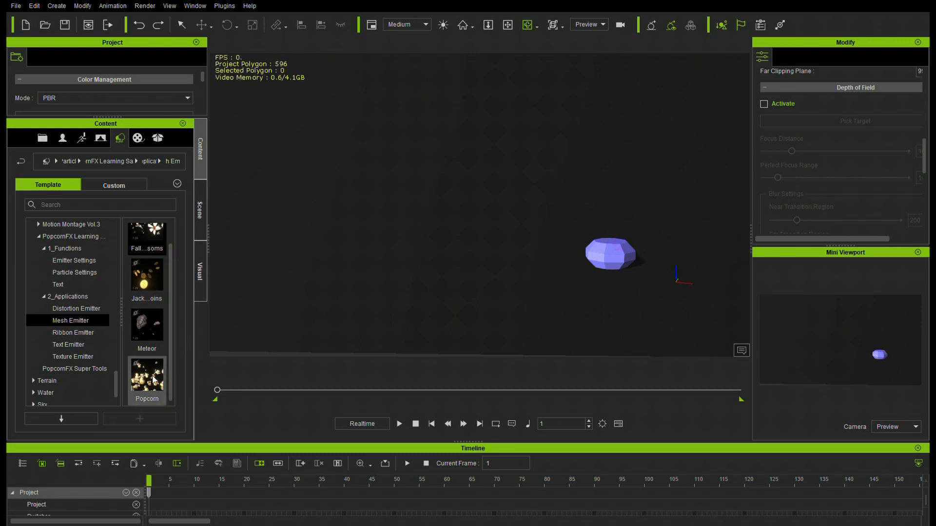
pyautogui.moveTo(501, 319)
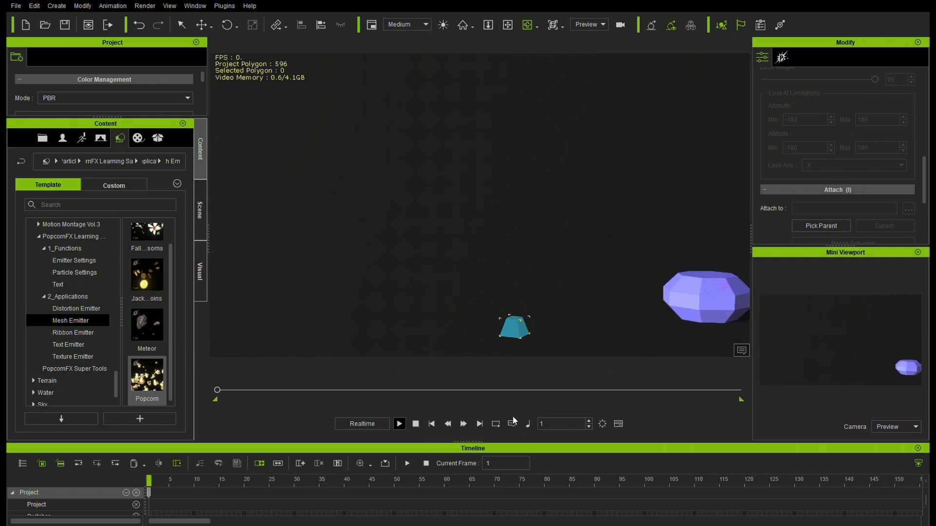
pyautogui.click(398, 423)
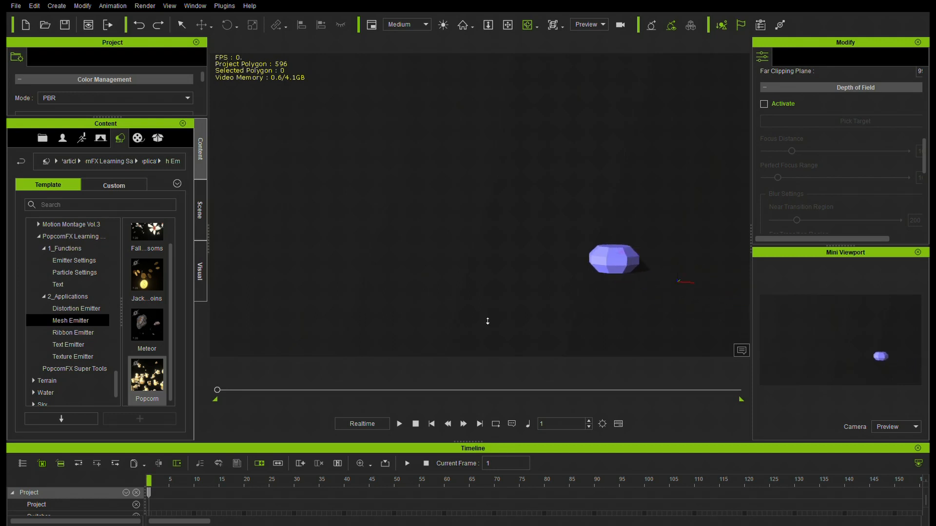
pyautogui.click(70, 308)
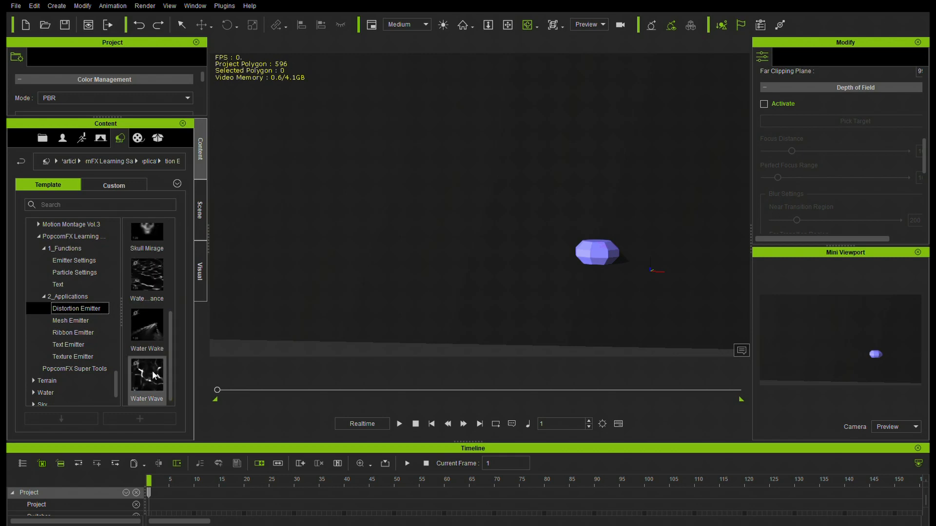
# Play and stop the Heat distortion preset.
pyautogui.scroll(-3)
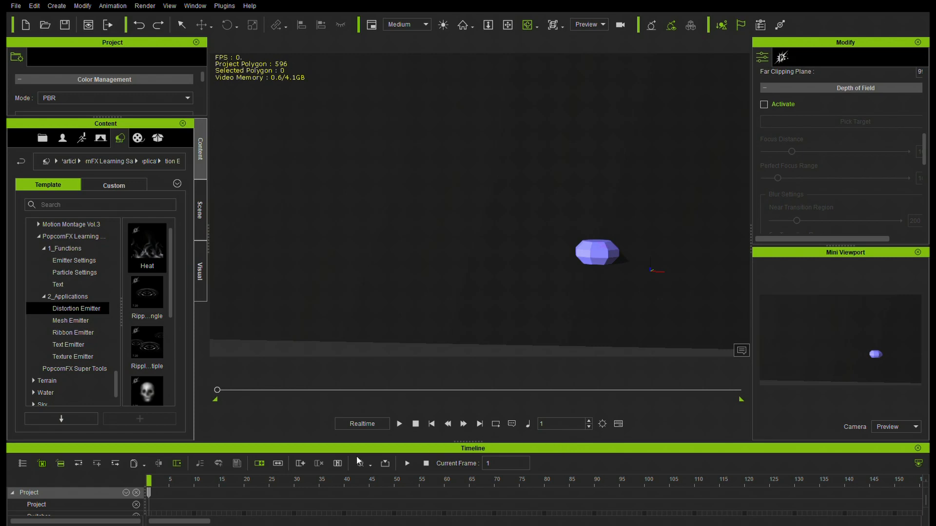
pyautogui.click(399, 423)
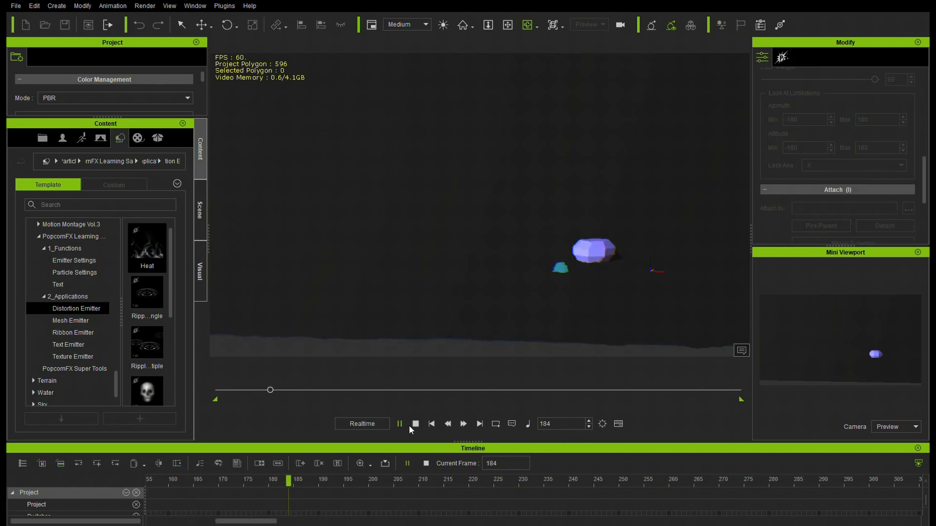
pyautogui.click(399, 424)
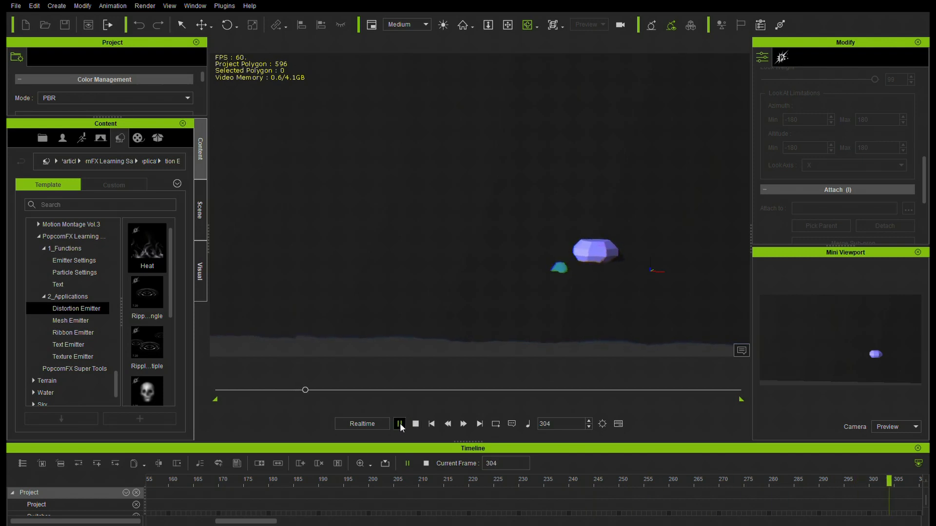
pyautogui.click(399, 424)
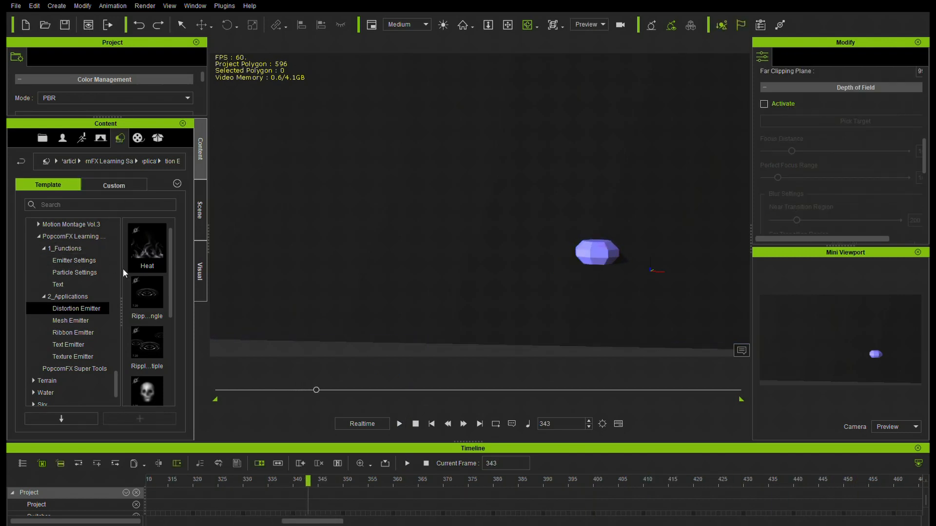
pyautogui.moveTo(147, 391)
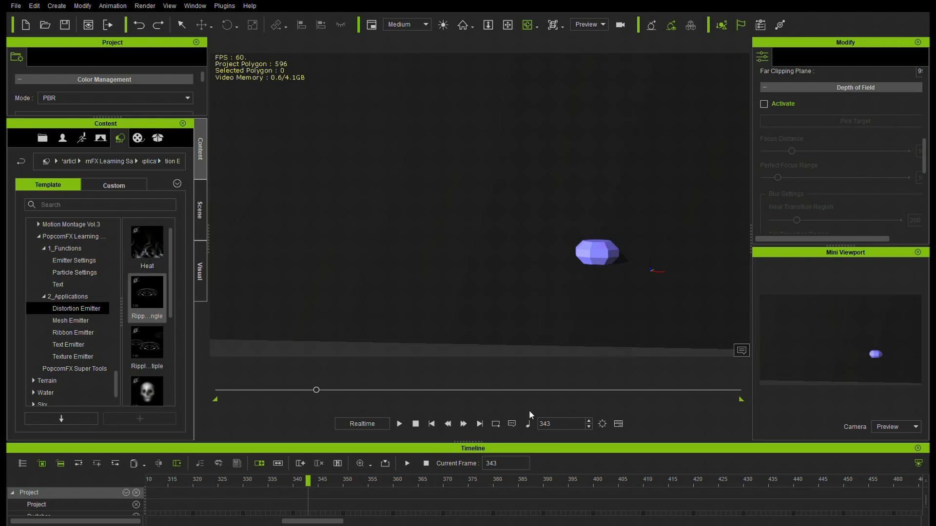
# Apply and play the Ripple and Water Wake distortion presets, then stop.
pyautogui.click(399, 424)
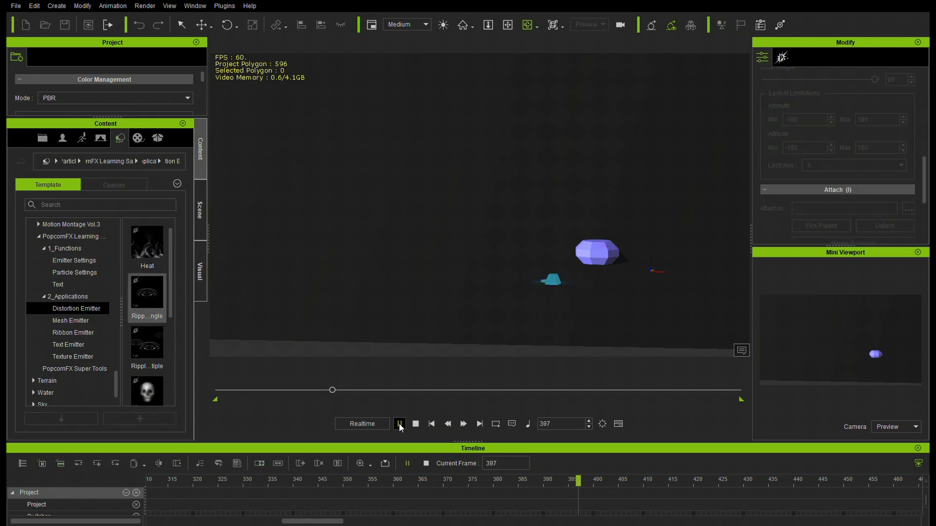
pyautogui.click(399, 424)
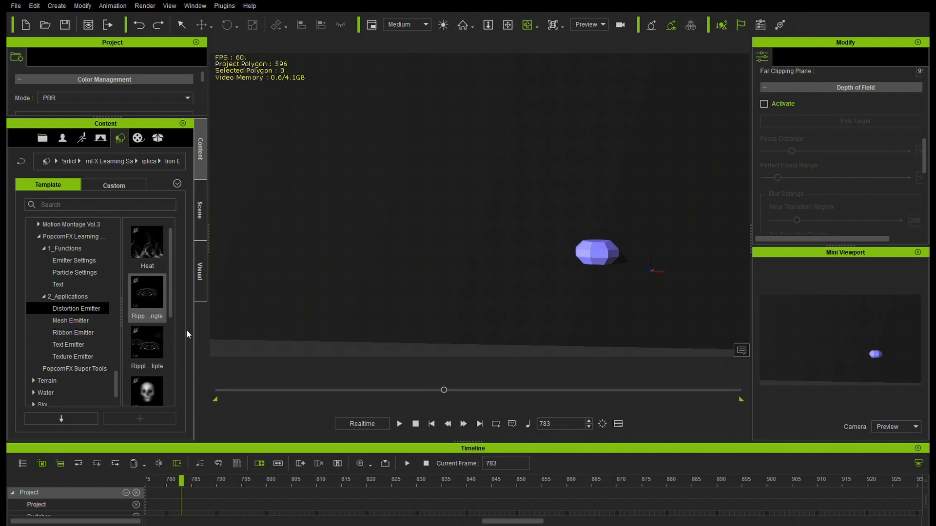
pyautogui.scroll(-3)
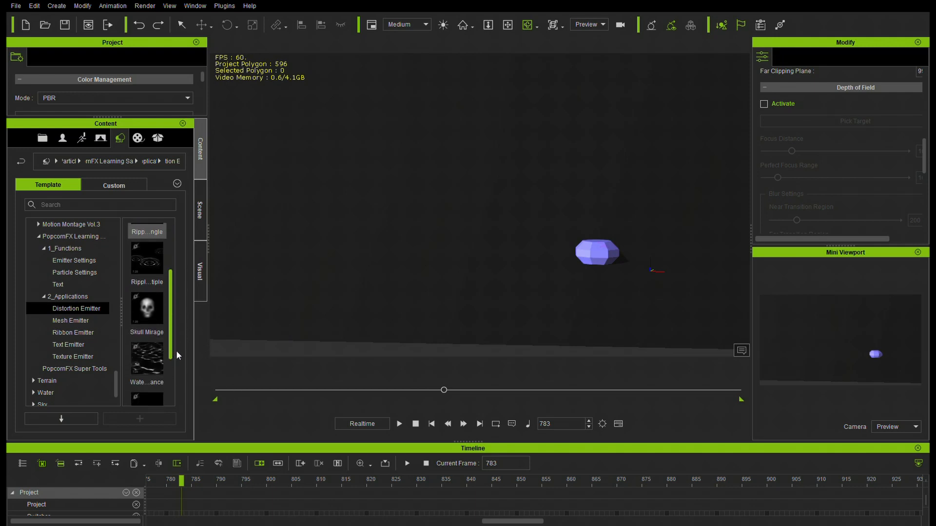
pyautogui.scroll(-3)
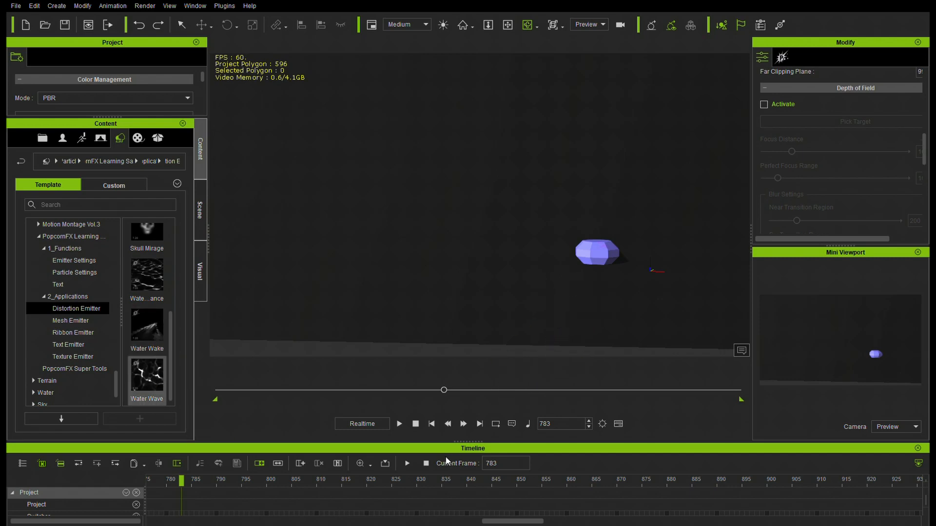
pyautogui.click(398, 424)
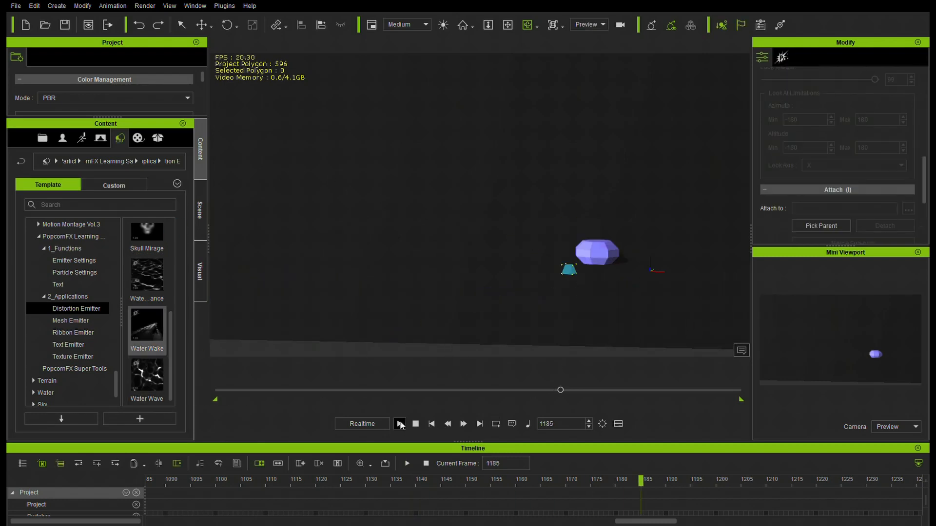
pyautogui.click(400, 423)
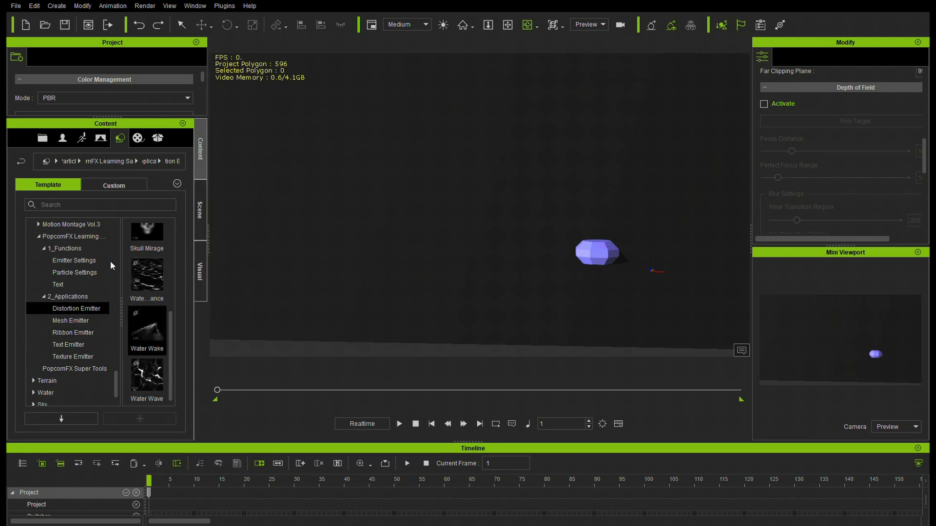
# Open the Text function presets and play the scene.
pyautogui.click(58, 285)
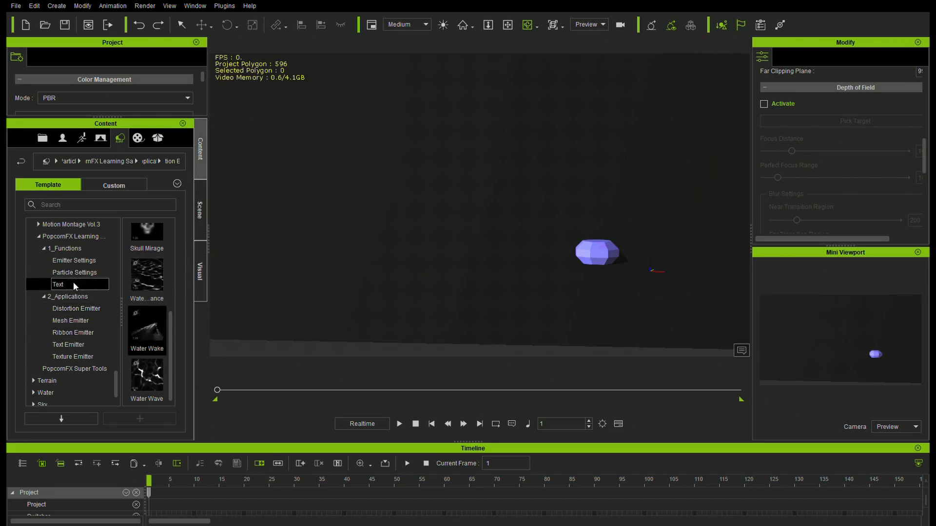
pyautogui.click(58, 284)
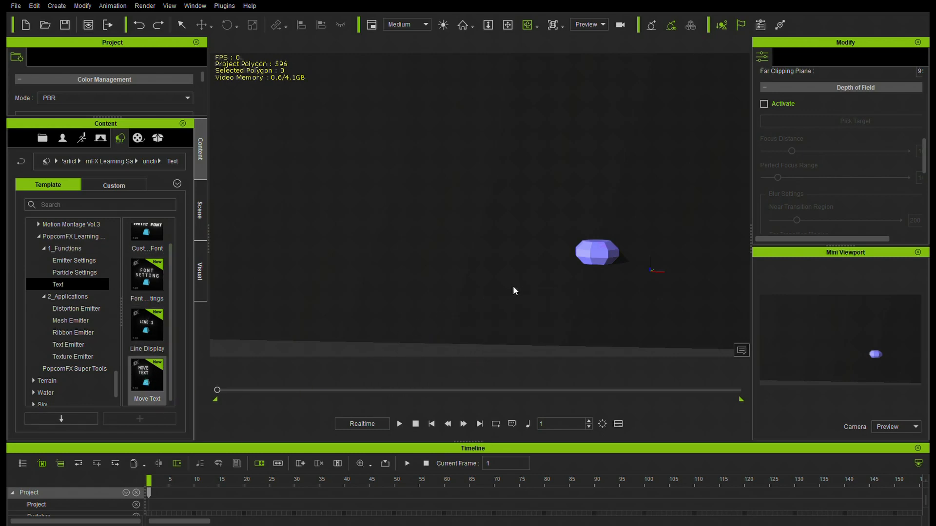
pyautogui.click(399, 424)
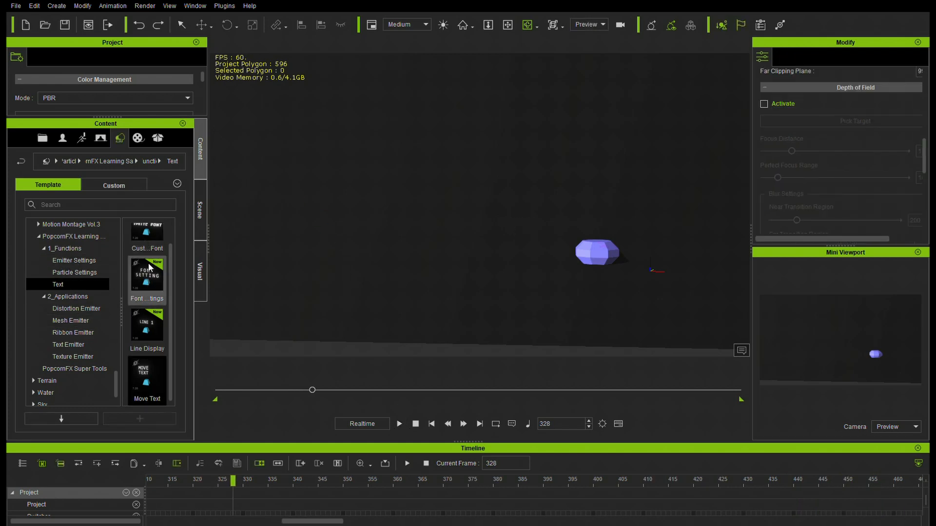
# Preview the Font Settings and Custom Sprite Font presets, then list Particle Settings templates.
pyautogui.moveTo(147, 325); pyautogui.dragTo(487, 297)
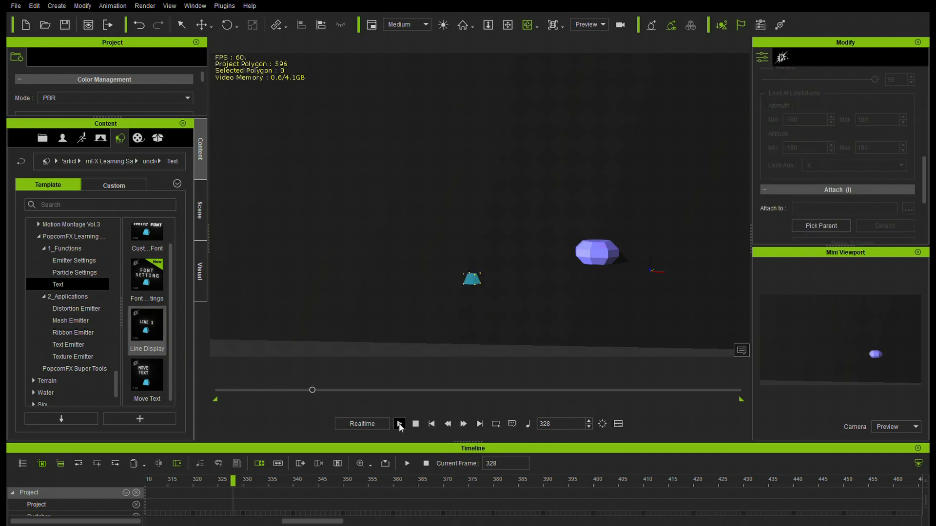
pyautogui.click(399, 424)
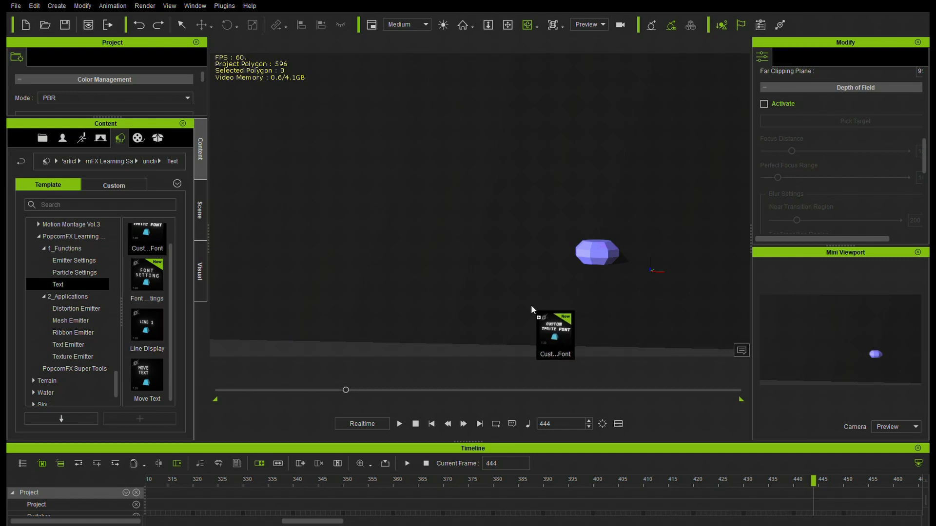
pyautogui.click(399, 423)
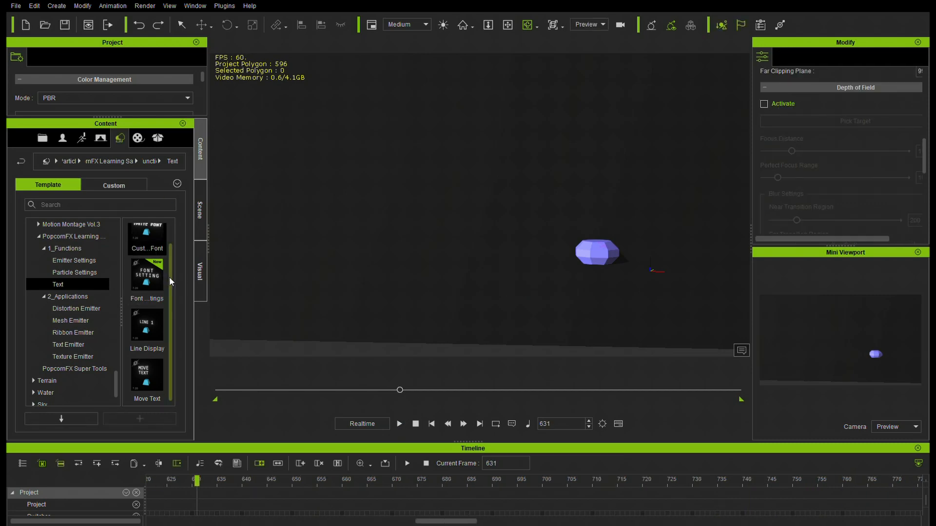
pyautogui.click(74, 272)
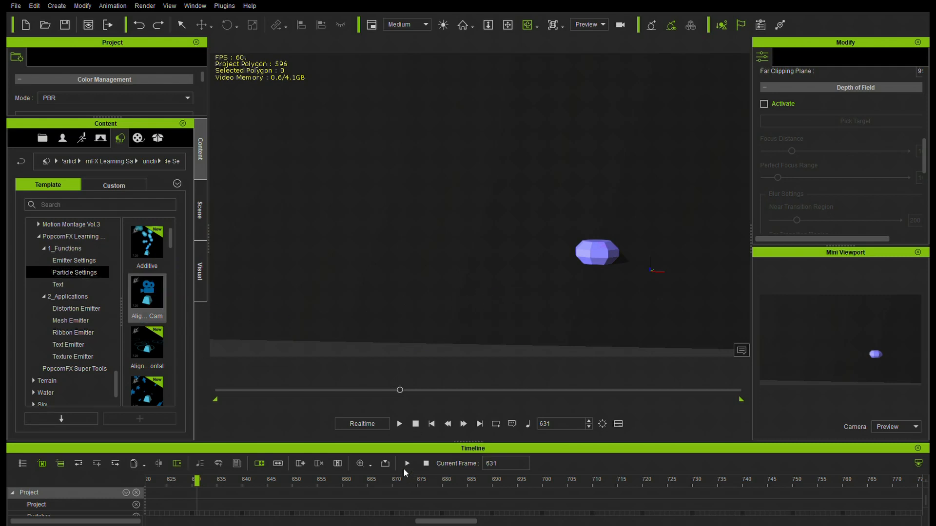
# Preview the camera-aligned, horizontally aligned and colour-over-lifetime particle presets.
pyautogui.click(399, 424)
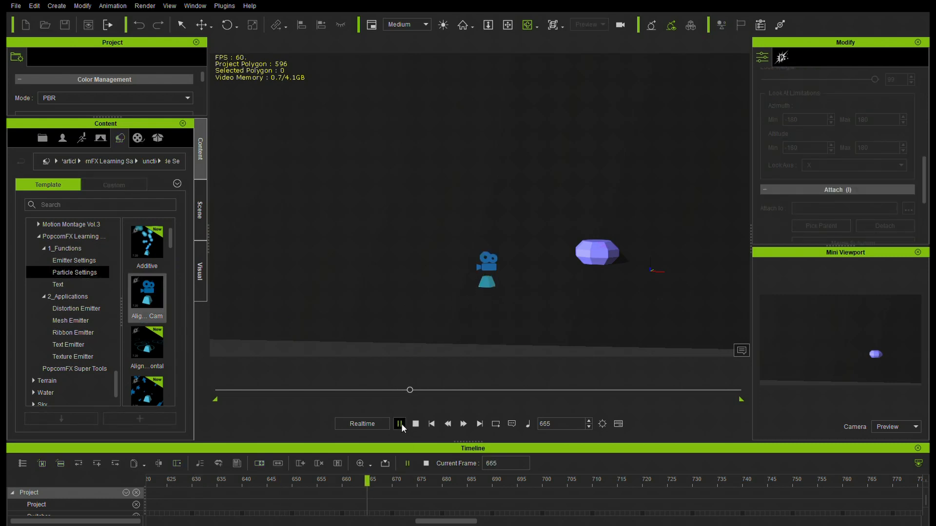
pyautogui.click(399, 424)
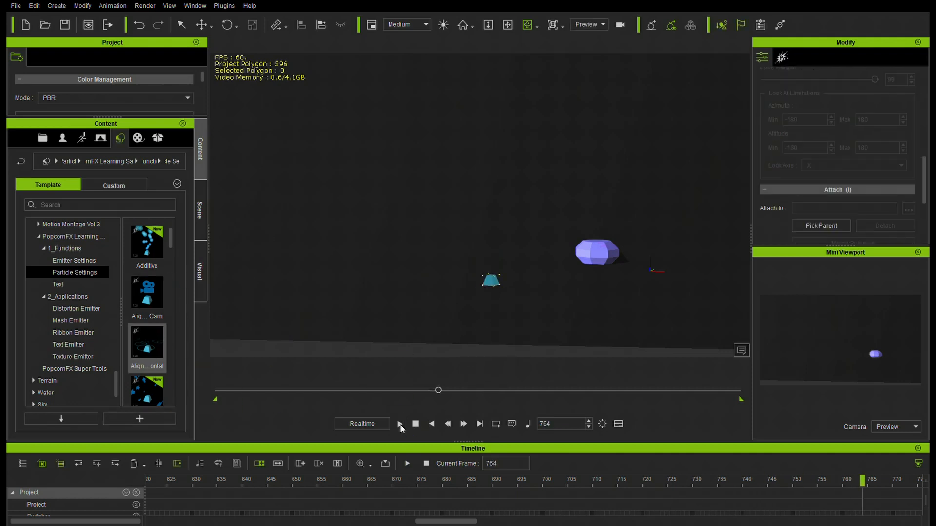
pyautogui.click(400, 423)
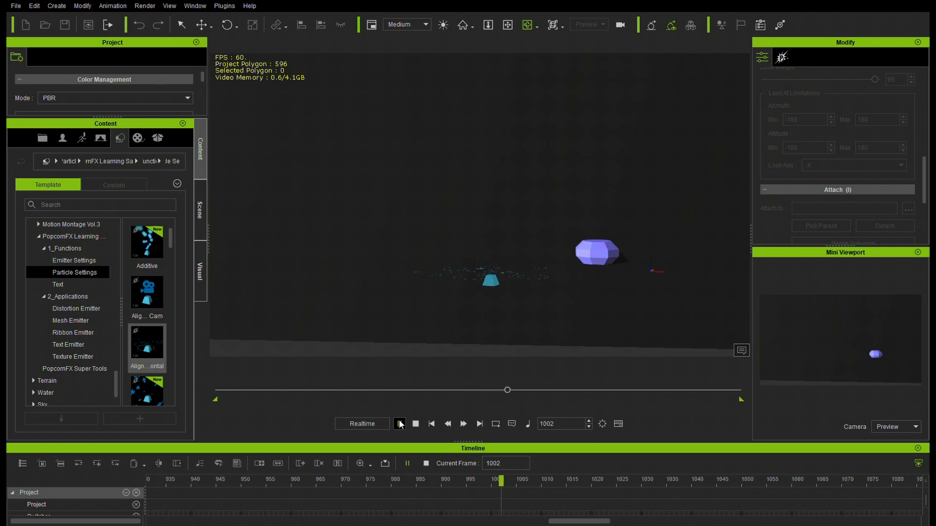
pyautogui.click(399, 424)
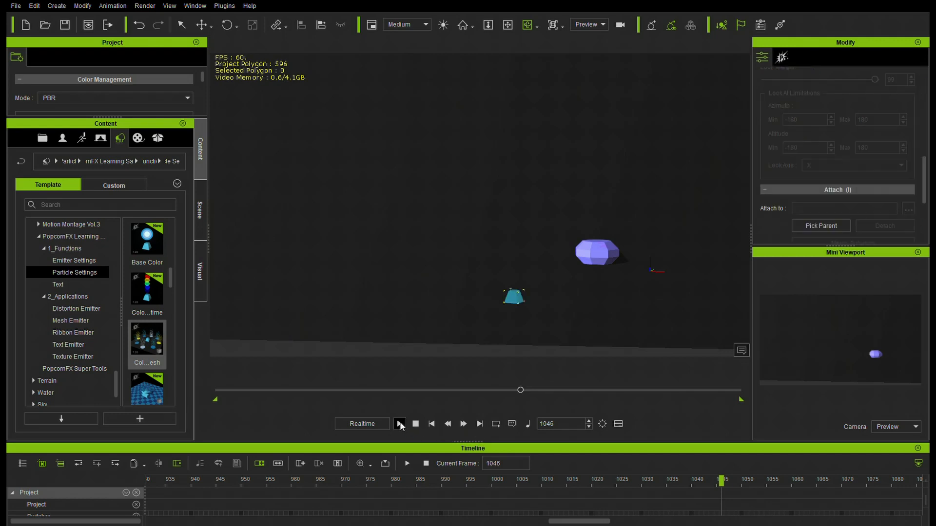
pyautogui.click(399, 423)
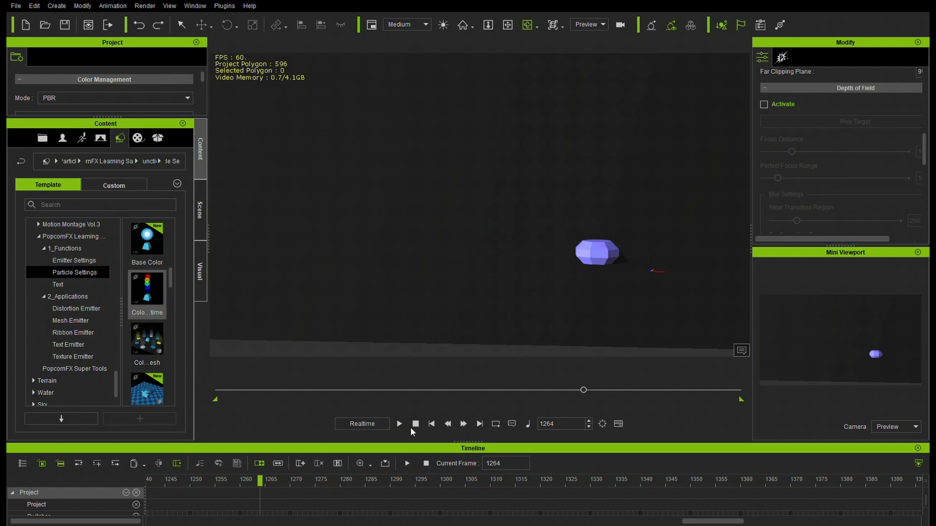
pyautogui.click(399, 423)
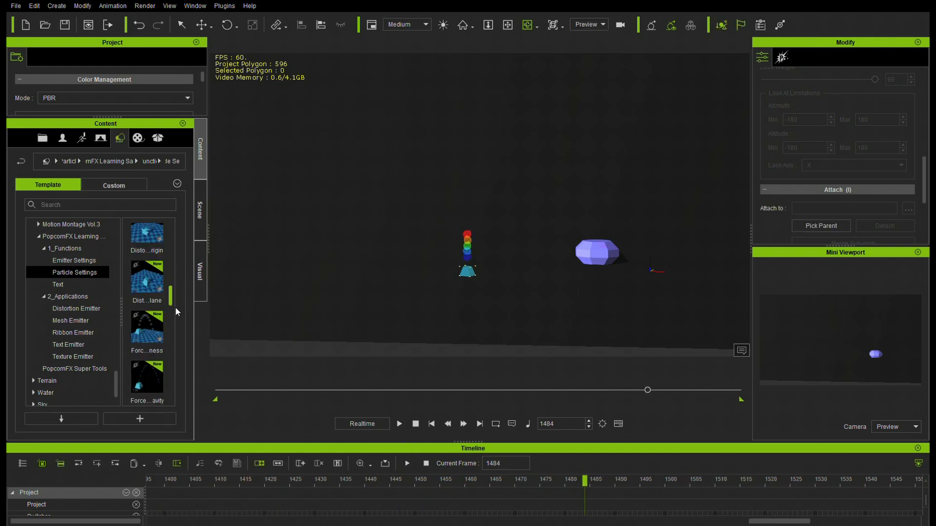
# Add the Force_Wind preset and replay its wind effect, stopping at frame 1.
pyautogui.scroll(-3)
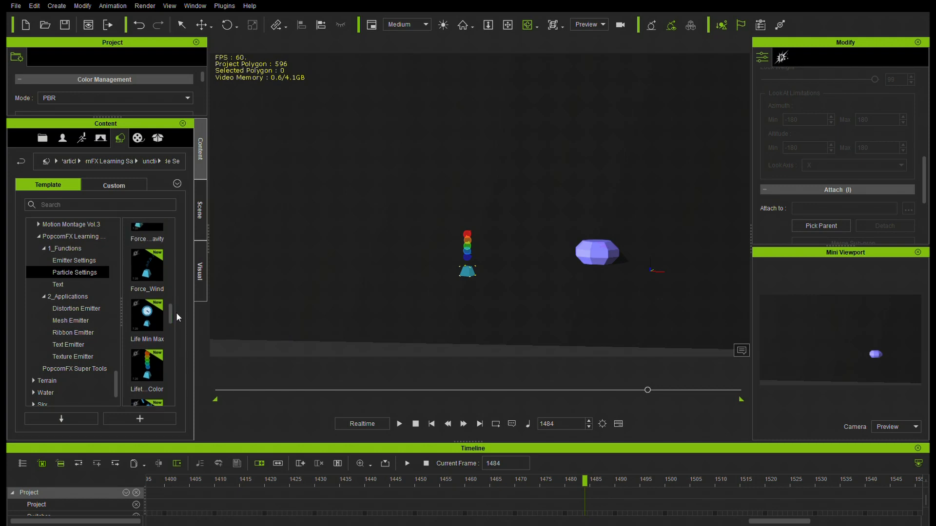
pyautogui.moveTo(147, 265); pyautogui.dragTo(532, 319)
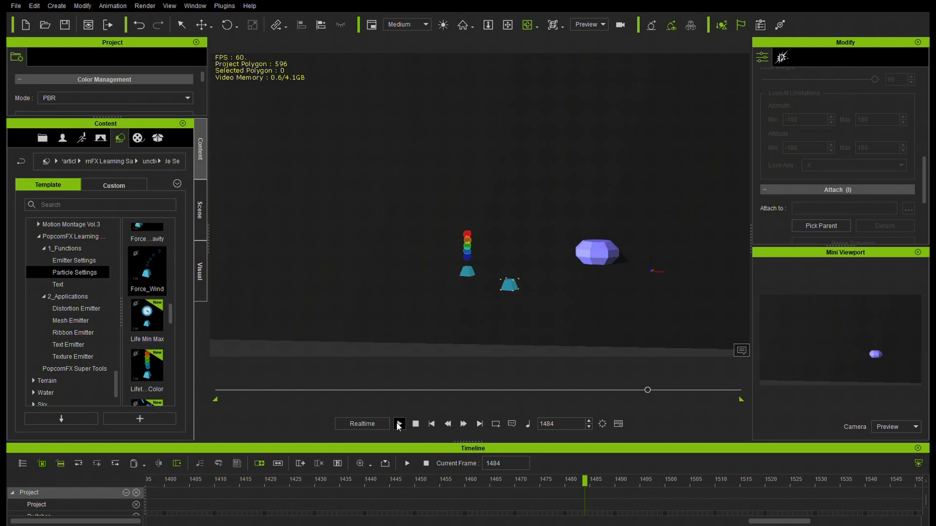
pyautogui.click(399, 423)
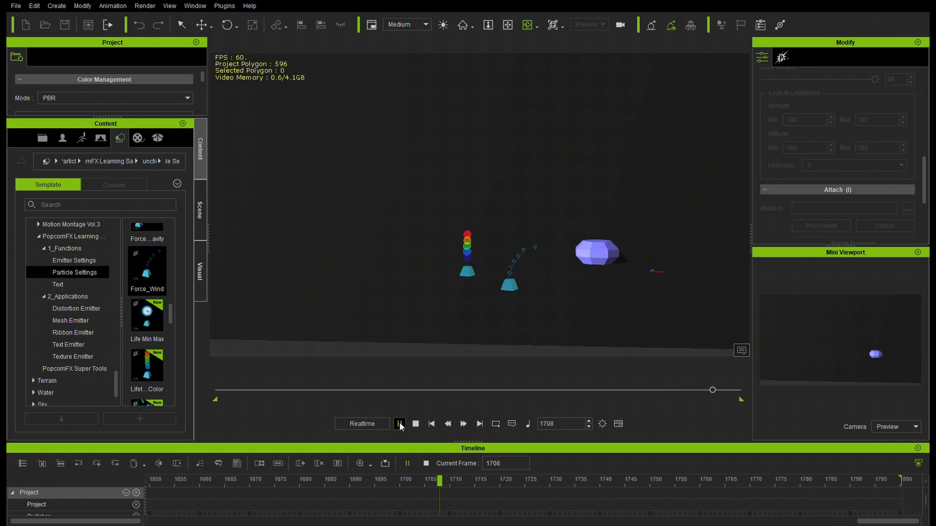
pyautogui.click(399, 424)
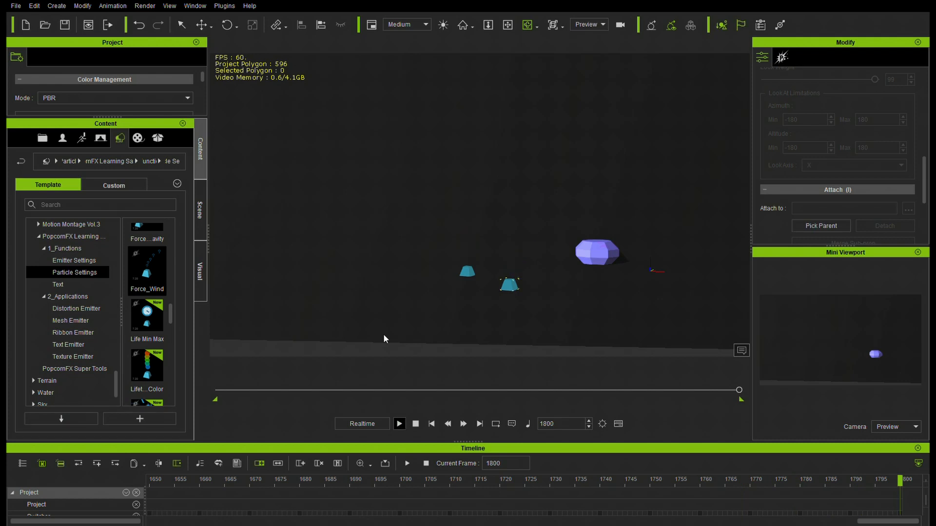
pyautogui.click(398, 423)
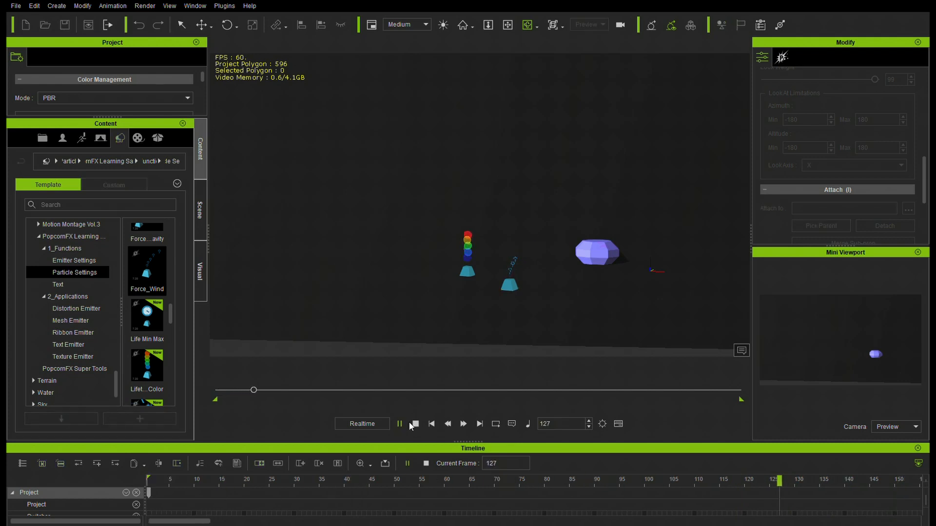
pyautogui.click(414, 424)
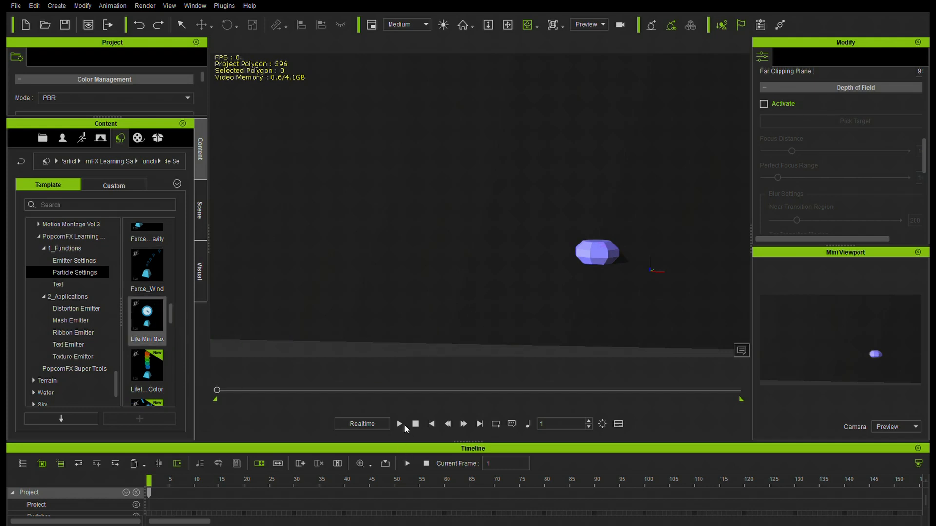
# Preview the sprite animation sequence and texture animation particle presets.
pyautogui.click(399, 424)
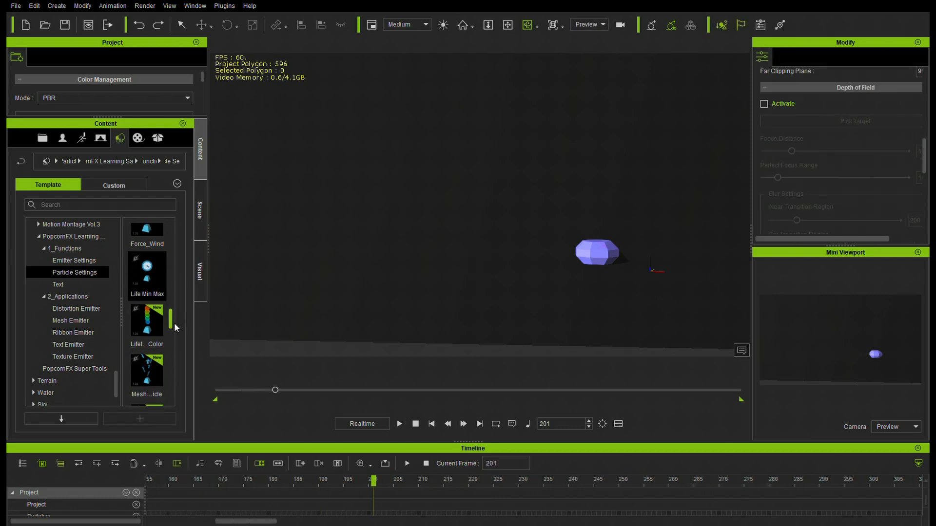
pyautogui.scroll(-3)
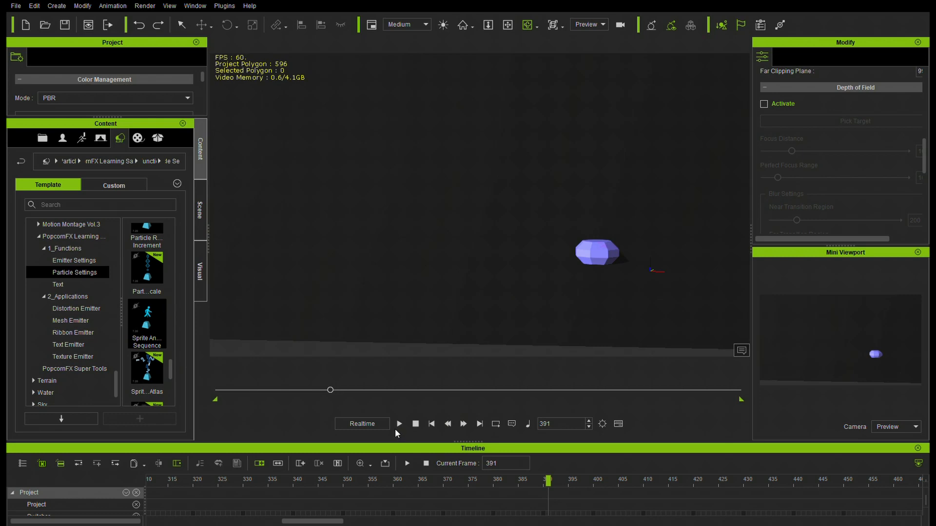
pyautogui.click(399, 424)
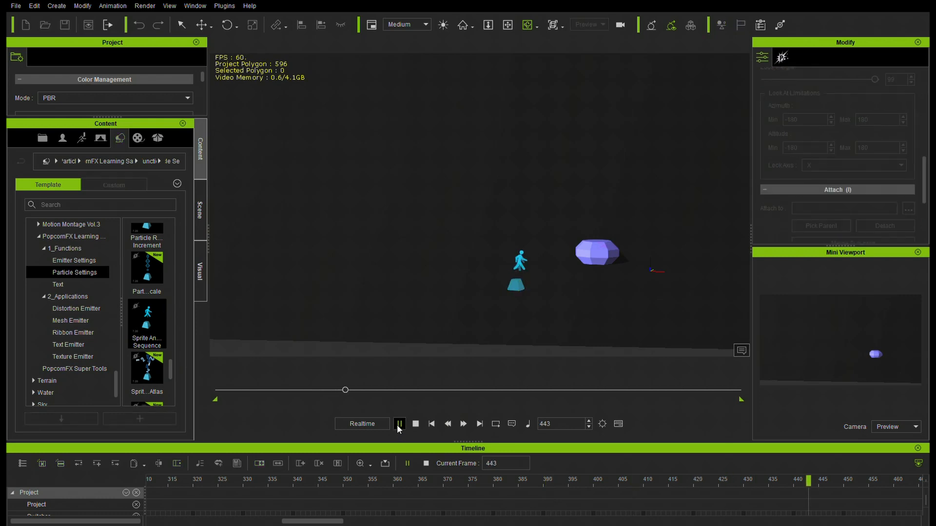
pyautogui.click(399, 424)
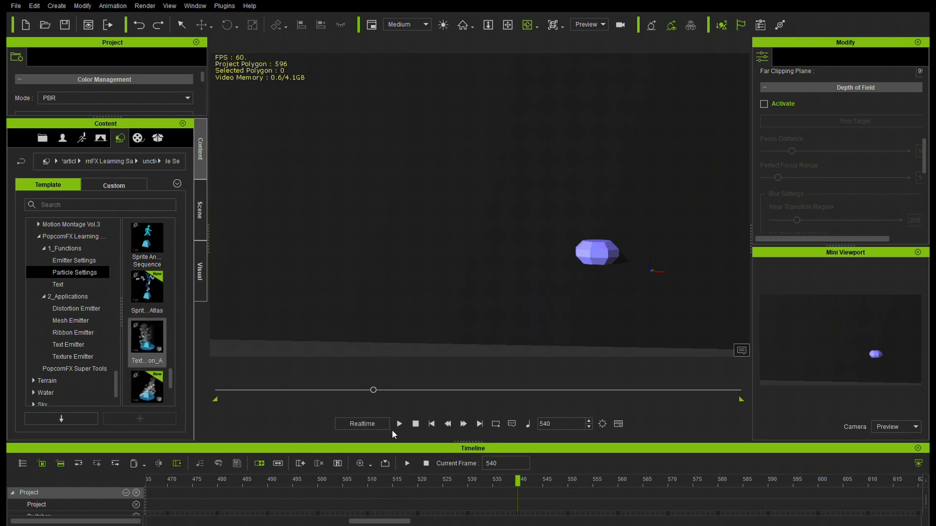
pyautogui.click(399, 423)
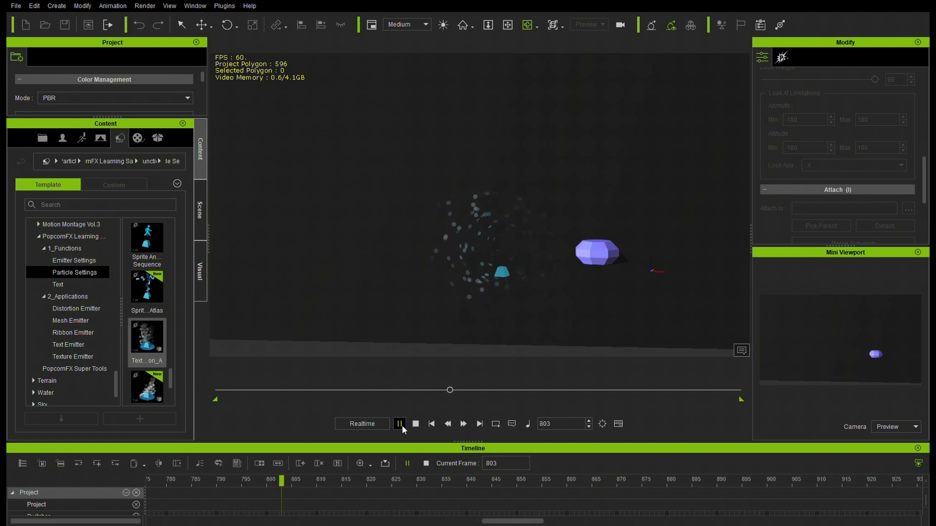
pyautogui.click(398, 423)
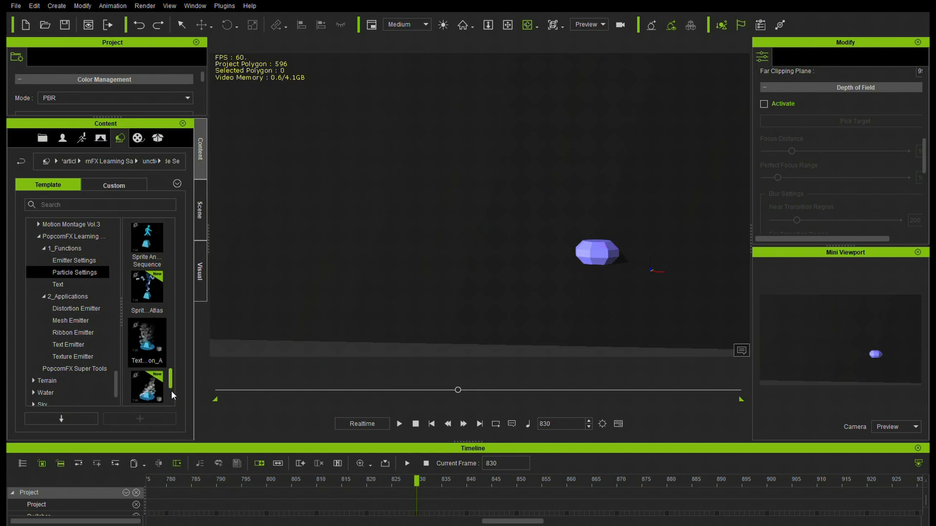
# Add and play the alpha-clipping particle preset, then list the Emitter Settings templates.
pyautogui.scroll(-3)
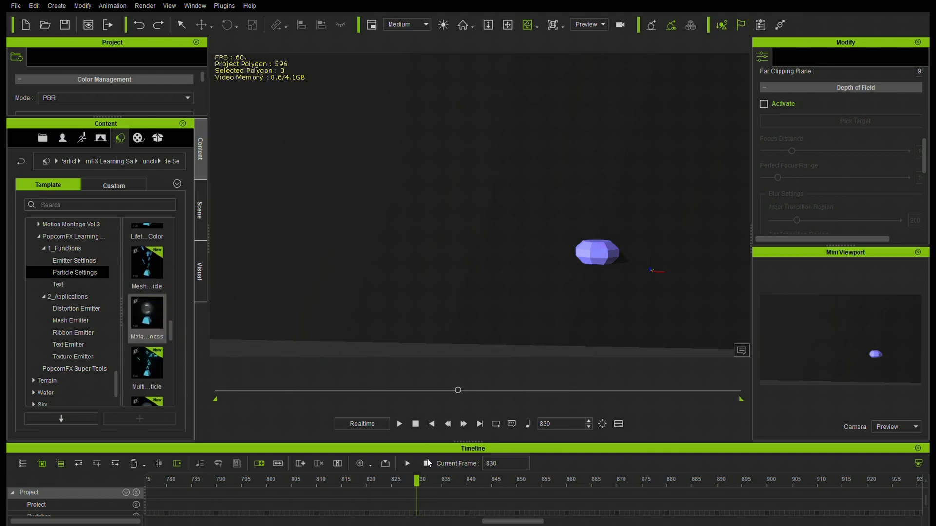
pyautogui.click(398, 423)
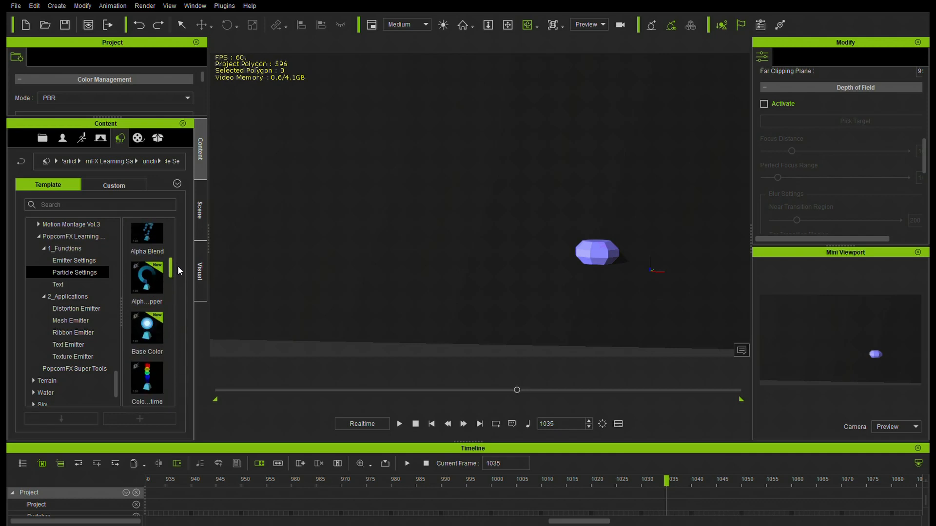
pyautogui.moveTo(146, 278); pyautogui.dragTo(573, 346)
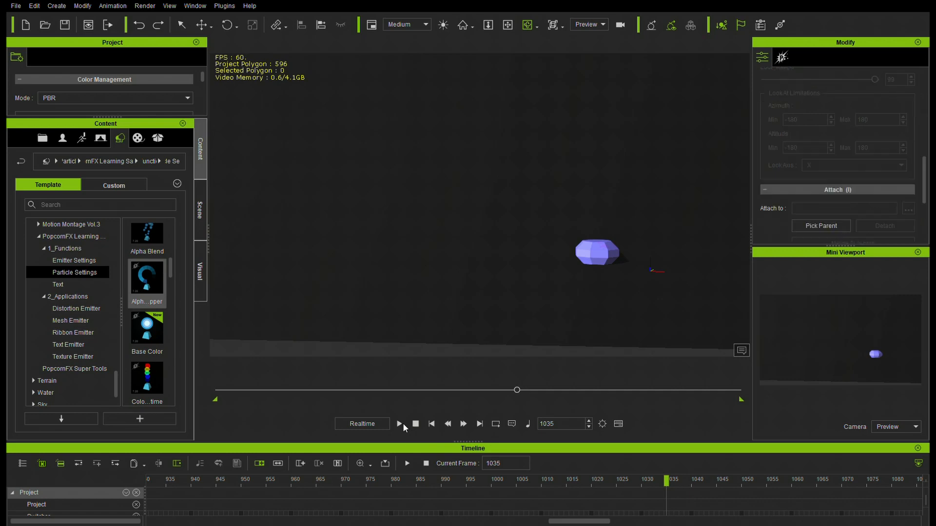
pyautogui.click(399, 423)
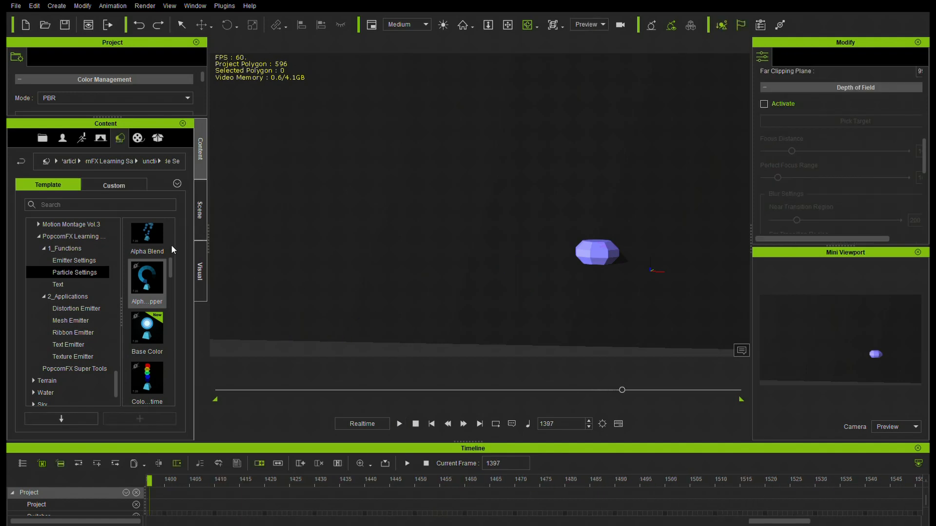
pyautogui.click(74, 260)
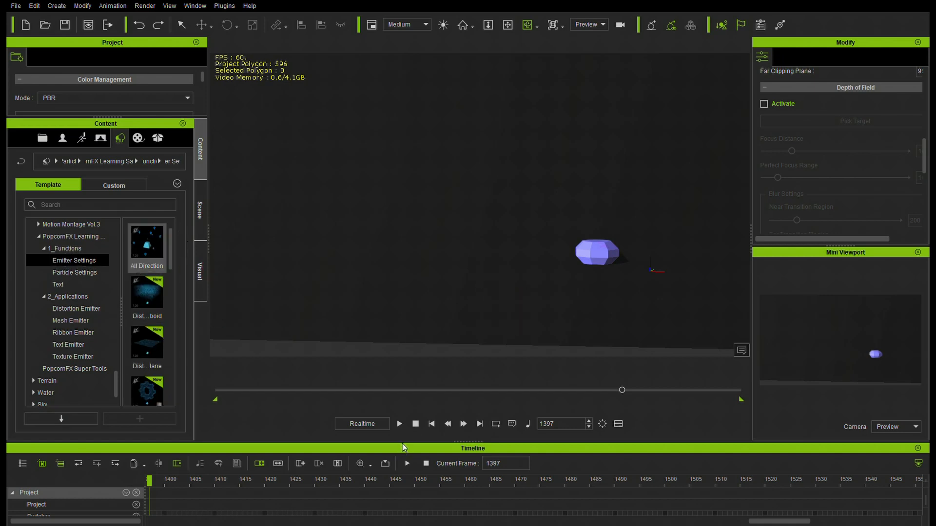
# Preview the All Direction emitter preset and browse further down the Emitter Settings presets.
pyautogui.click(399, 423)
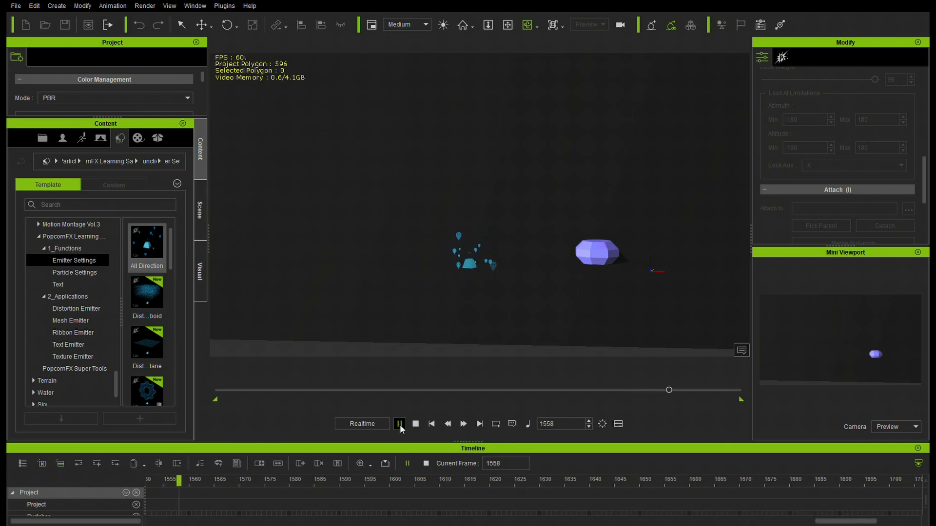
pyautogui.click(399, 424)
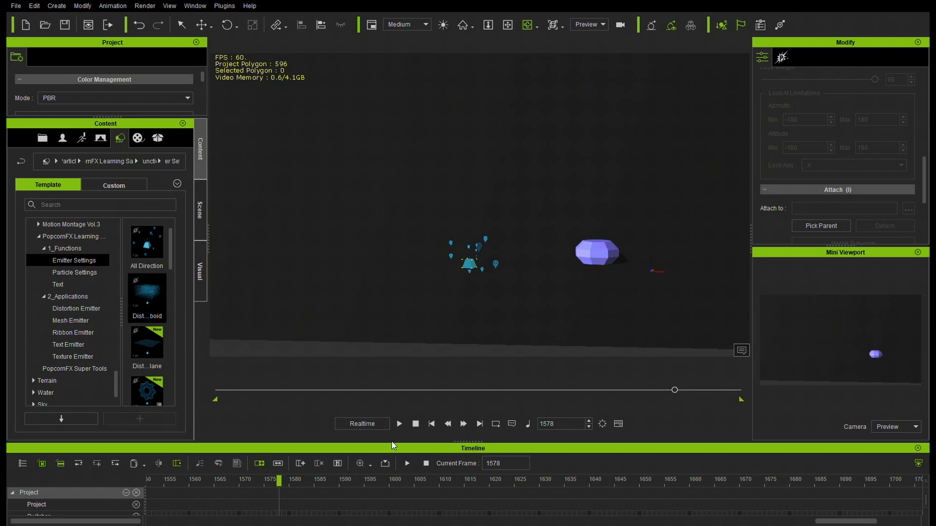
pyautogui.click(399, 423)
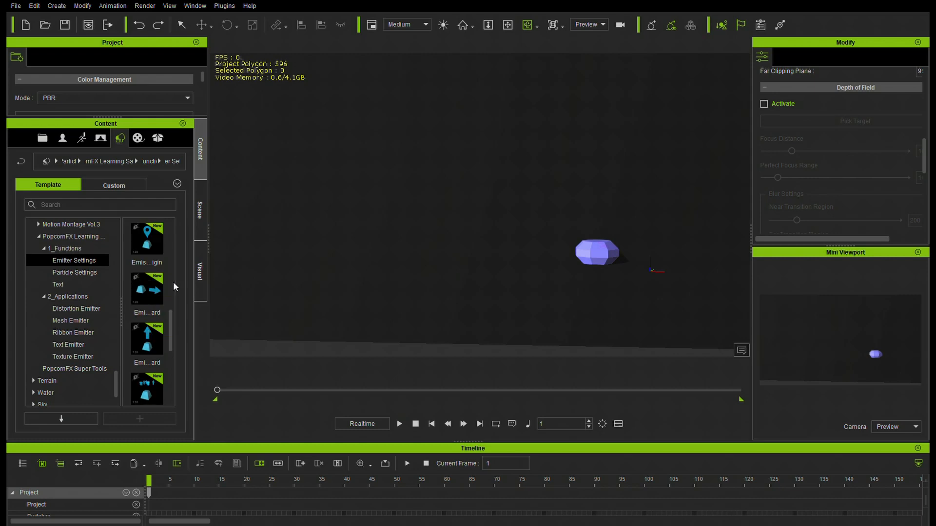
pyautogui.scroll(-3)
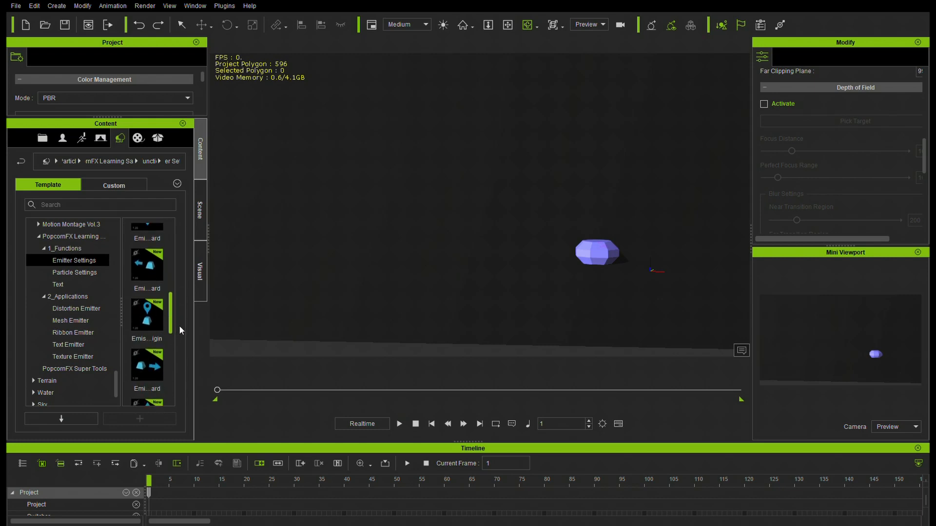
pyautogui.scroll(-3)
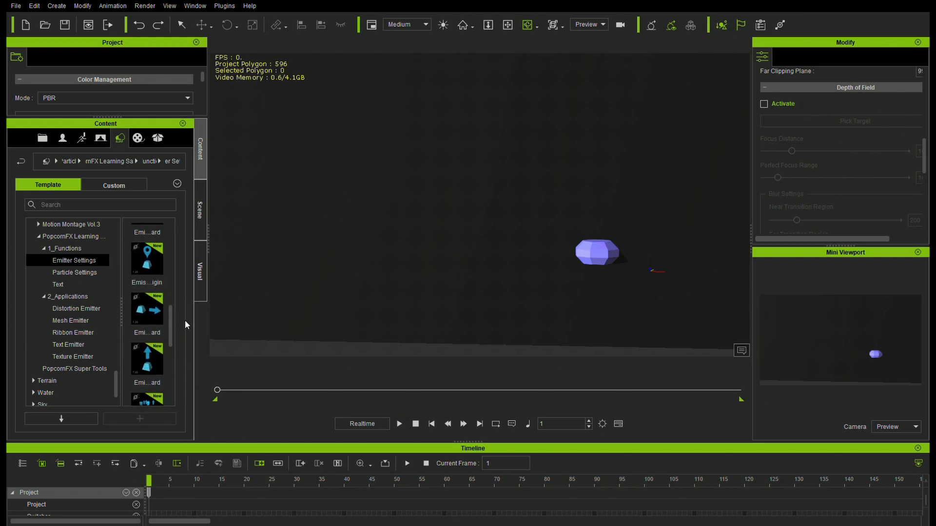
pyautogui.scroll(-3)
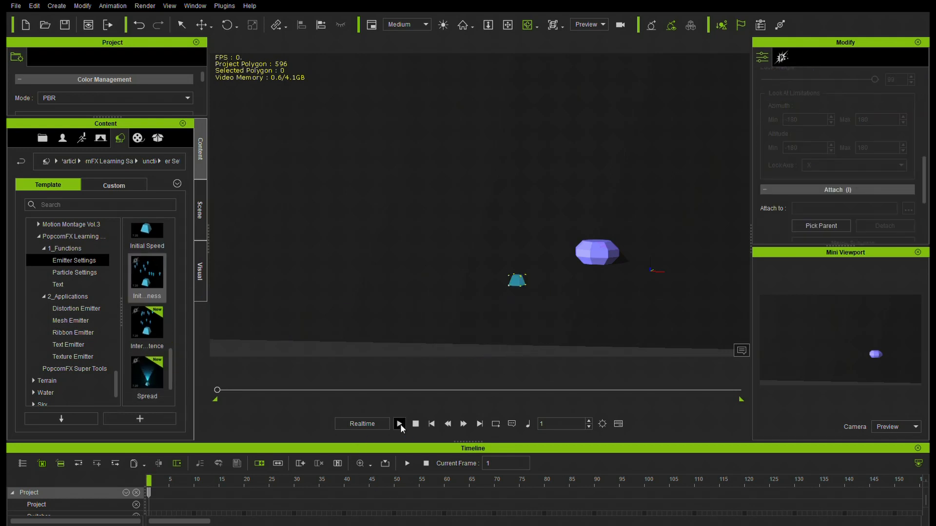
# Play the Spread preset's widening particle cone, then bring in the Distribution on Mesh preset.
pyautogui.click(399, 424)
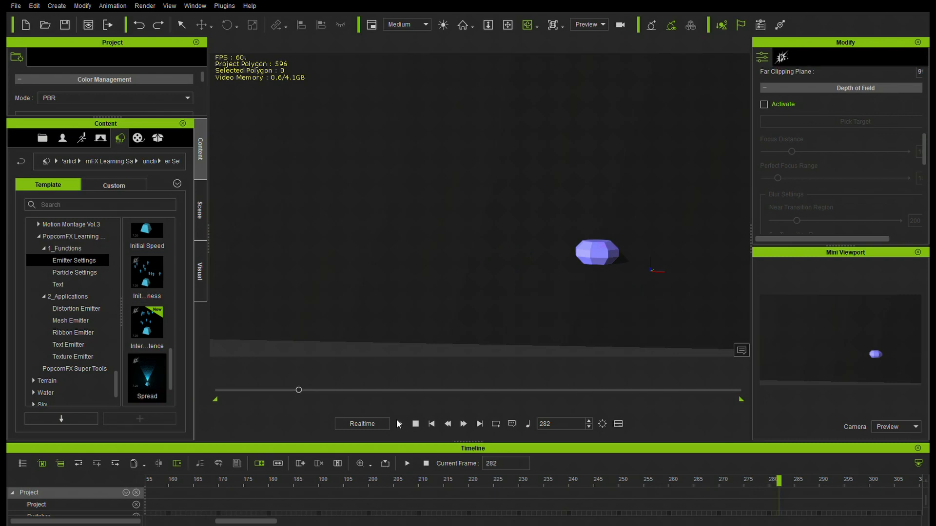
pyautogui.click(399, 423)
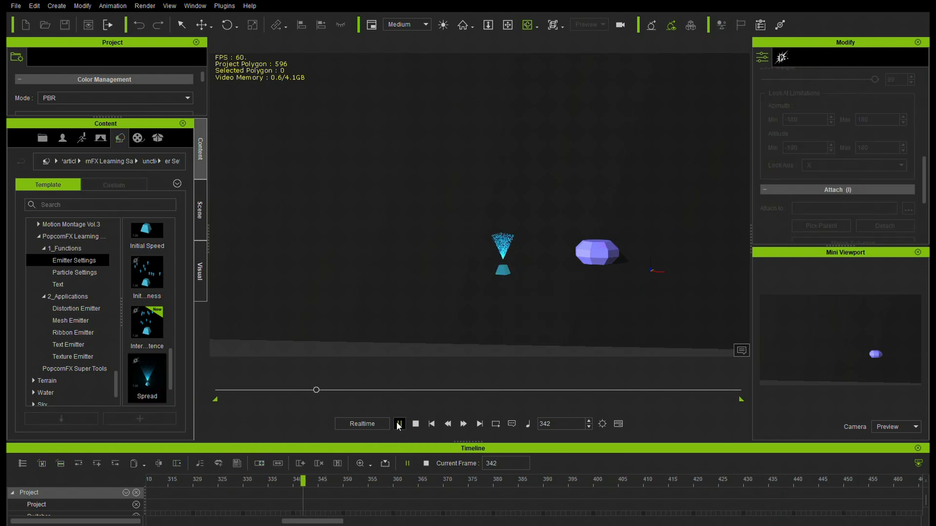
pyautogui.click(399, 424)
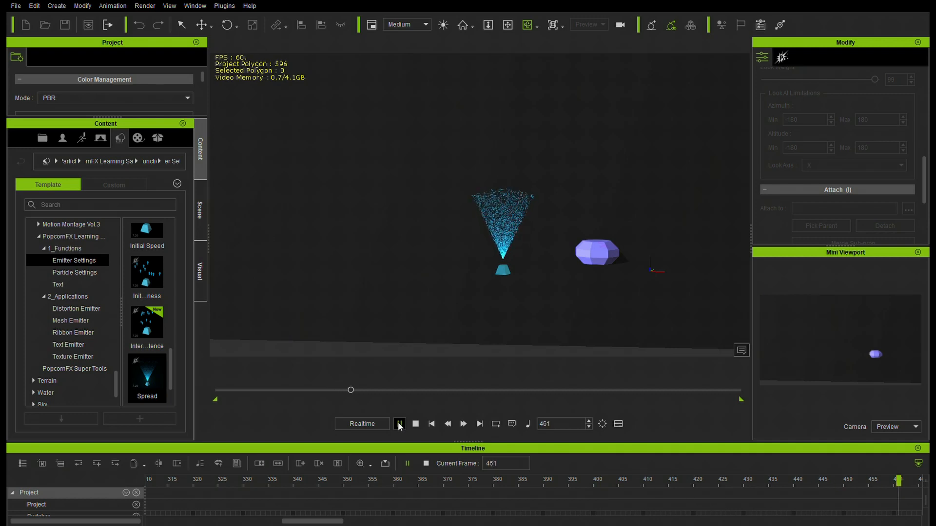
pyautogui.click(399, 423)
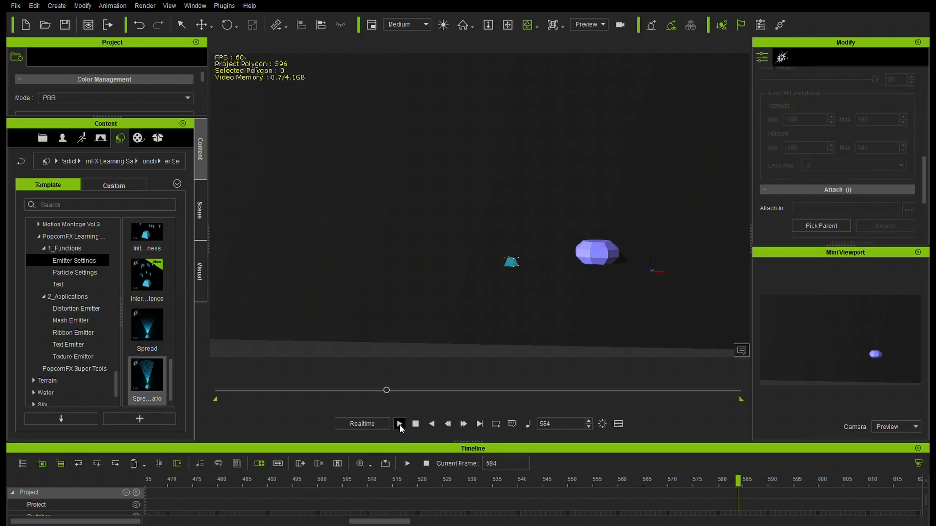
pyautogui.click(406, 423)
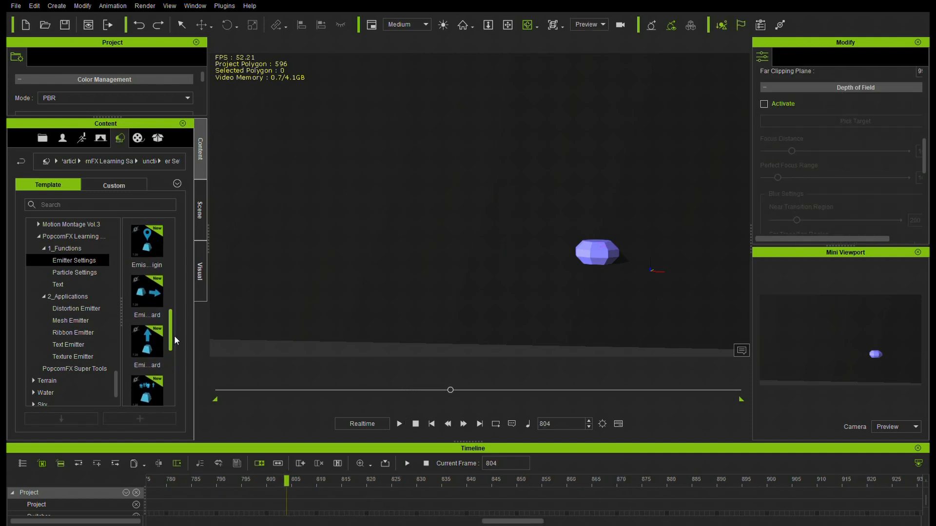
pyautogui.scroll(-3)
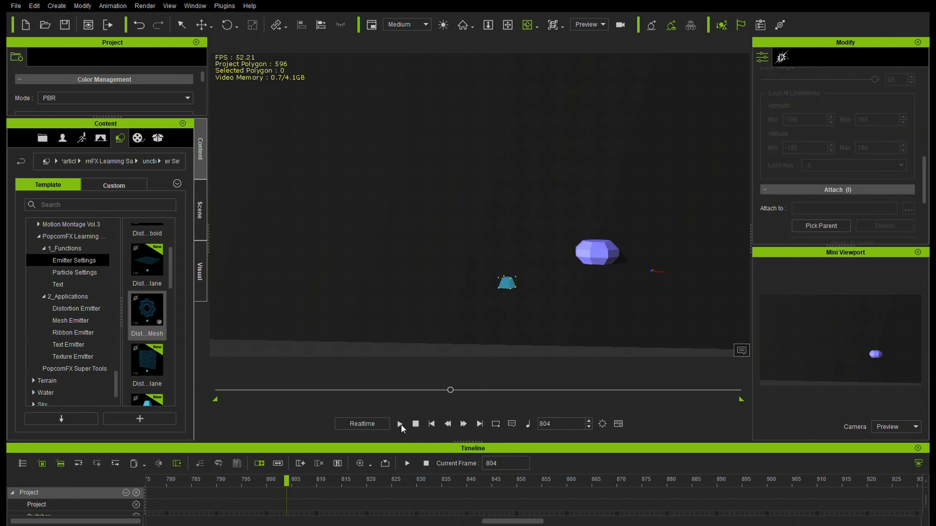
# Play the mesh emitter to frame 1800, forming a large sphere of blue particles.
pyautogui.click(399, 423)
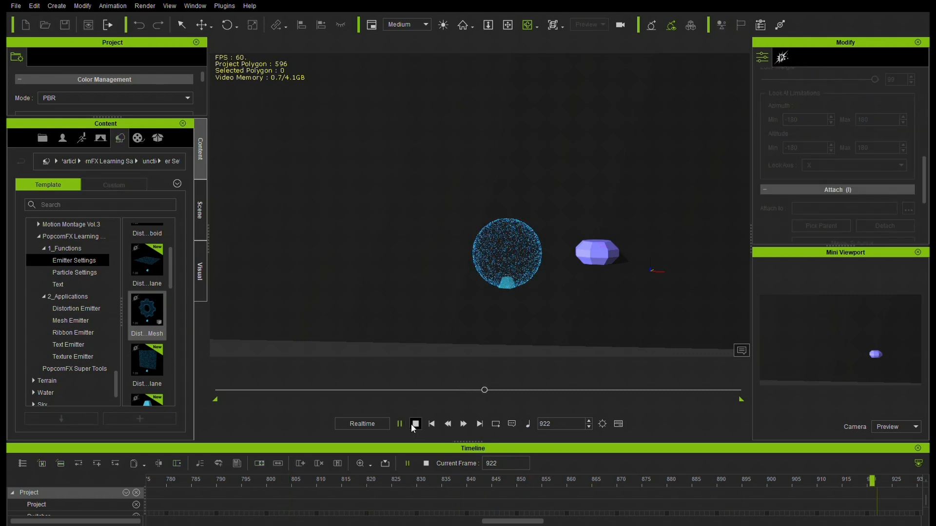
pyautogui.click(414, 423)
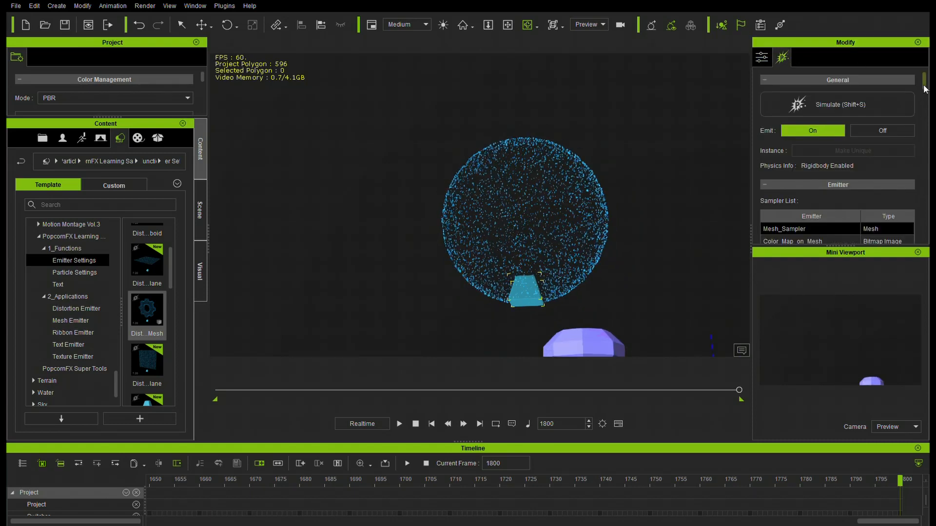
# Enlarge the emitter's Emit Volume, preview it, and stop playback at the first frame.
pyautogui.scroll(-3)
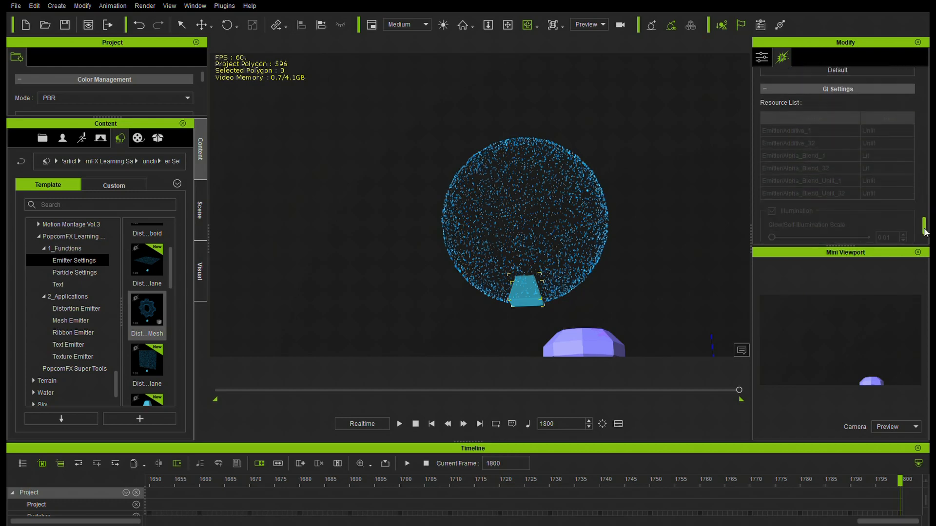
pyautogui.scroll(-3)
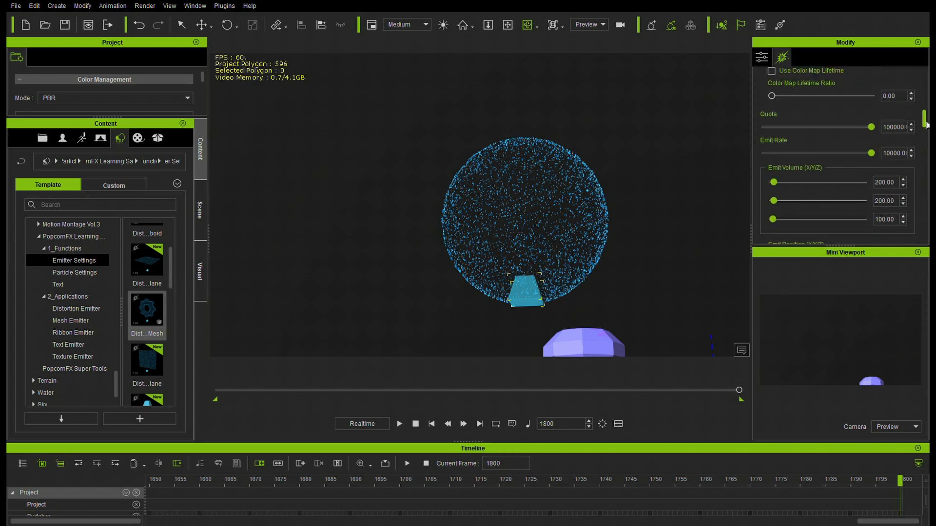
pyautogui.scroll(-3)
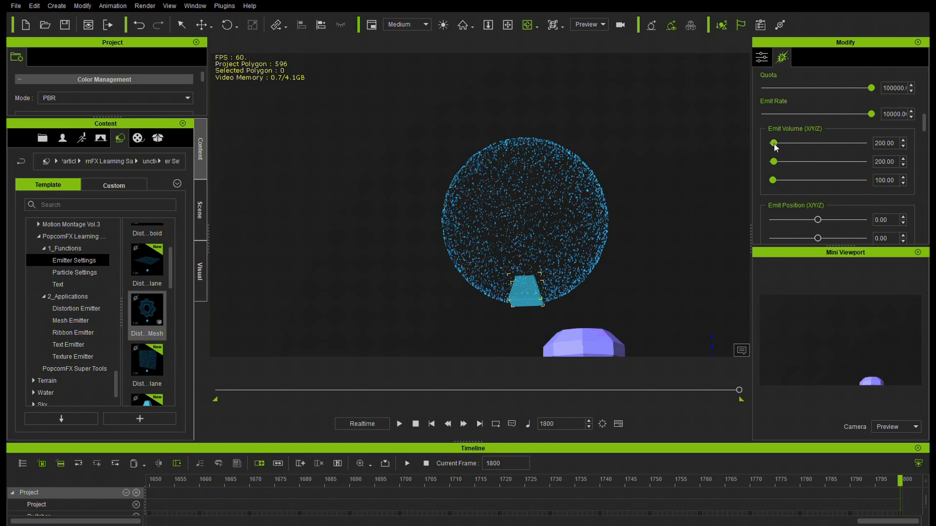
pyautogui.moveTo(774, 162); pyautogui.dragTo(807, 162)
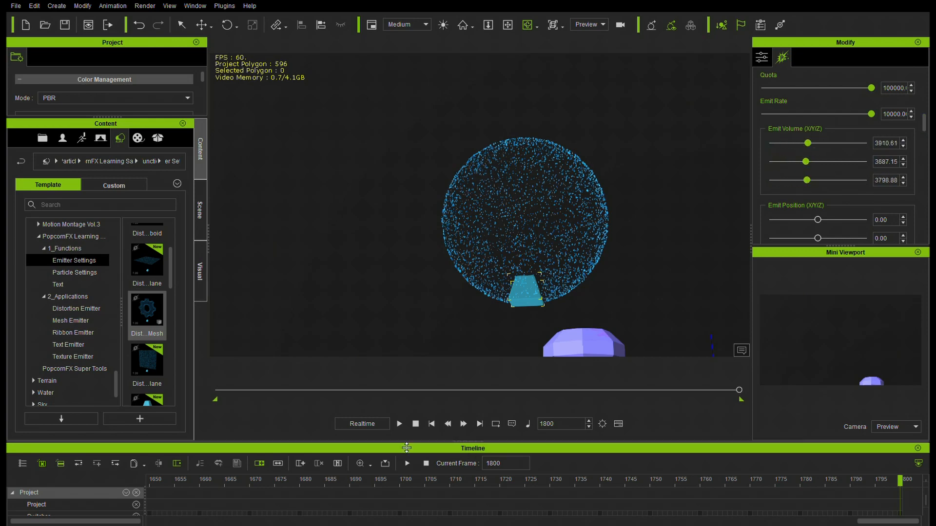
pyautogui.click(399, 423)
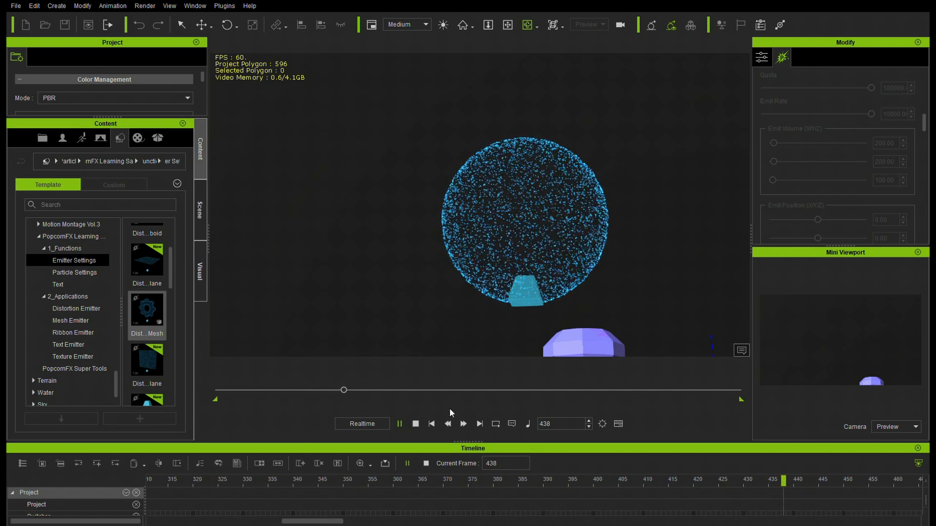
pyautogui.click(416, 424)
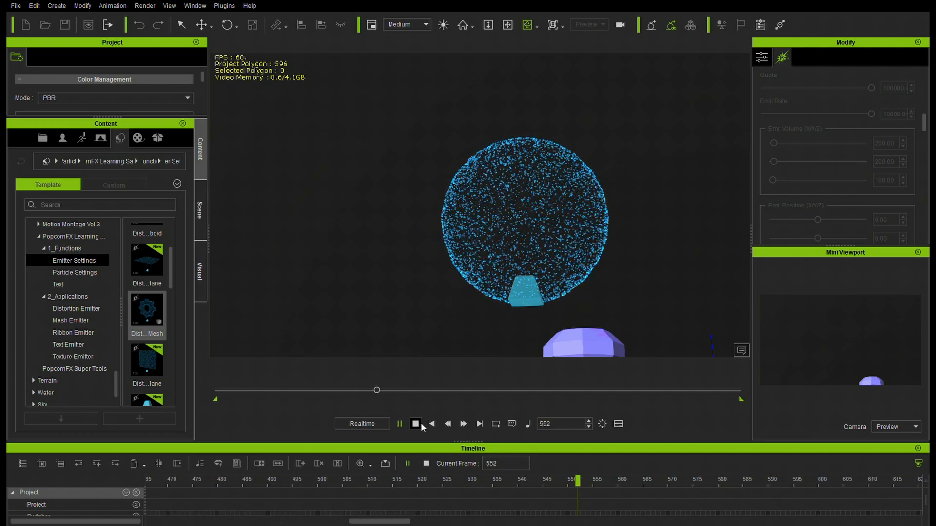
pyautogui.click(415, 424)
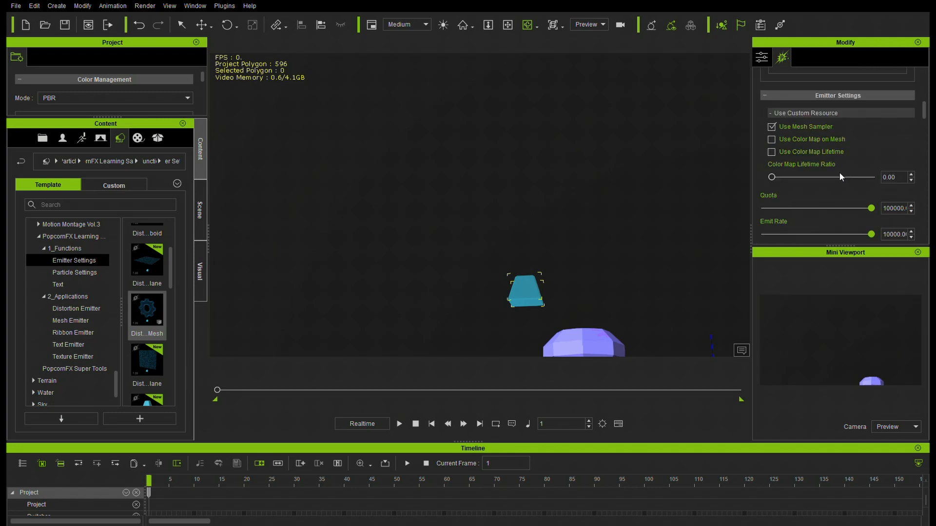
# Set Color Map Lifetime Ratio to 0.45 and replay the particle sphere to frame 172.
pyautogui.moveTo(771, 176); pyautogui.dragTo(786, 176)
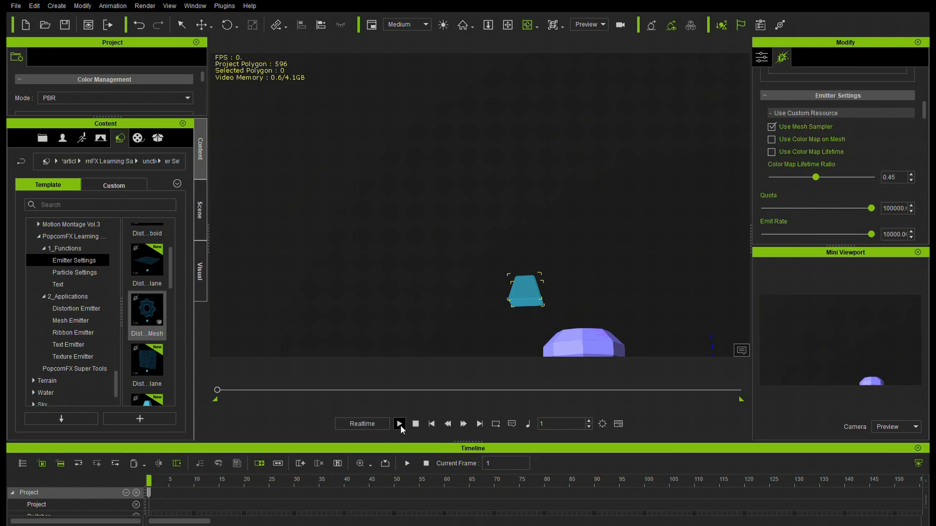
pyautogui.click(398, 424)
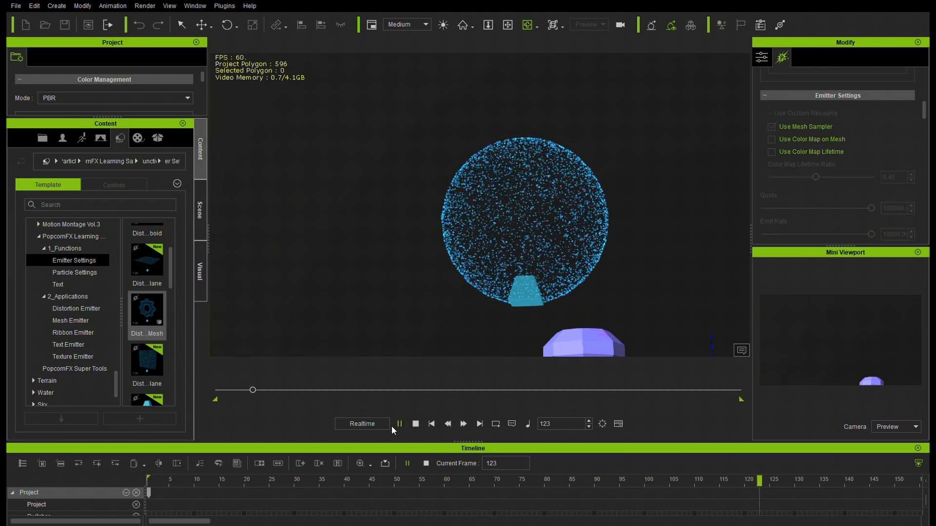
pyautogui.click(398, 423)
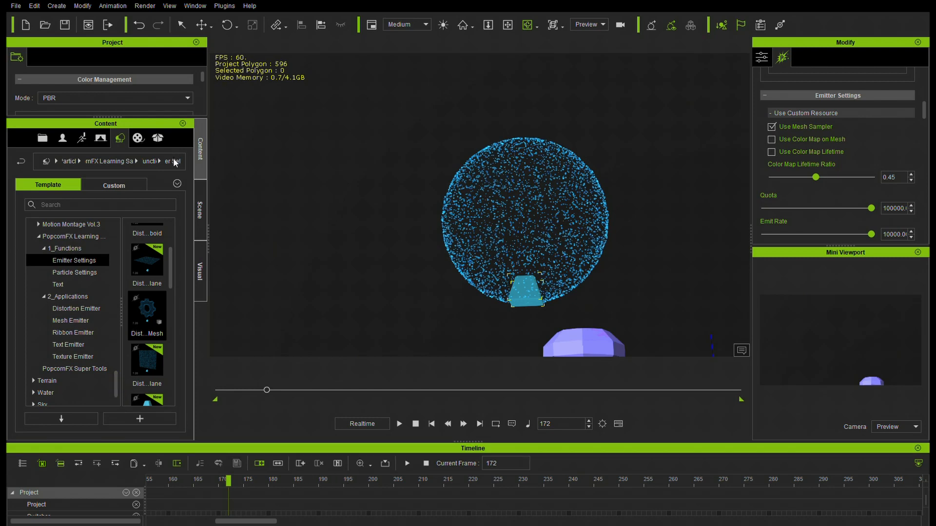
pyautogui.moveTo(282, 283)
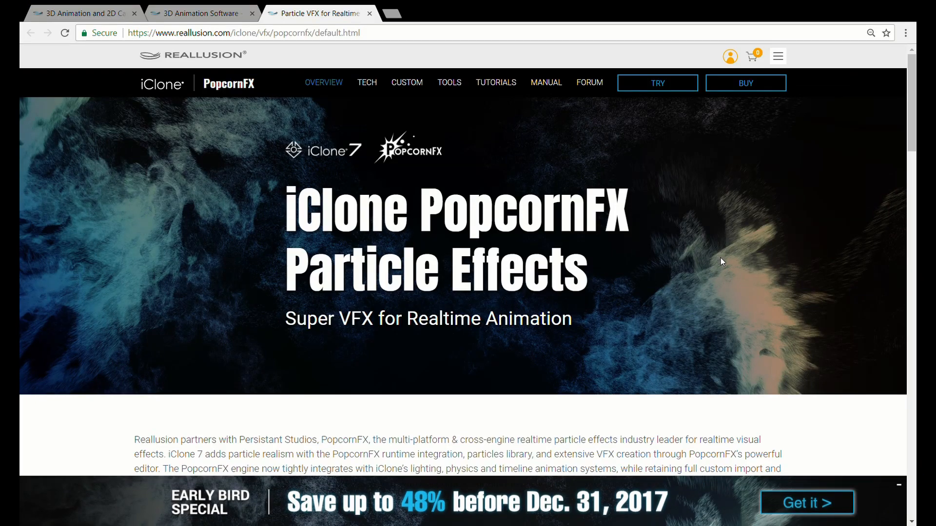
# Scroll the PopcornFX Particle Effects page down to the Super PopcornFX Tools section.
pyautogui.scroll(-3)
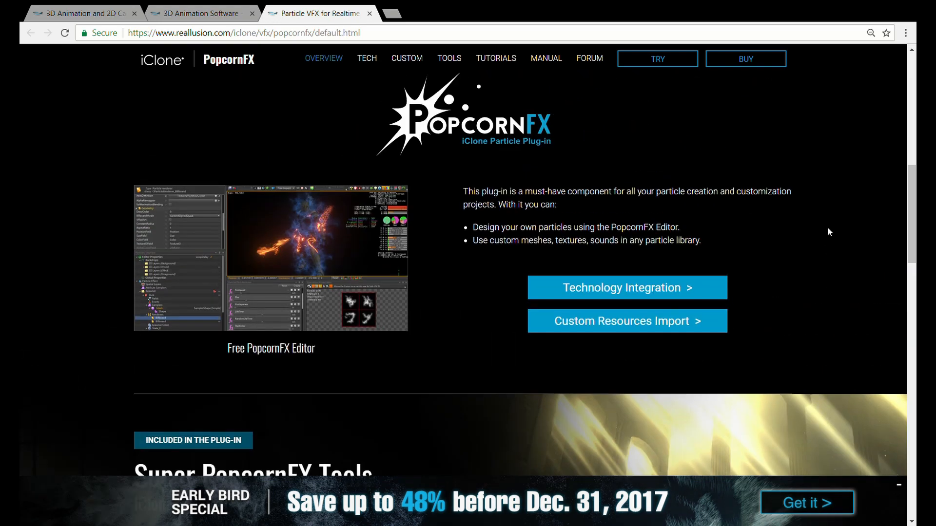
pyautogui.scroll(-3)
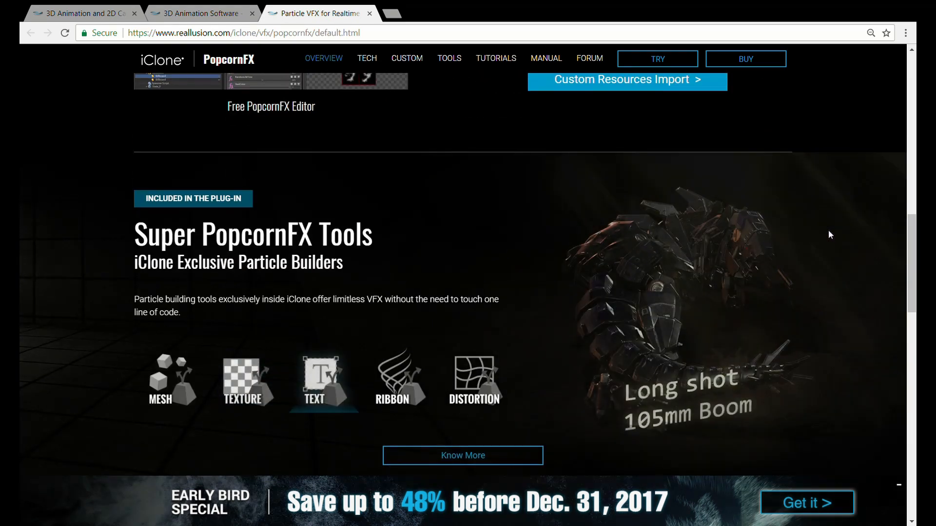